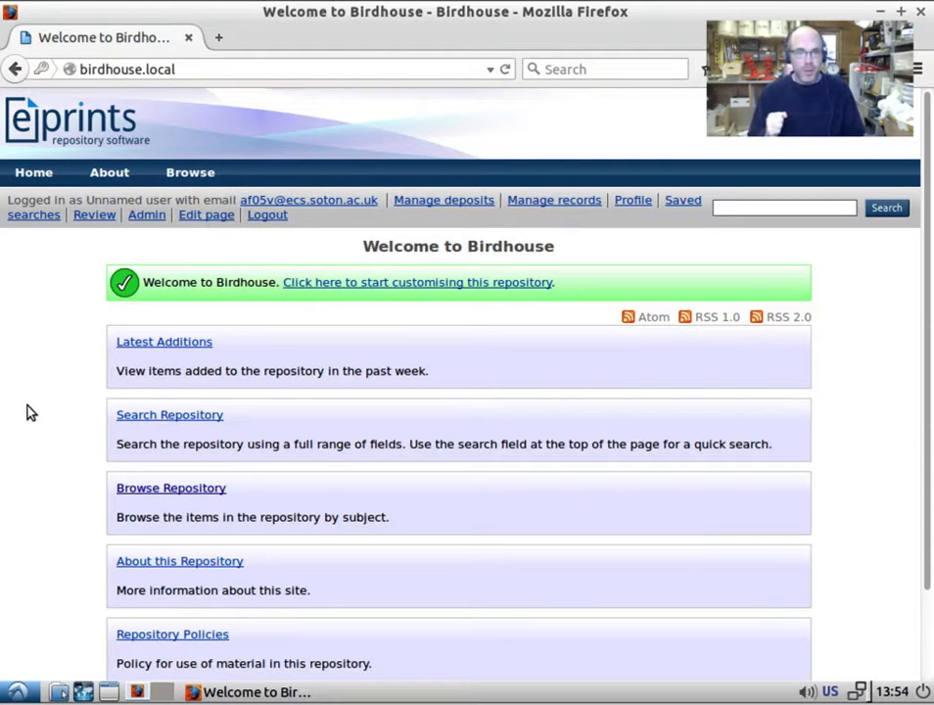
{"action": "mouse_move", "coordinate": [444, 199]}
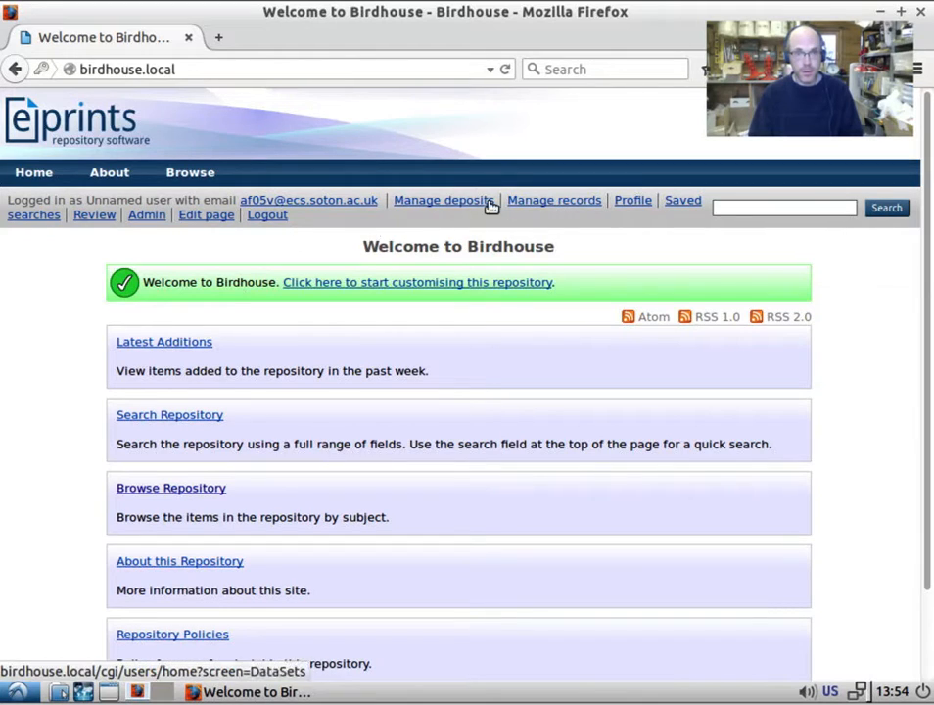
- Start Article #104 and step through its Upload, Details and Subjects stages, then open Manage records
{"action": "left_click", "coordinate": [443, 200]}
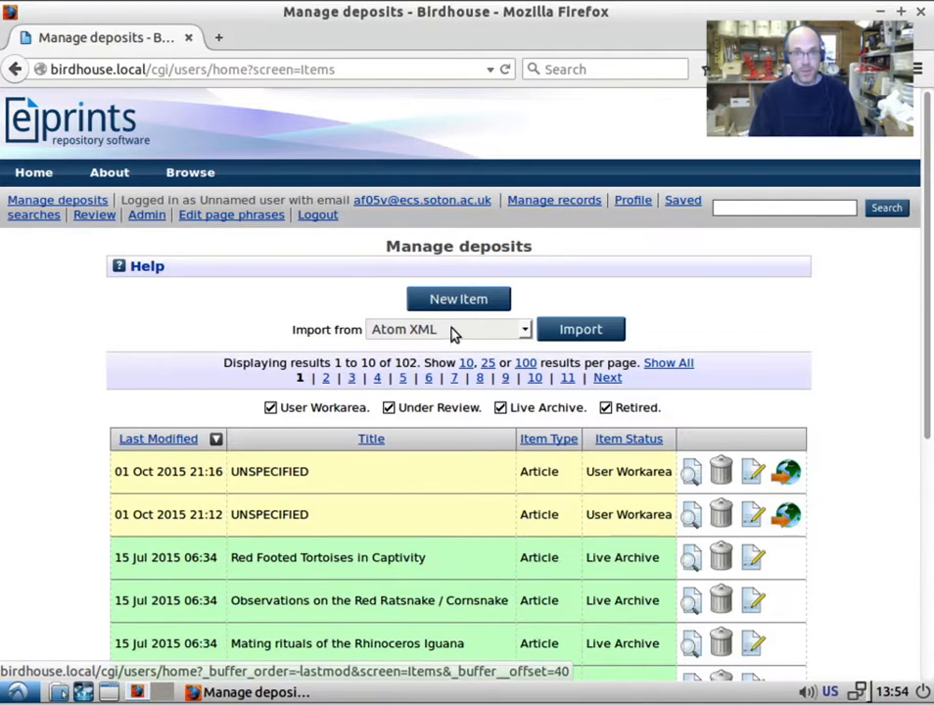
{"action": "left_click", "coordinate": [458, 298]}
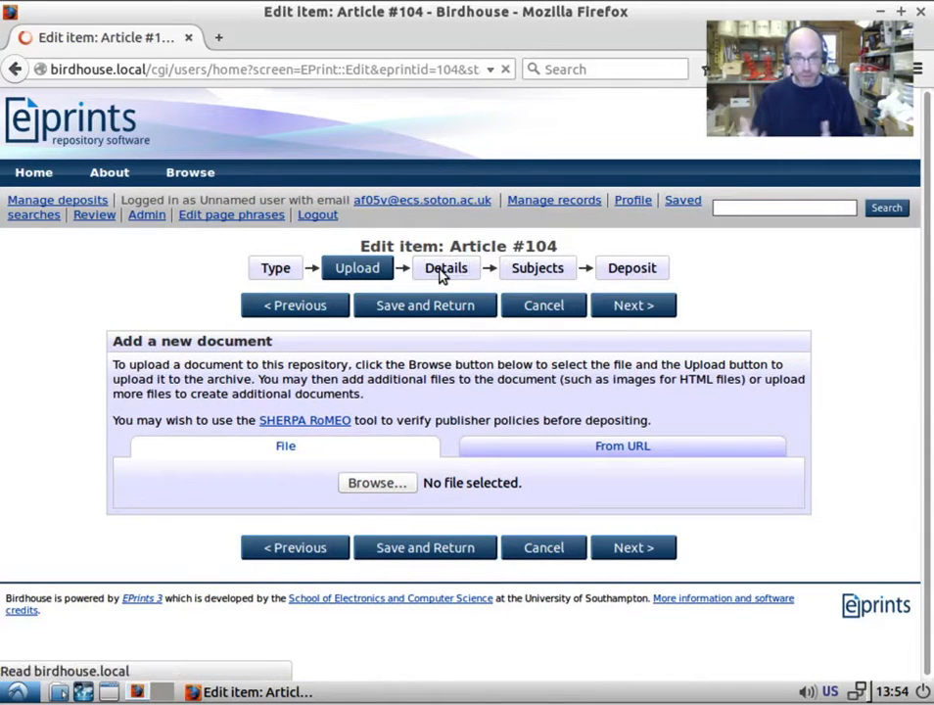
{"action": "left_click", "coordinate": [444, 268]}
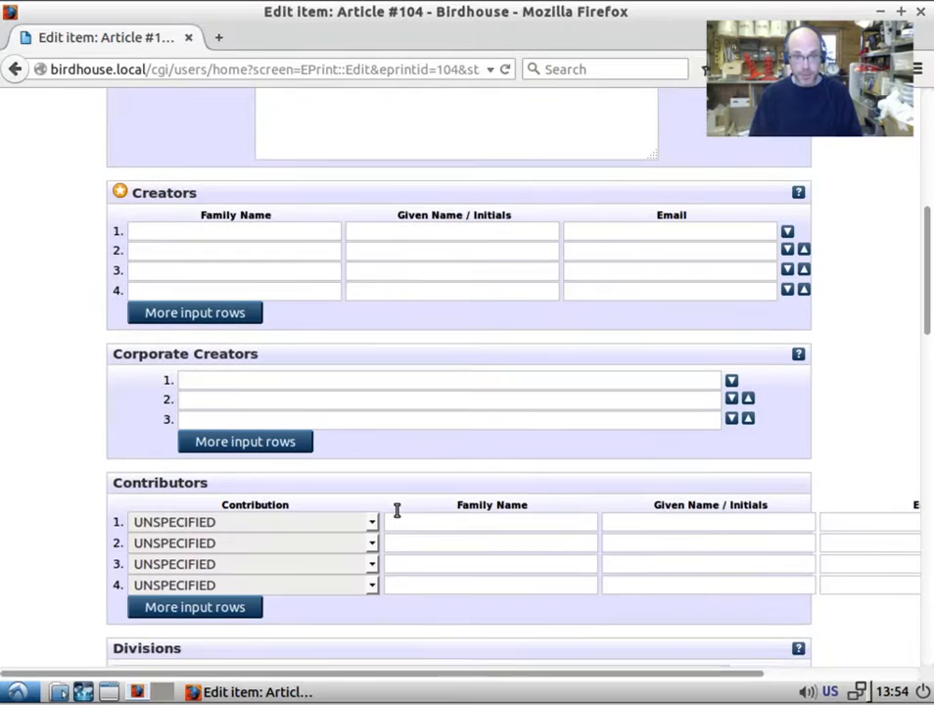
{"action": "left_click", "coordinate": [537, 267]}
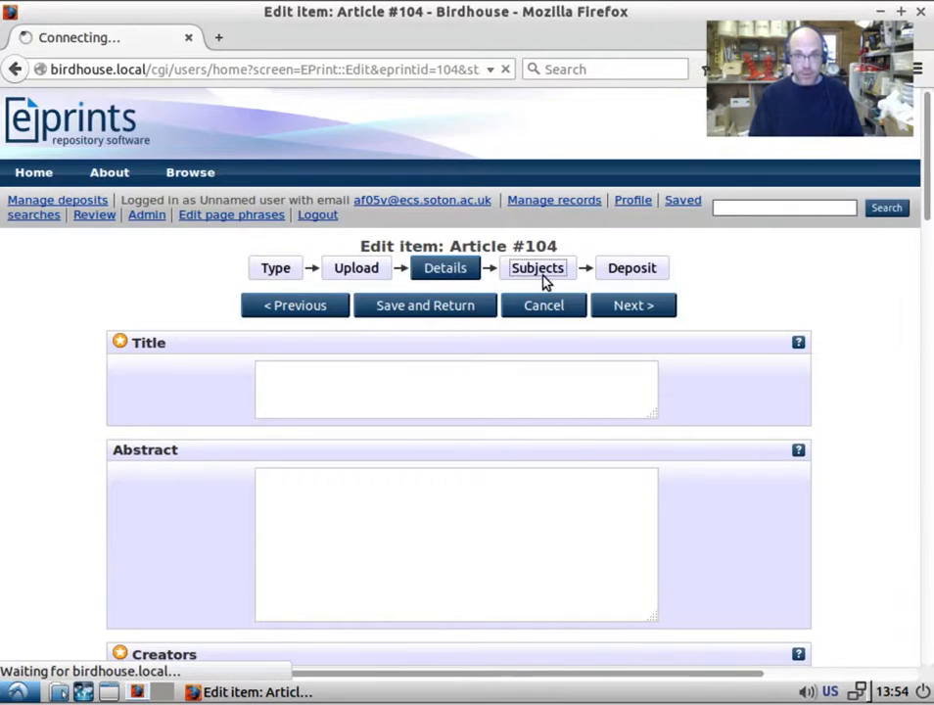
{"action": "left_click", "coordinate": [537, 267]}
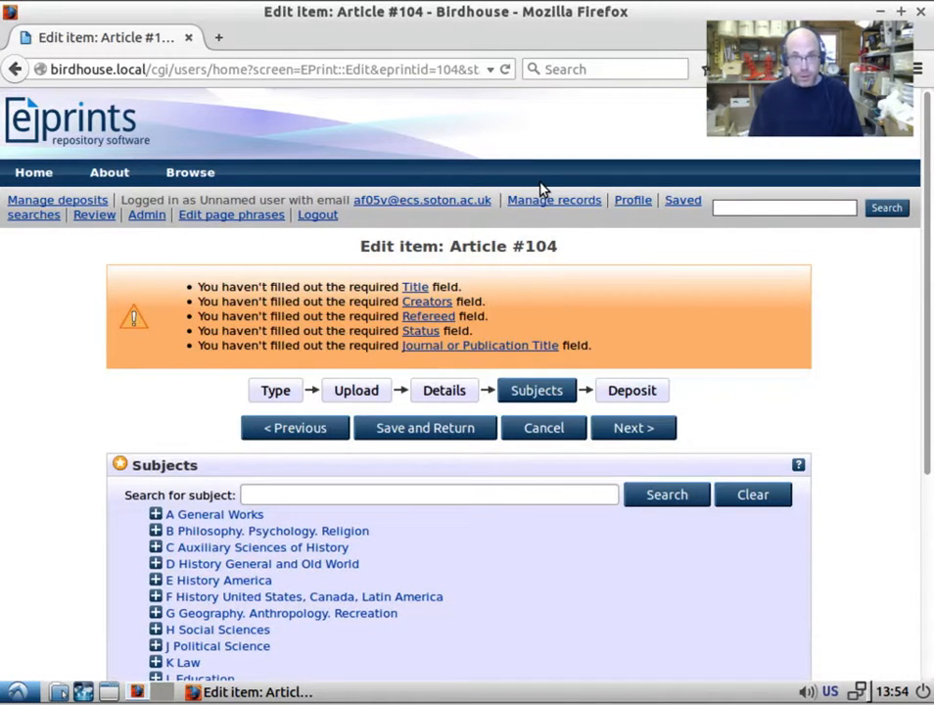
{"action": "left_click", "coordinate": [553, 200]}
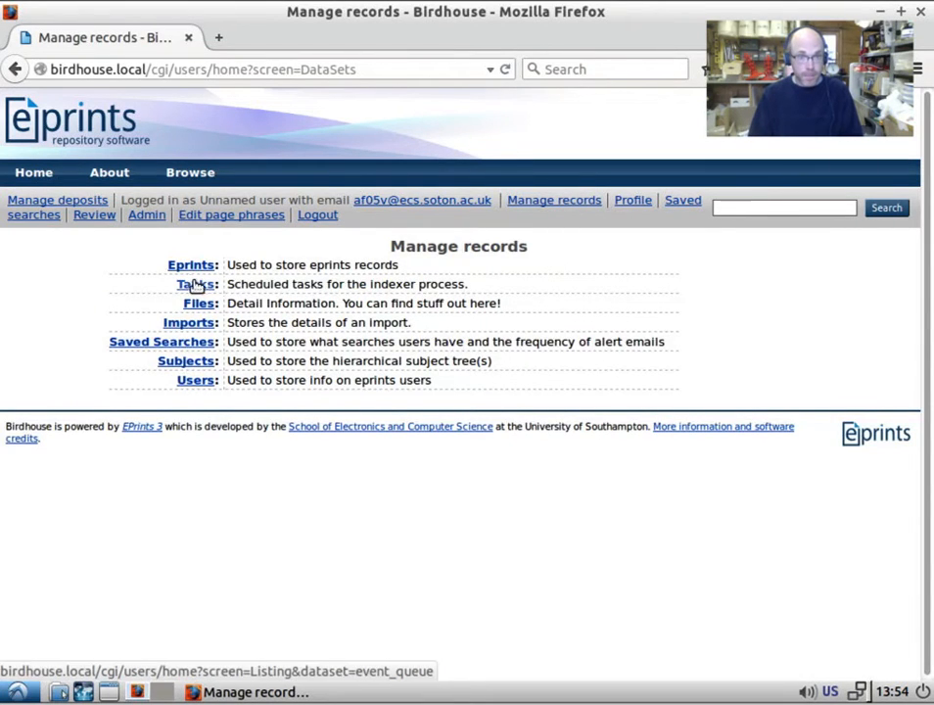
{"action": "mouse_move", "coordinate": [125, 298]}
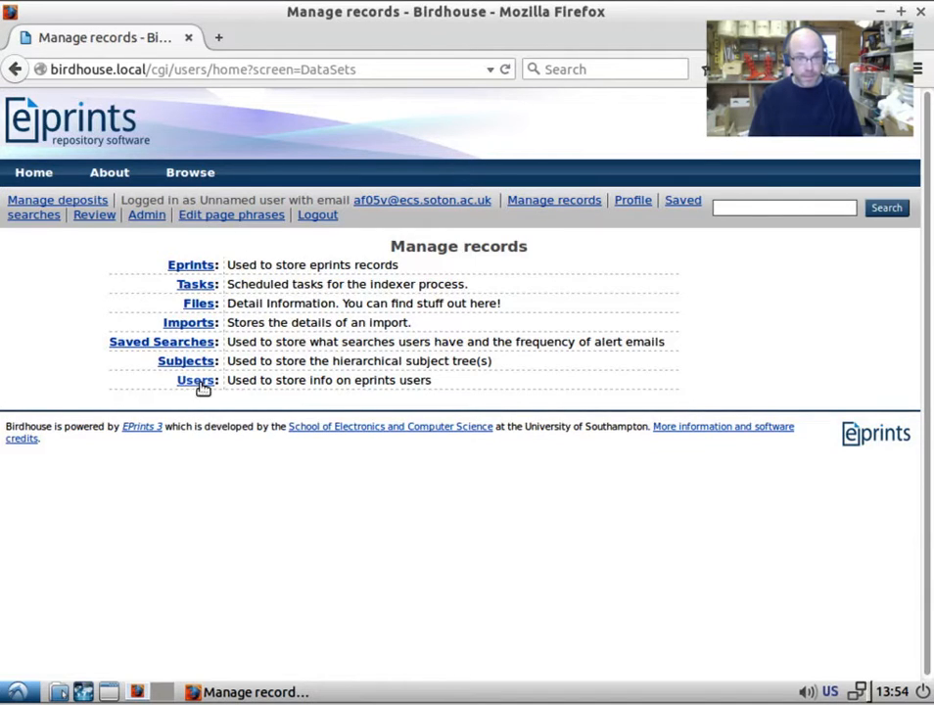
- Browse Users, view the 'user' account's edit and Profile pages, then open admin's edit form
{"action": "left_click", "coordinate": [196, 380]}
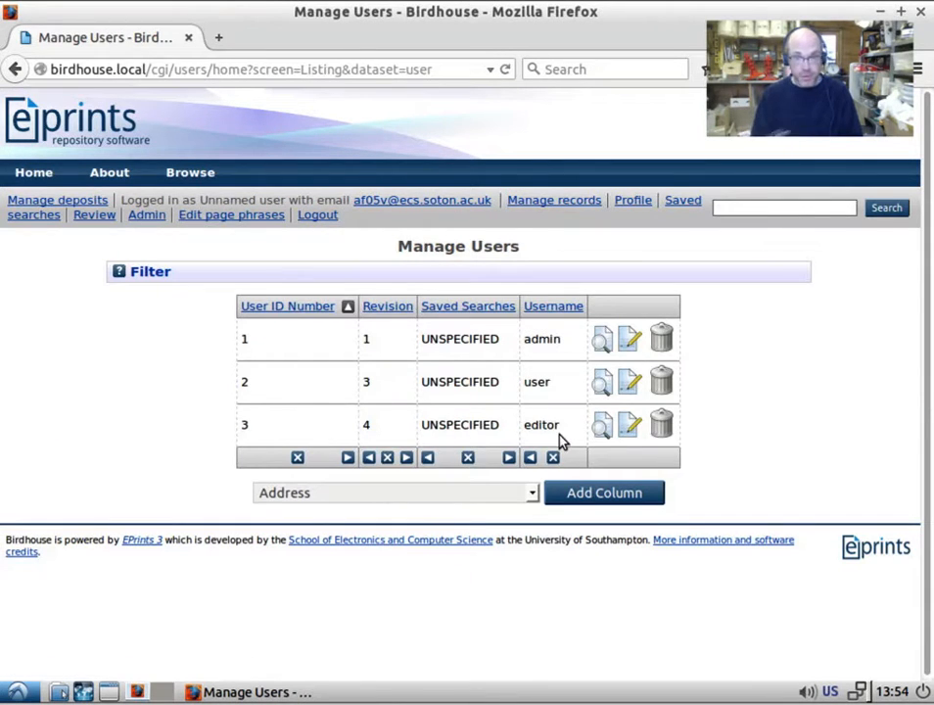
{"action": "left_click", "coordinate": [628, 424]}
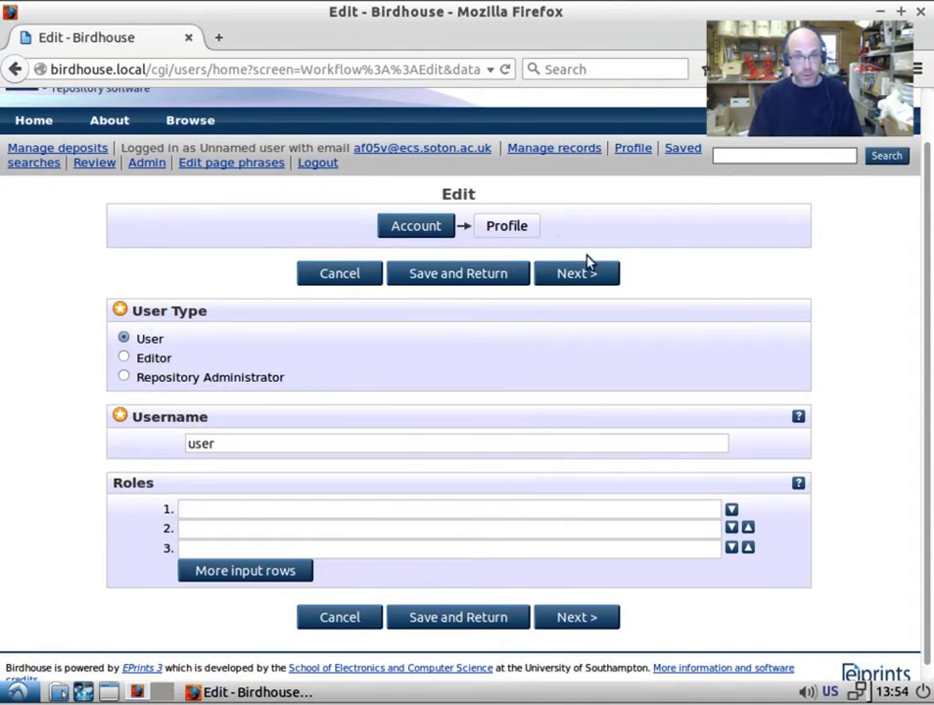
{"action": "left_click", "coordinate": [577, 273]}
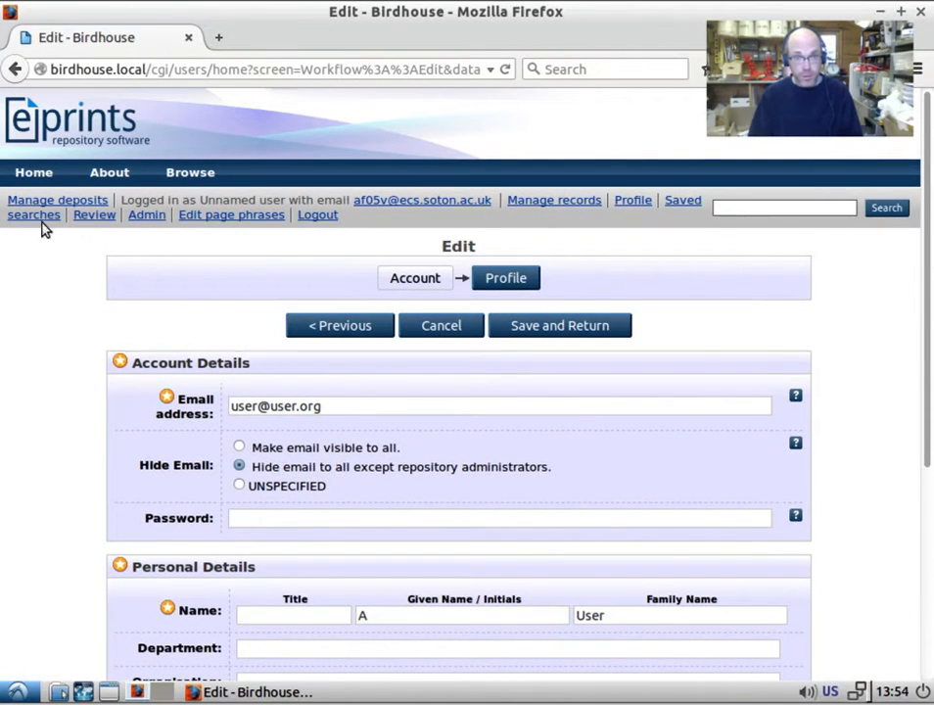
{"action": "left_click", "coordinate": [632, 200]}
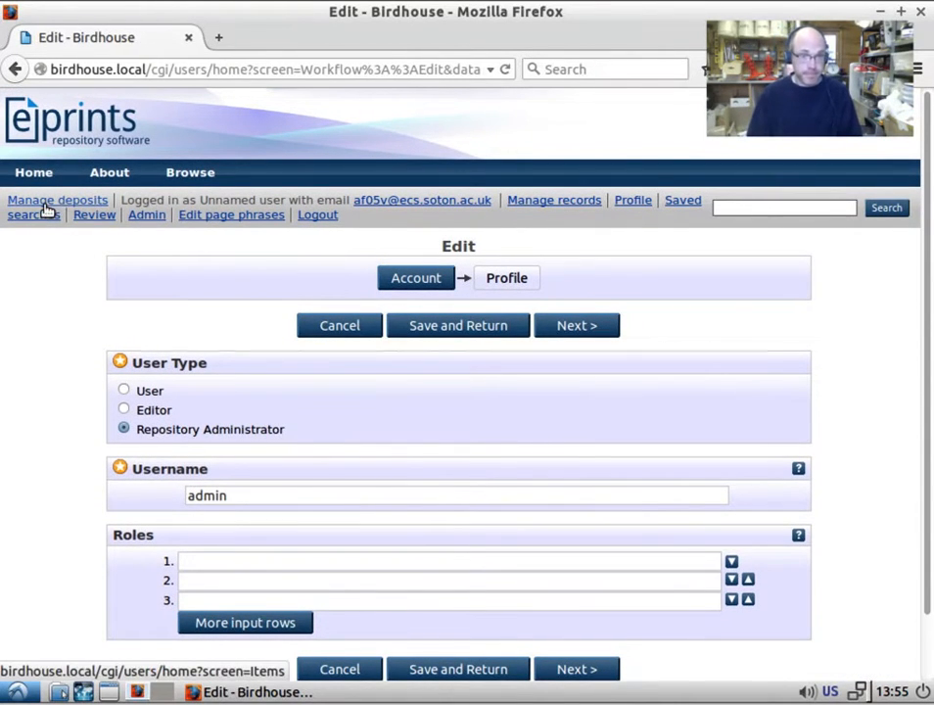
{"action": "mouse_move", "coordinate": [146, 215]}
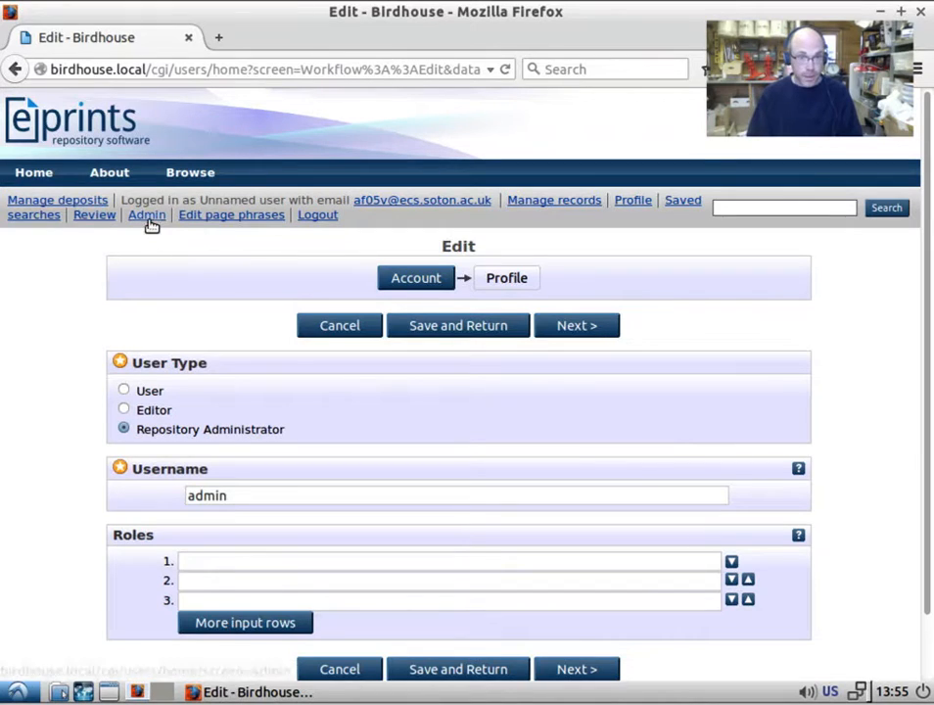
- Open workflows/eprint/default.xml via Admin, Config. Tools and View Configuration
{"action": "left_click", "coordinate": [146, 215]}
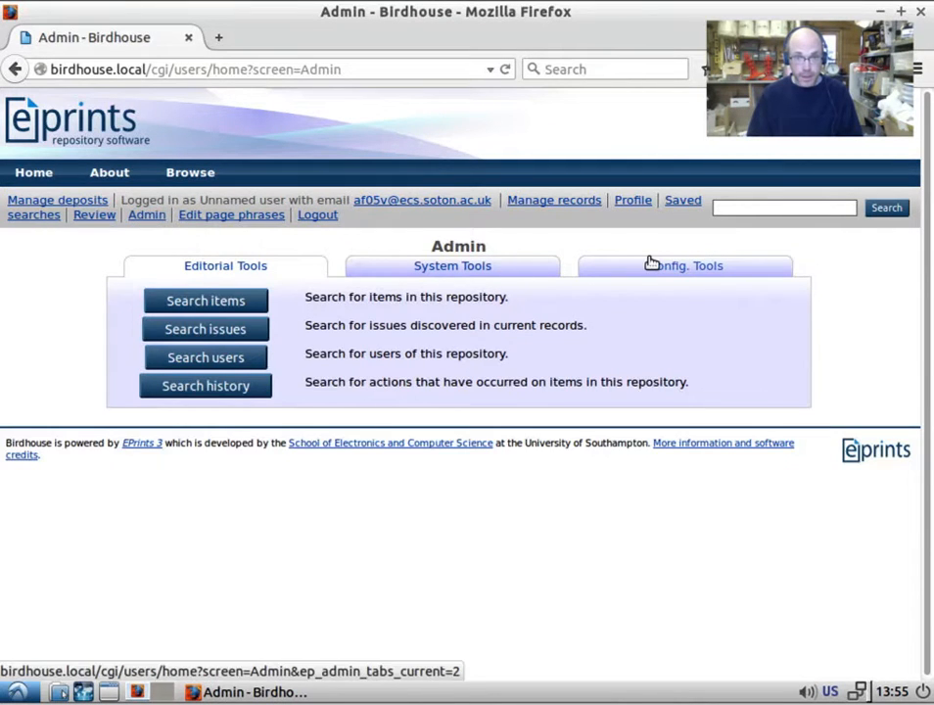
{"action": "left_click", "coordinate": [684, 266]}
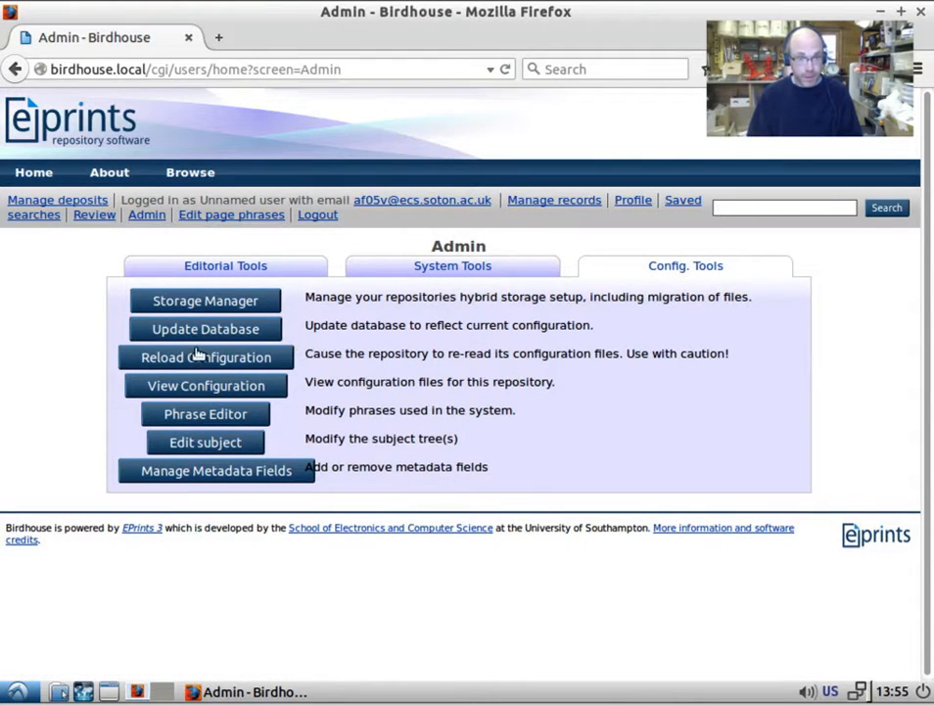
{"action": "left_click", "coordinate": [205, 384]}
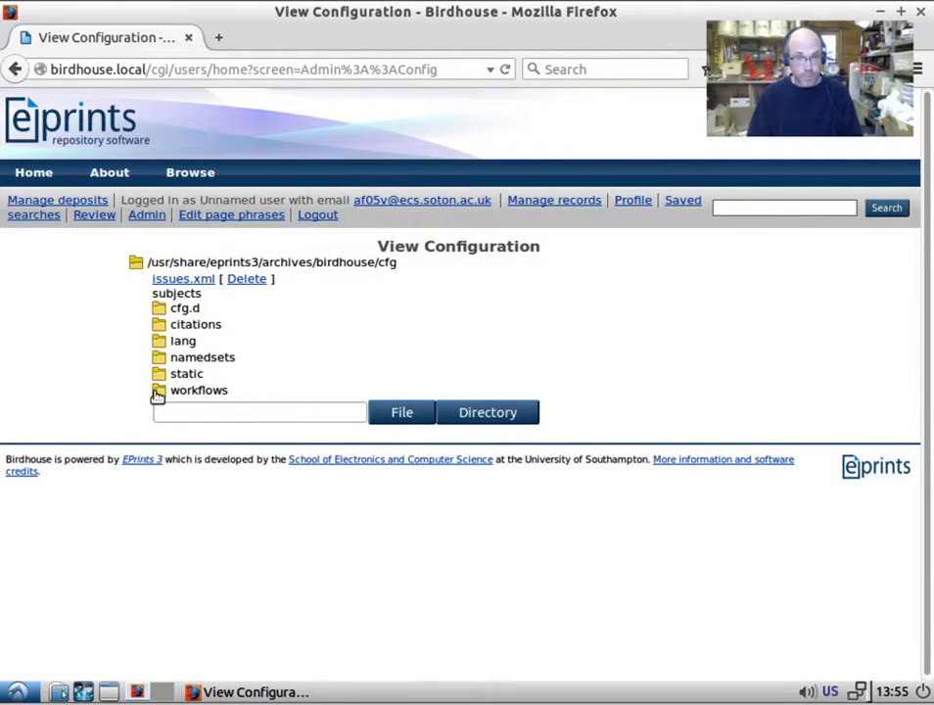
{"action": "left_click", "coordinate": [159, 390]}
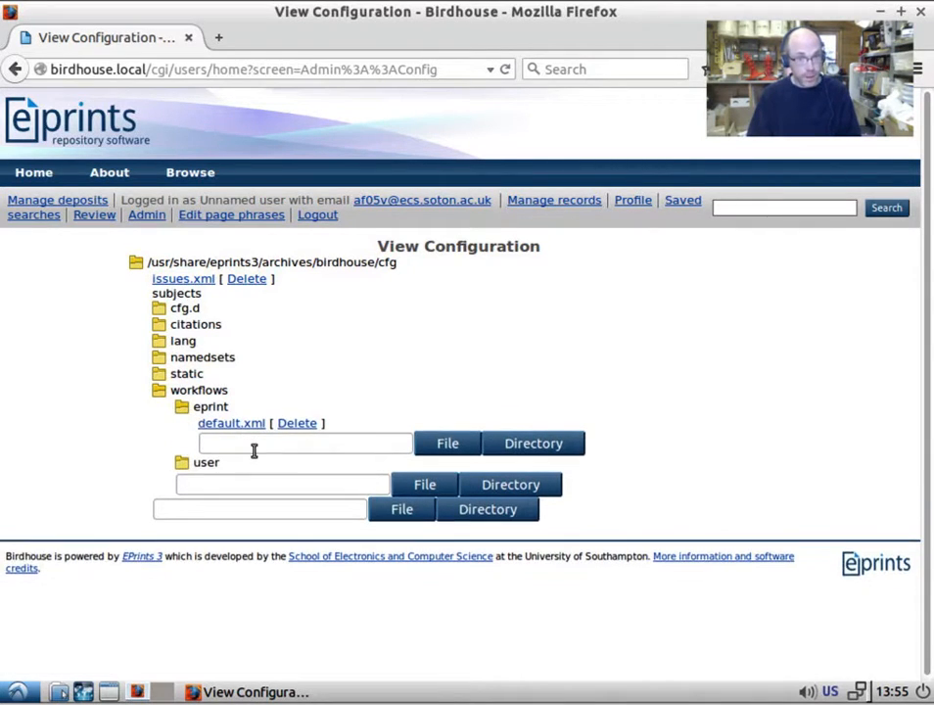
{"action": "left_click", "coordinate": [230, 422]}
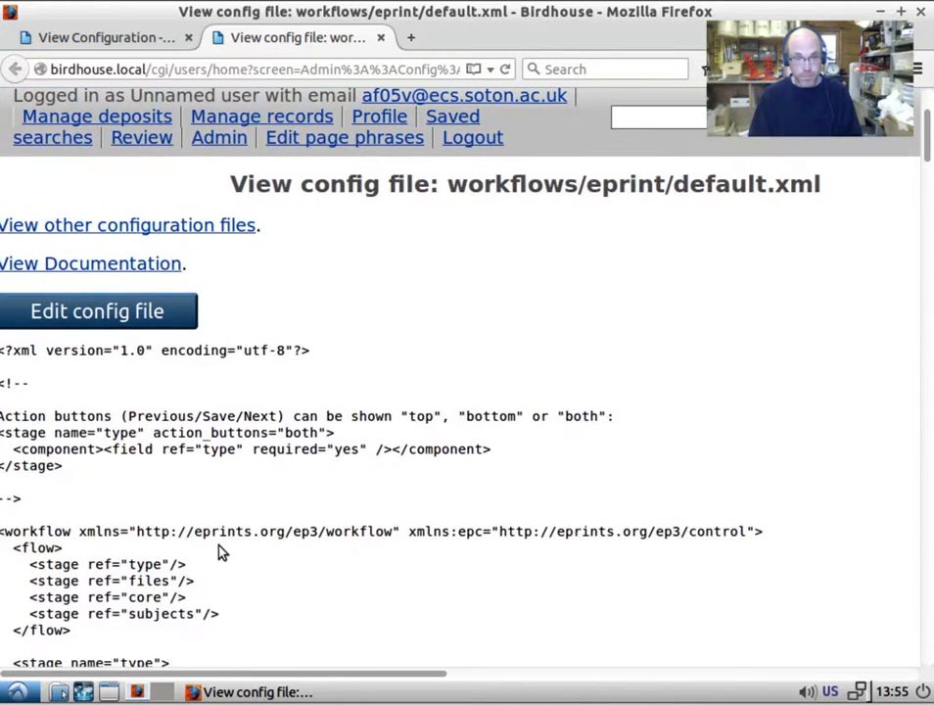
- Scroll through default.xml's workflow stages and return to the configuration file listing
{"action": "scroll", "scroll_direction": "down", "scroll_amount": 3}
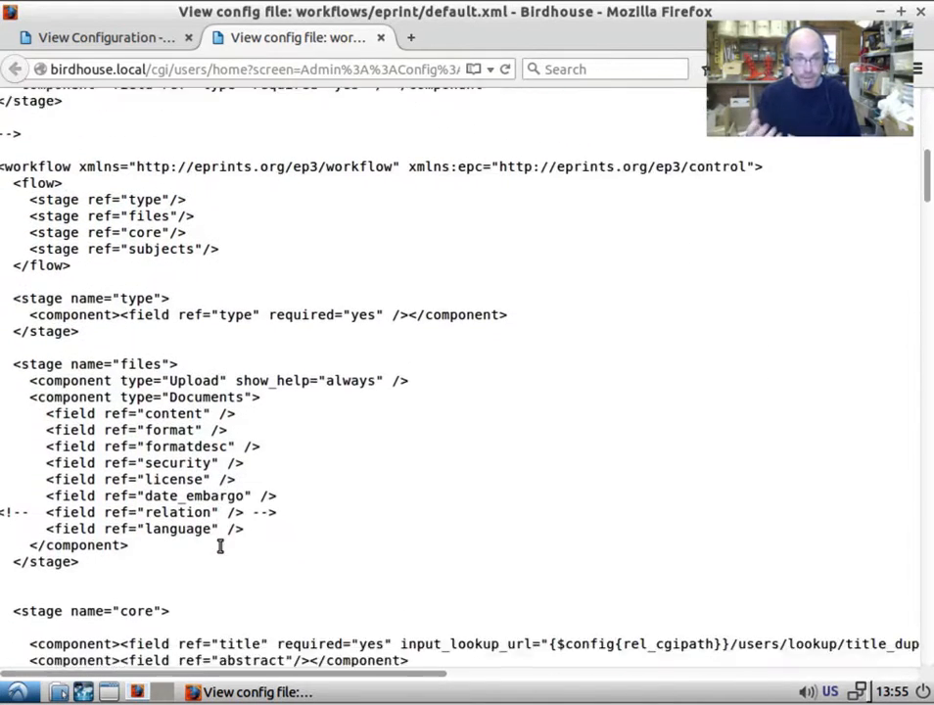
{"action": "scroll", "scroll_direction": "down", "scroll_amount": 3}
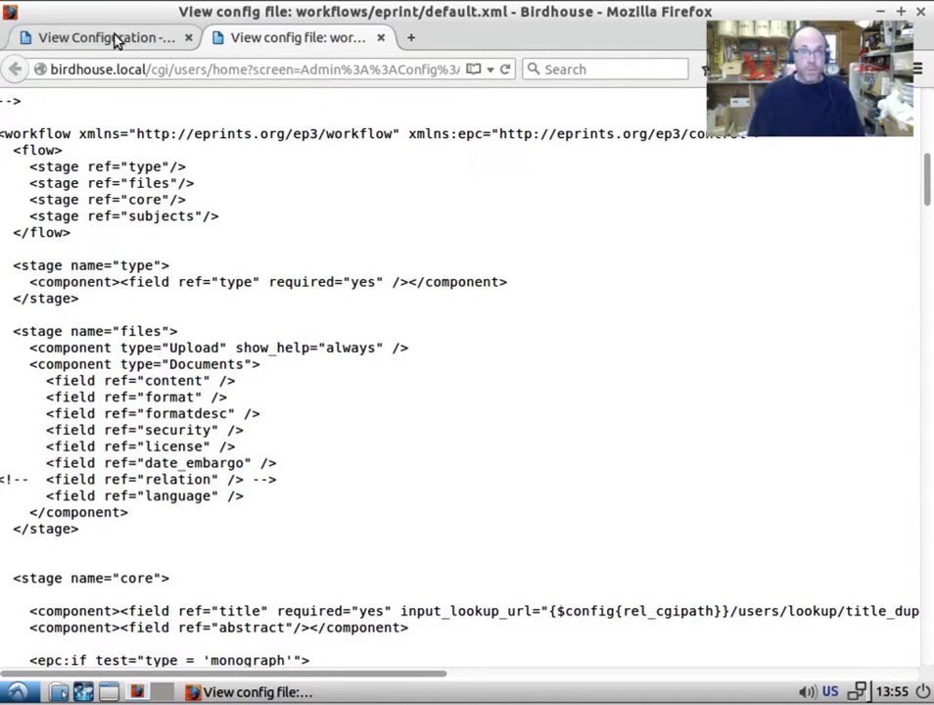
{"action": "left_click", "coordinate": [98, 38]}
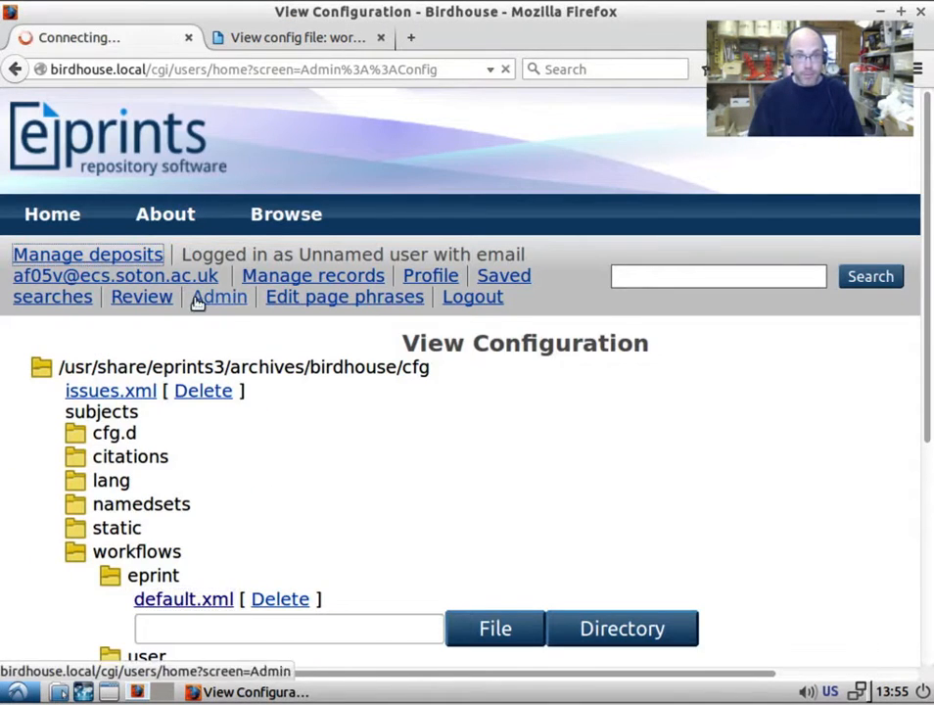
- Start a new item from Manage deposits, browse the Item Type list, then return to default.xml
{"action": "left_click", "coordinate": [87, 253]}
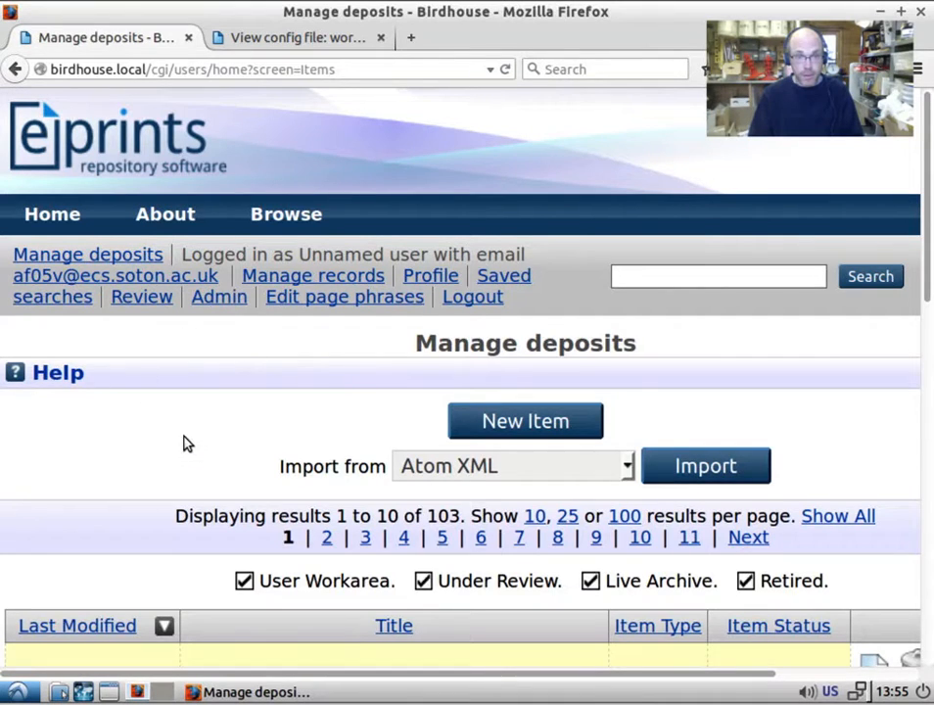
{"action": "mouse_move", "coordinate": [87, 254]}
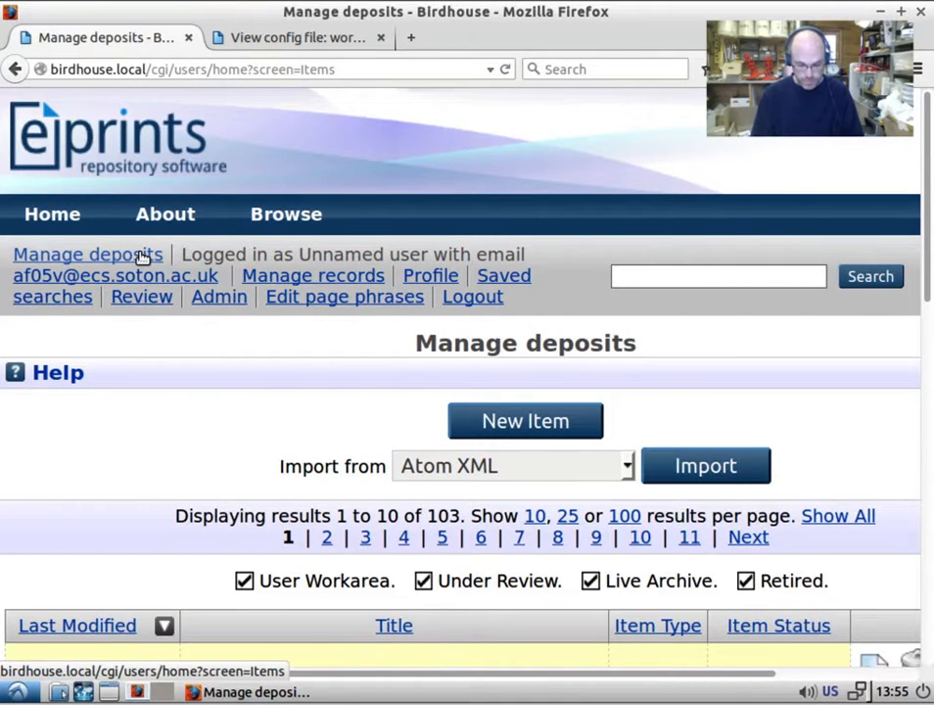
{"action": "scroll", "scroll_direction": "down", "scroll_amount": 3}
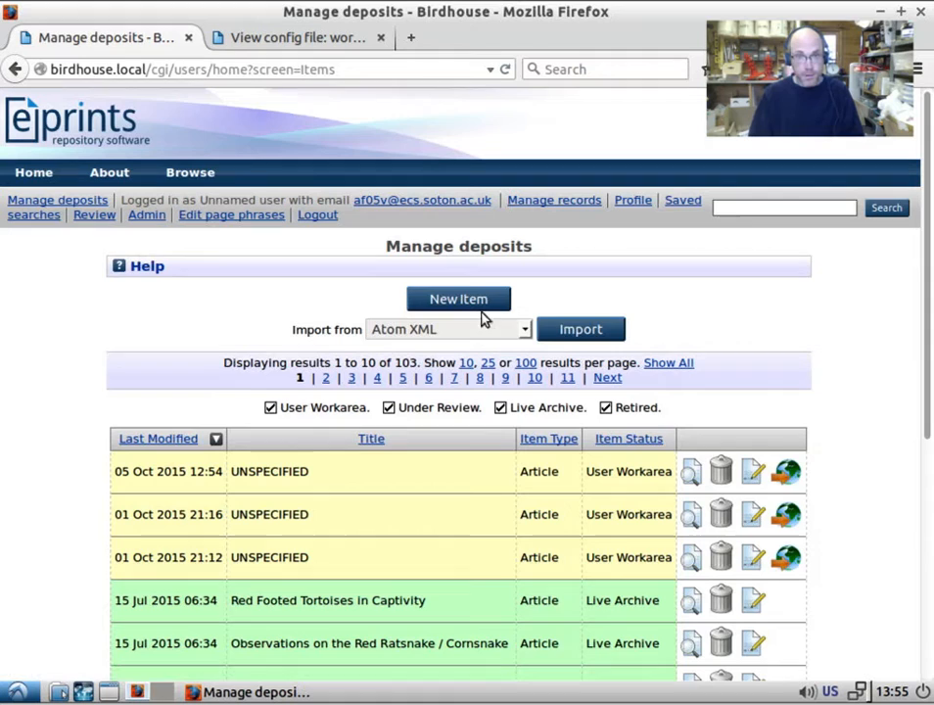
{"action": "left_click", "coordinate": [457, 298]}
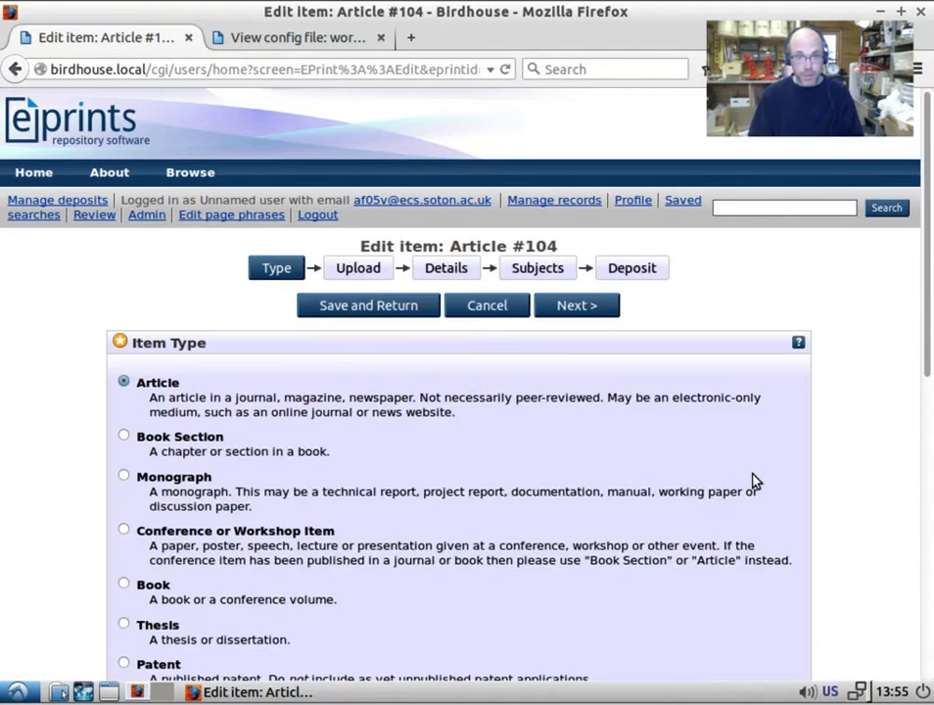
{"action": "scroll", "scroll_direction": "down", "scroll_amount": 3}
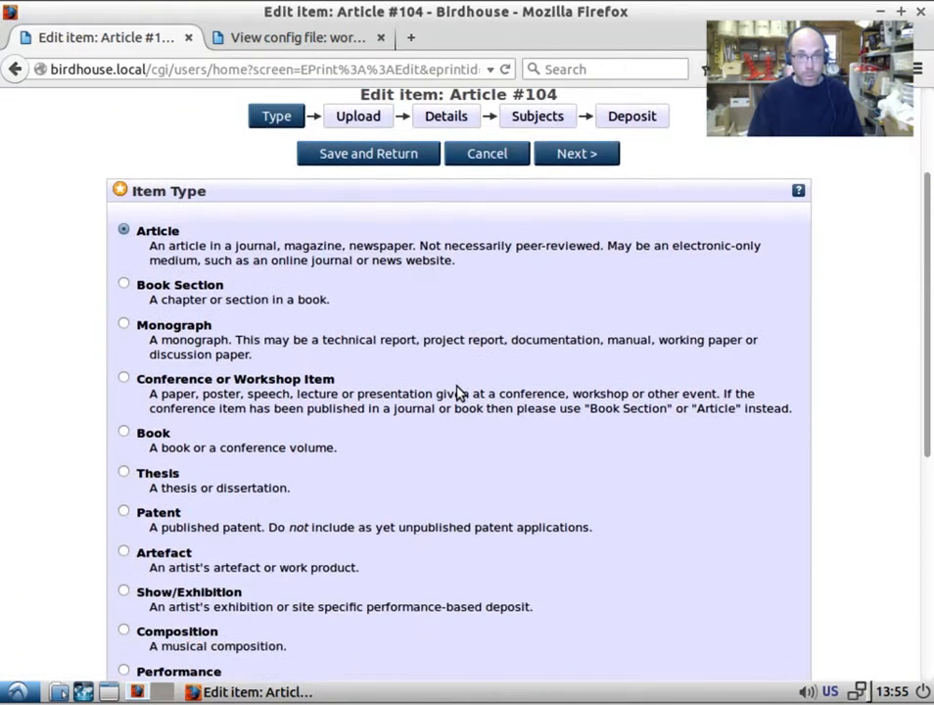
{"action": "left_click", "coordinate": [299, 38]}
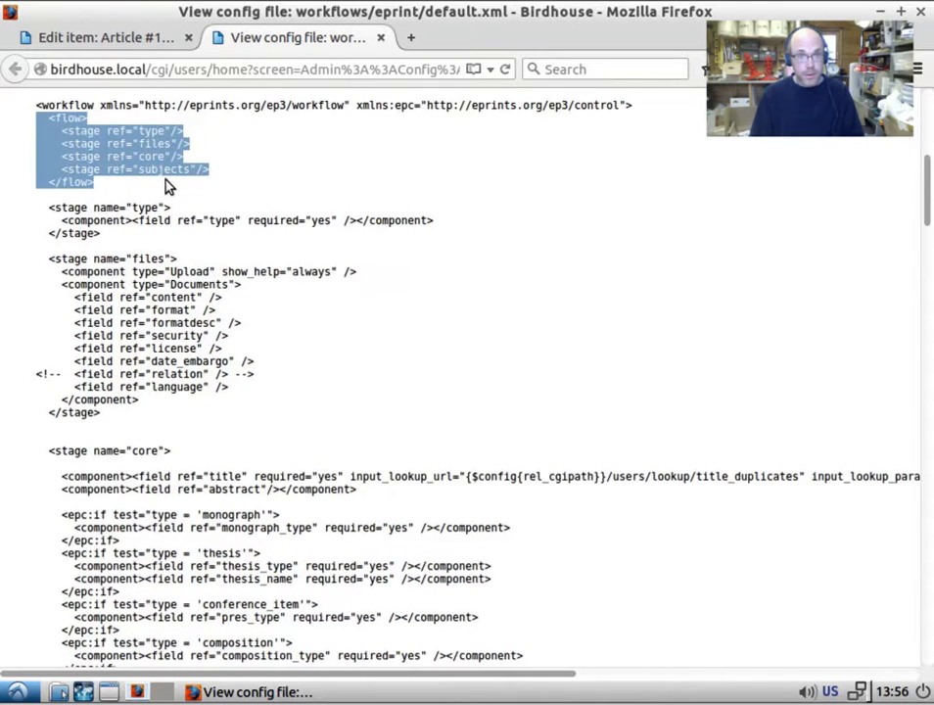
- Show Article #104's required fields: Title, Creators, Refereed, Status and Journal title
{"action": "scroll", "scroll_direction": "down", "scroll_amount": 3}
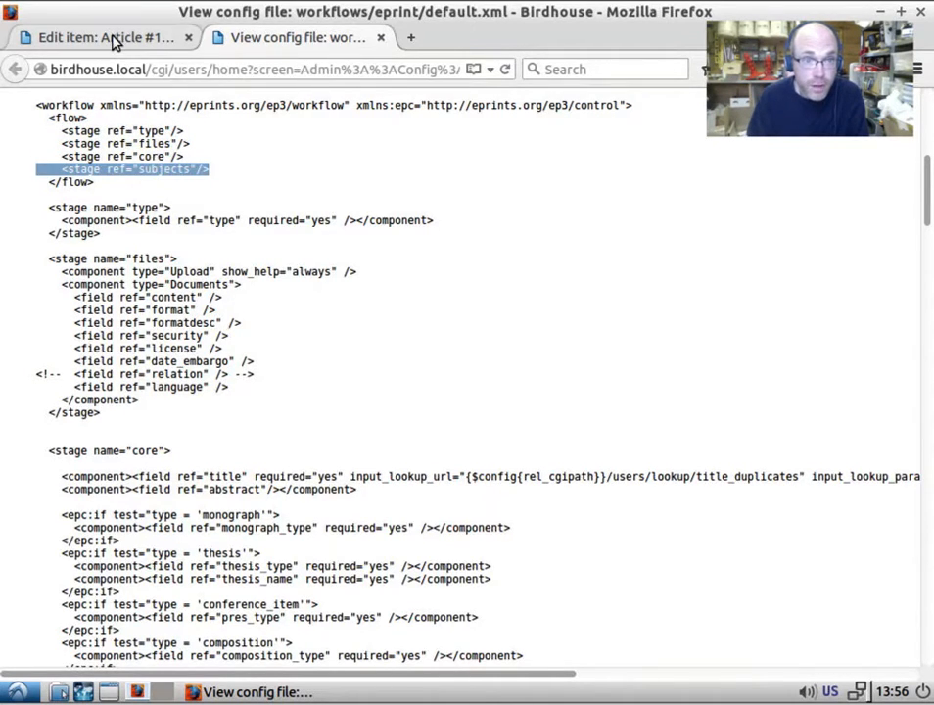
{"action": "left_click", "coordinate": [97, 37]}
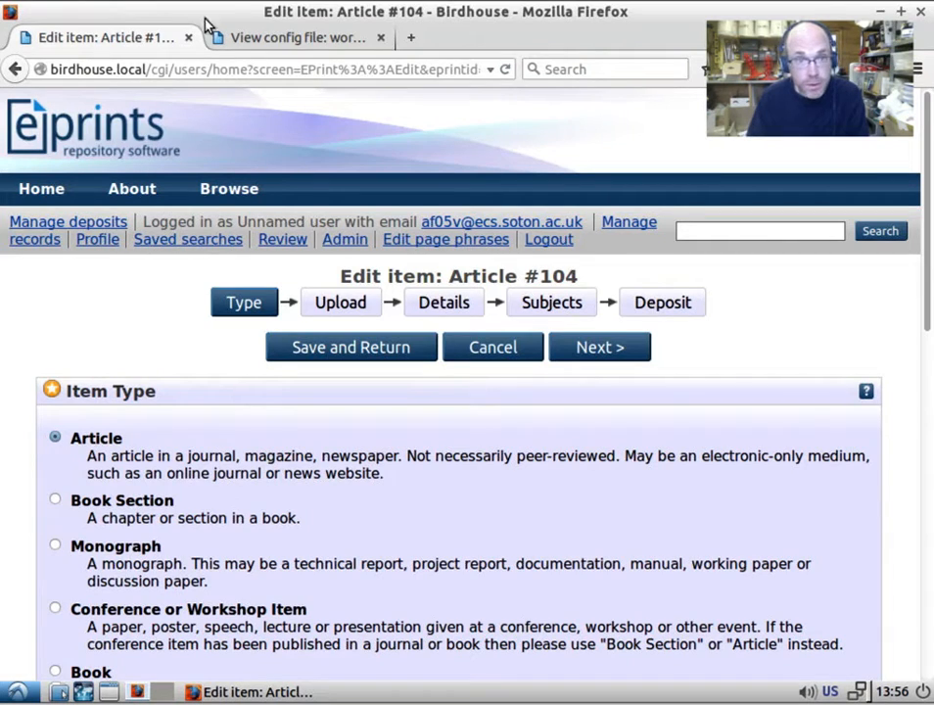
{"action": "mouse_move", "coordinate": [227, 328]}
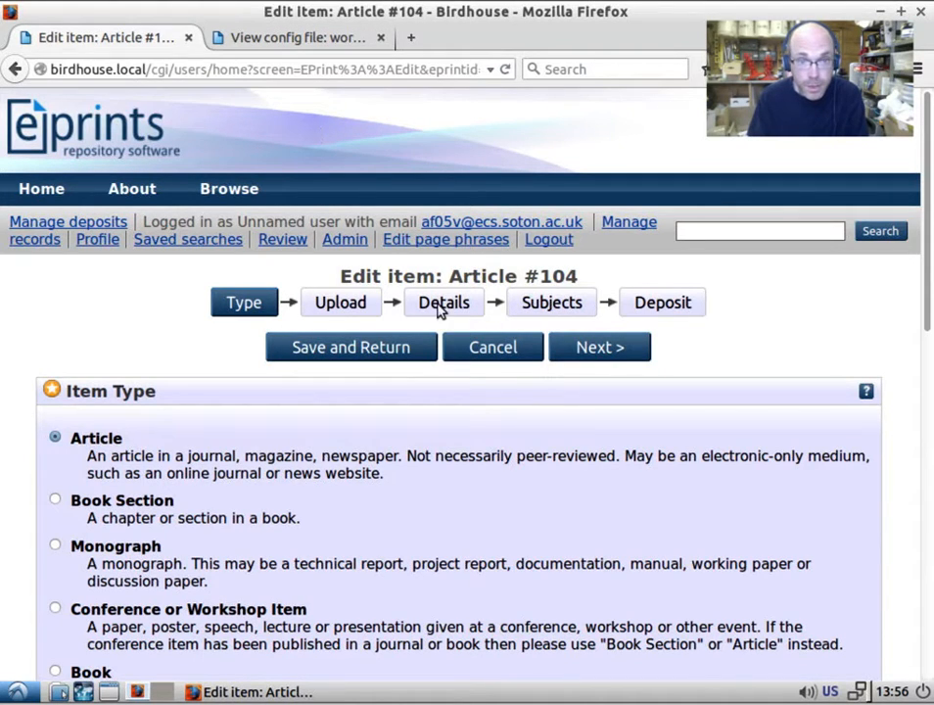
{"action": "left_click", "coordinate": [443, 301]}
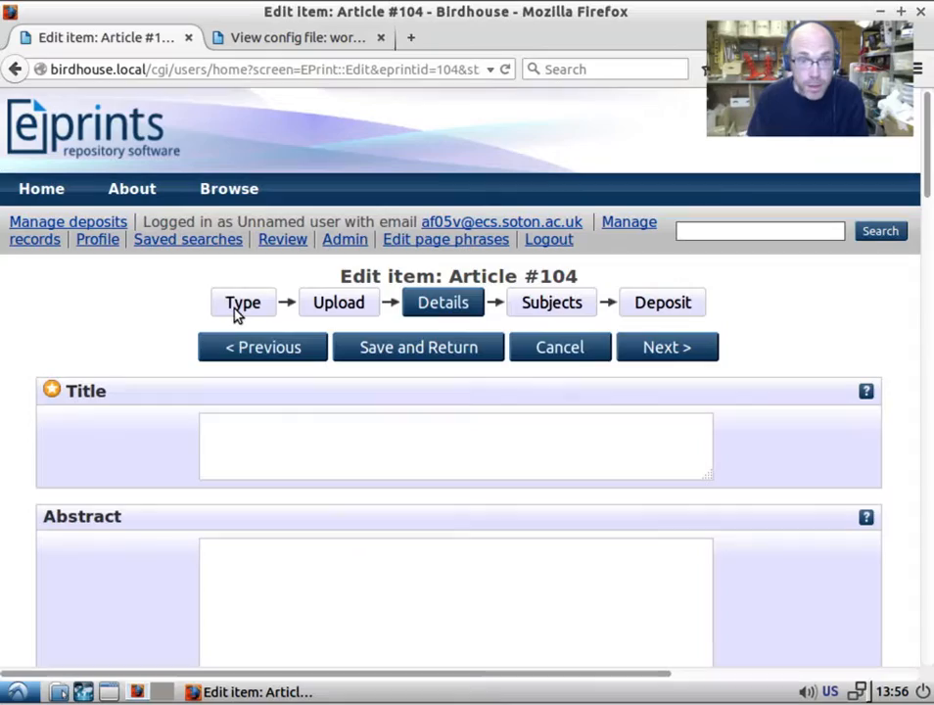
{"action": "left_click", "coordinate": [243, 301]}
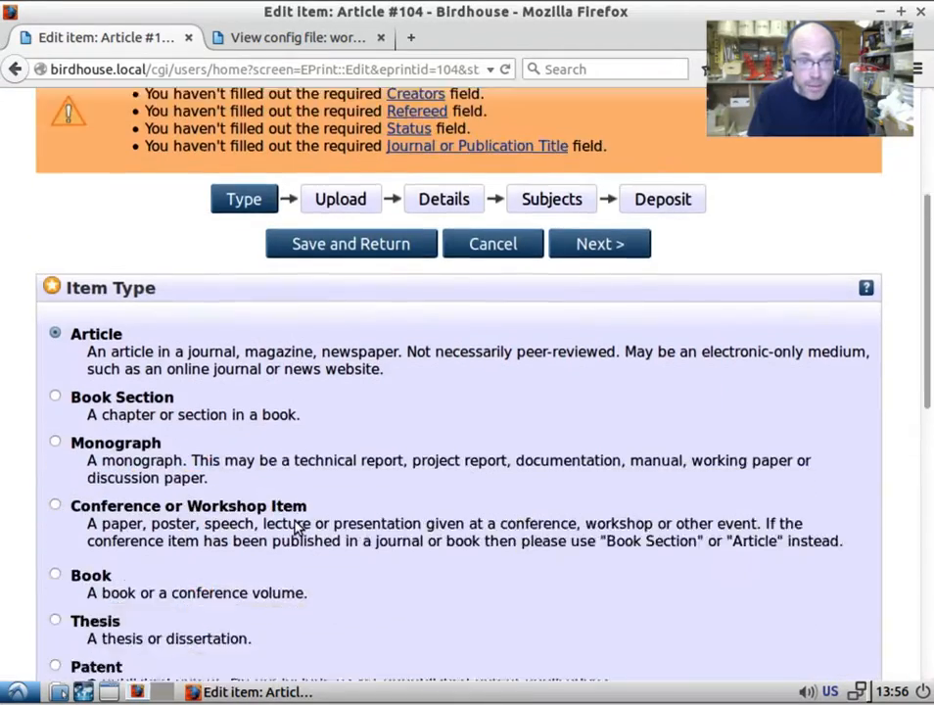
{"action": "scroll", "scroll_direction": "down", "scroll_amount": 3}
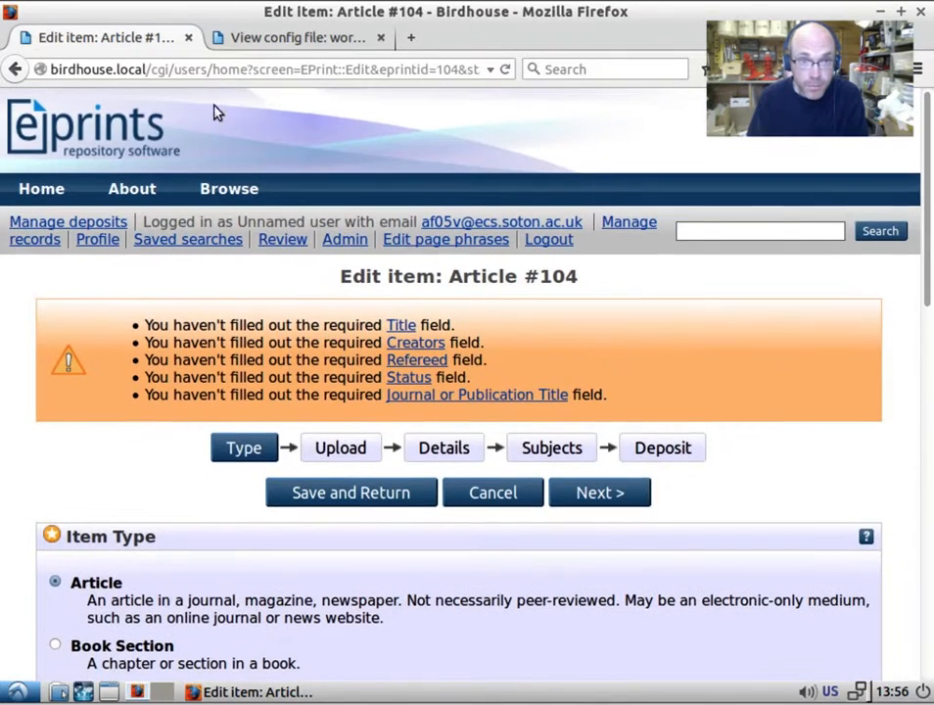
- Compare the form's upload stage (stage=files) with the Documents component in default.xml's files stage
{"action": "left_click", "coordinate": [298, 37]}
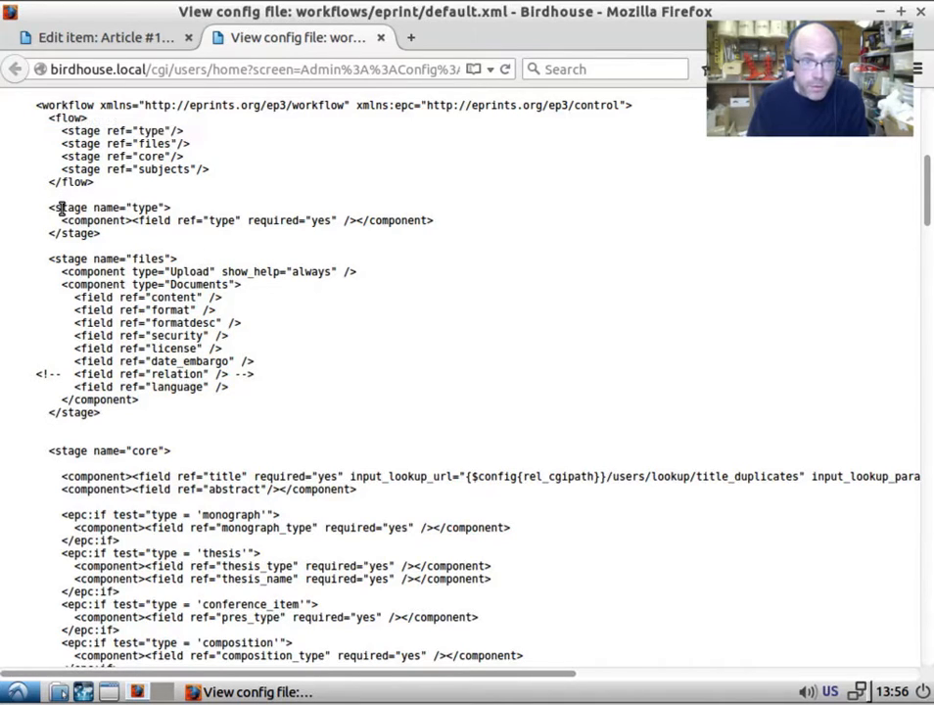
{"action": "mouse_move", "coordinate": [313, 220]}
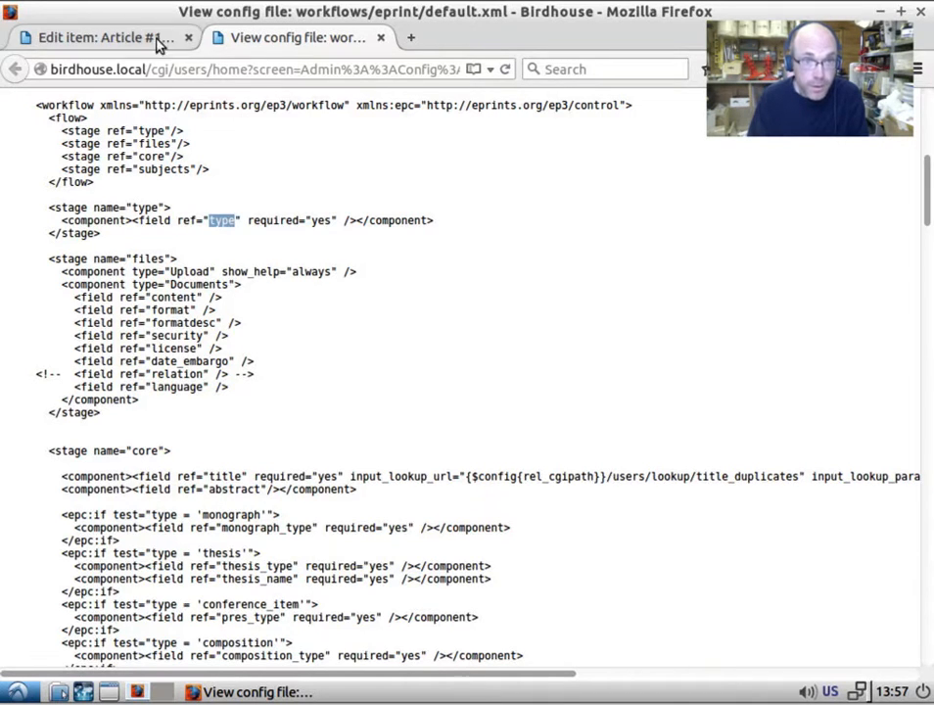
{"action": "left_click", "coordinate": [98, 37]}
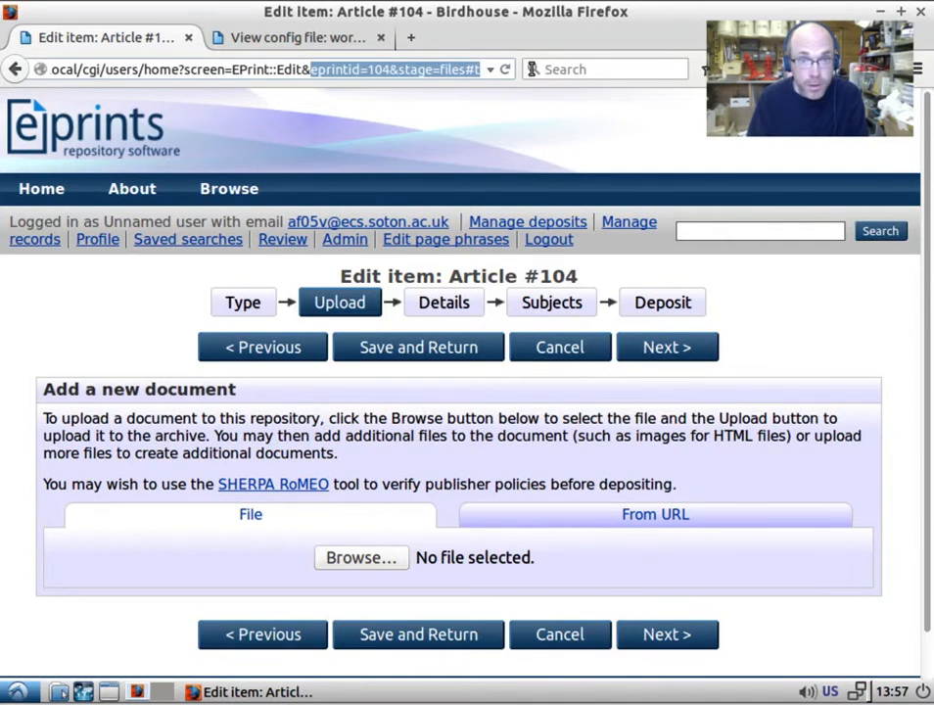
{"action": "left_click", "coordinate": [455, 69]}
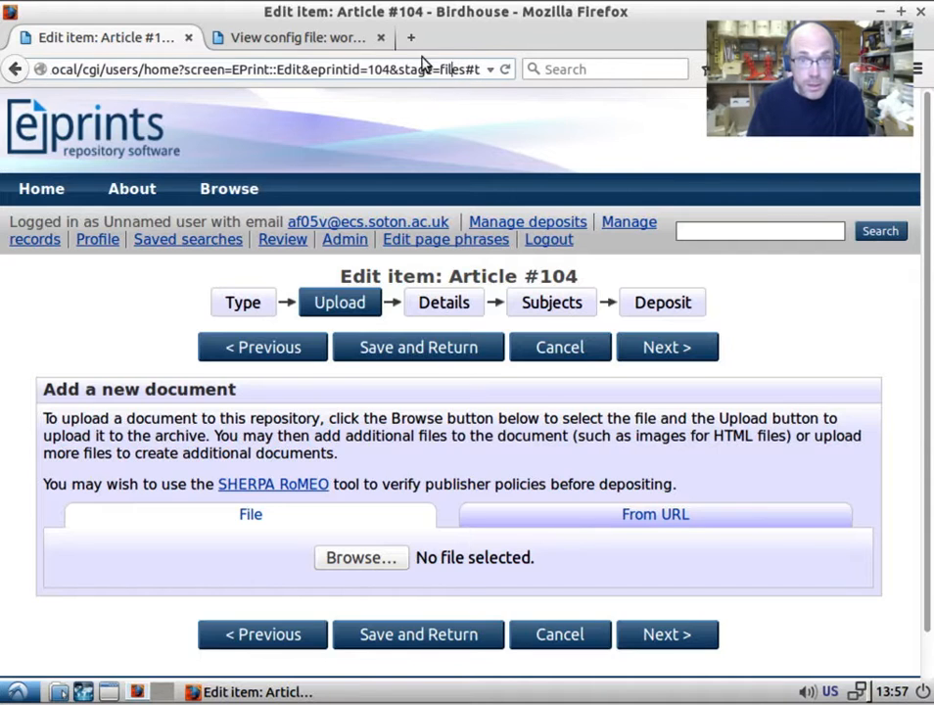
{"action": "left_click", "coordinate": [299, 37]}
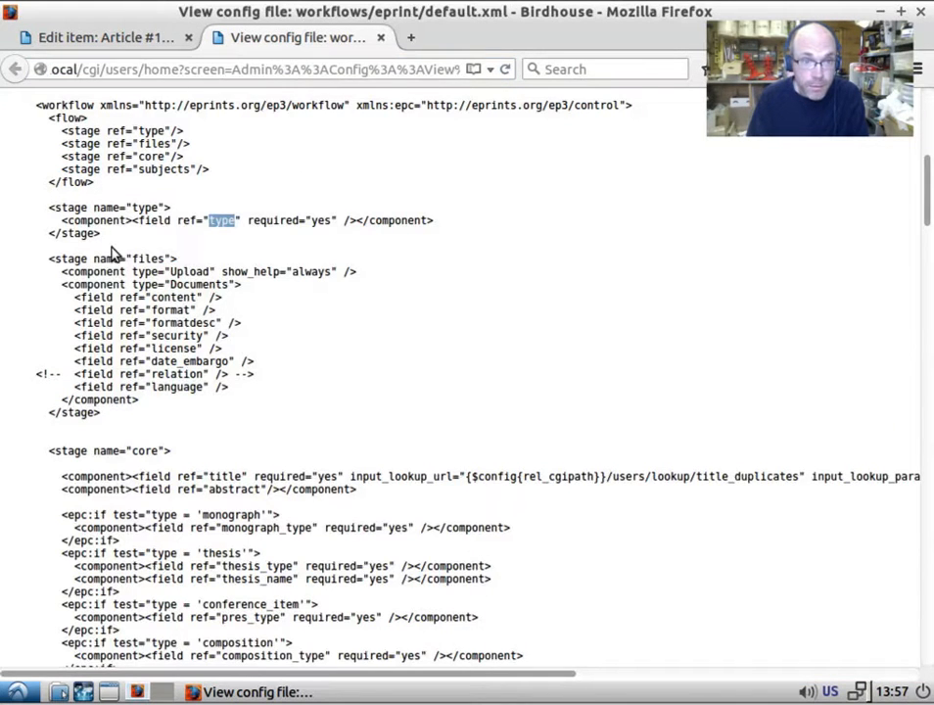
{"action": "double_click", "coordinate": [113, 271]}
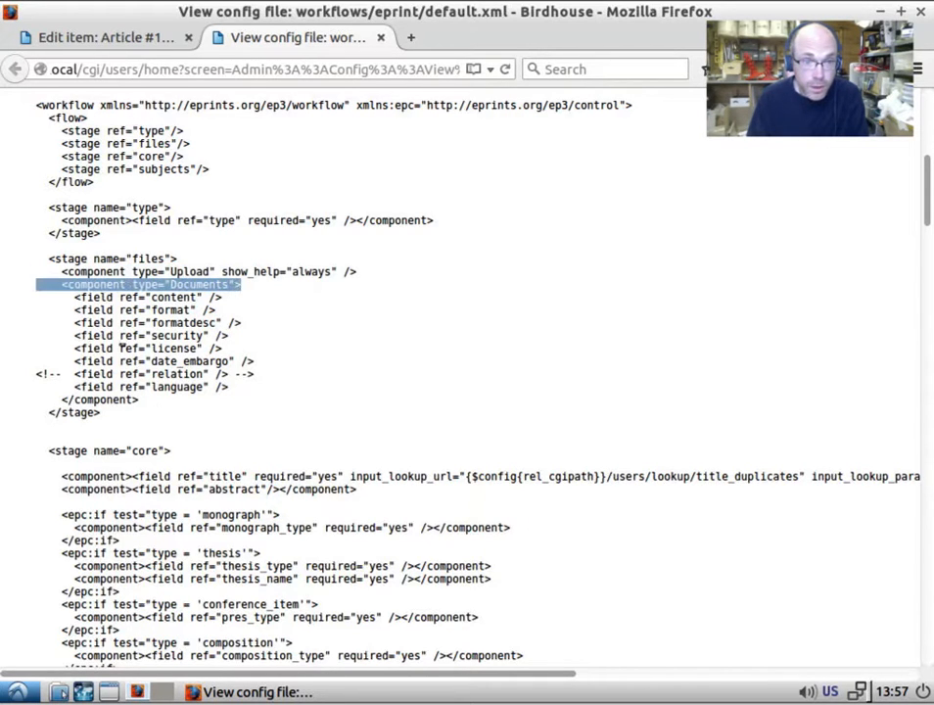
{"action": "left_click", "coordinate": [97, 37]}
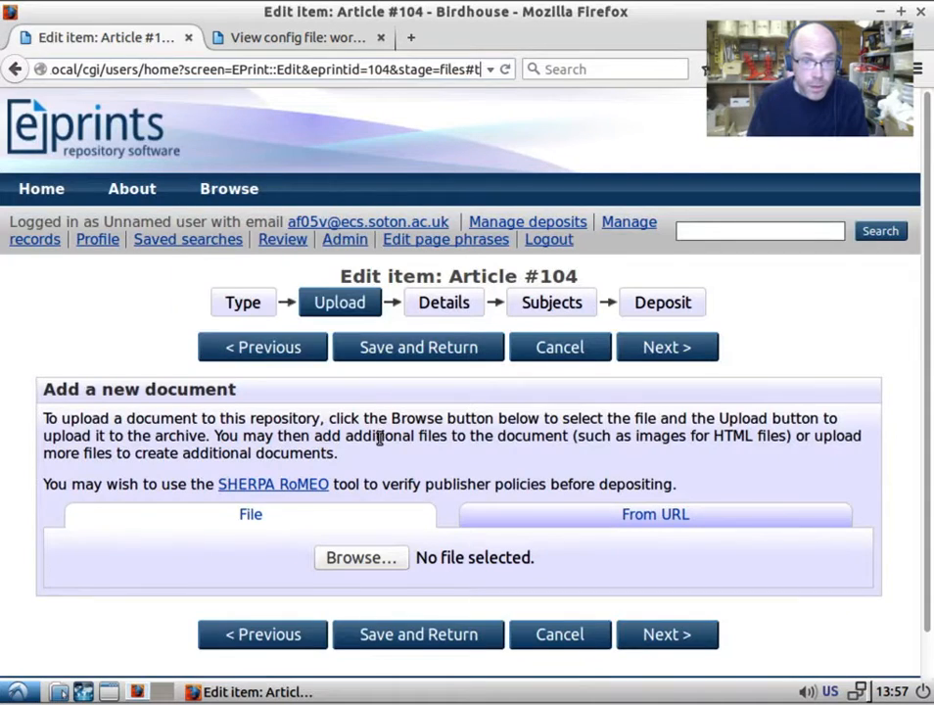
{"action": "scroll", "scroll_direction": "down", "scroll_amount": 3}
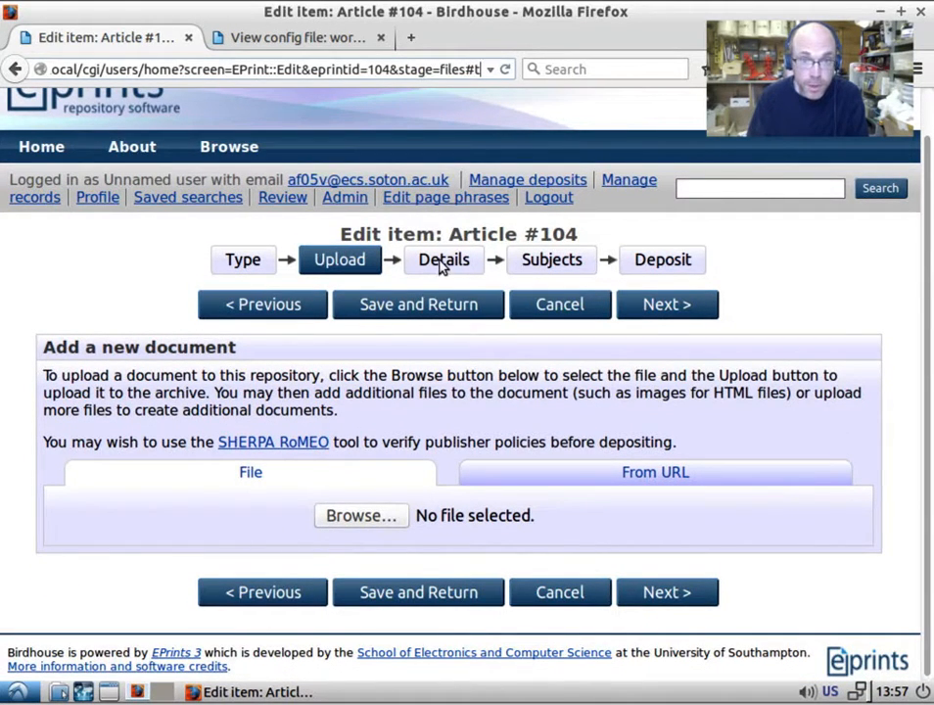
- Move Article #104 to Details and scroll through its empty Title, Abstract and journal fields
{"action": "left_click", "coordinate": [442, 259]}
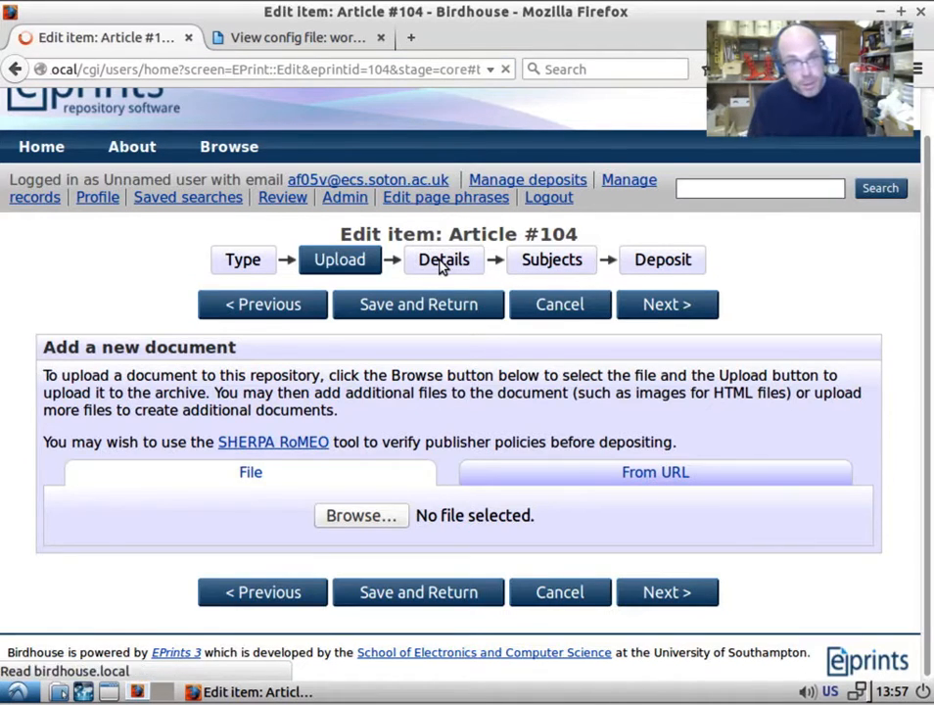
{"action": "left_click", "coordinate": [443, 260]}
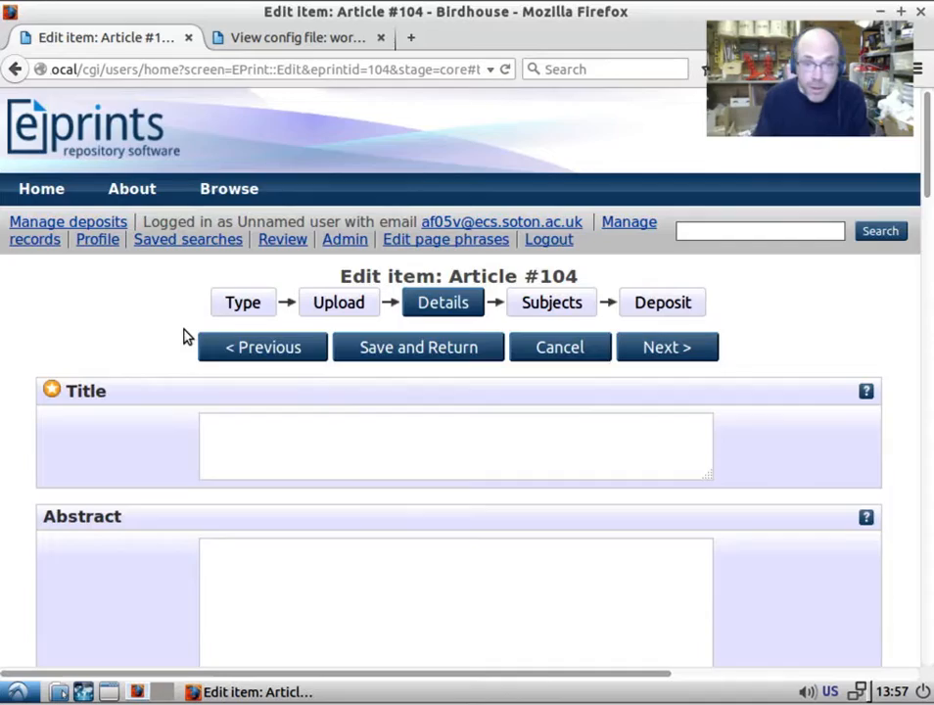
{"action": "scroll", "scroll_direction": "down", "scroll_amount": 3}
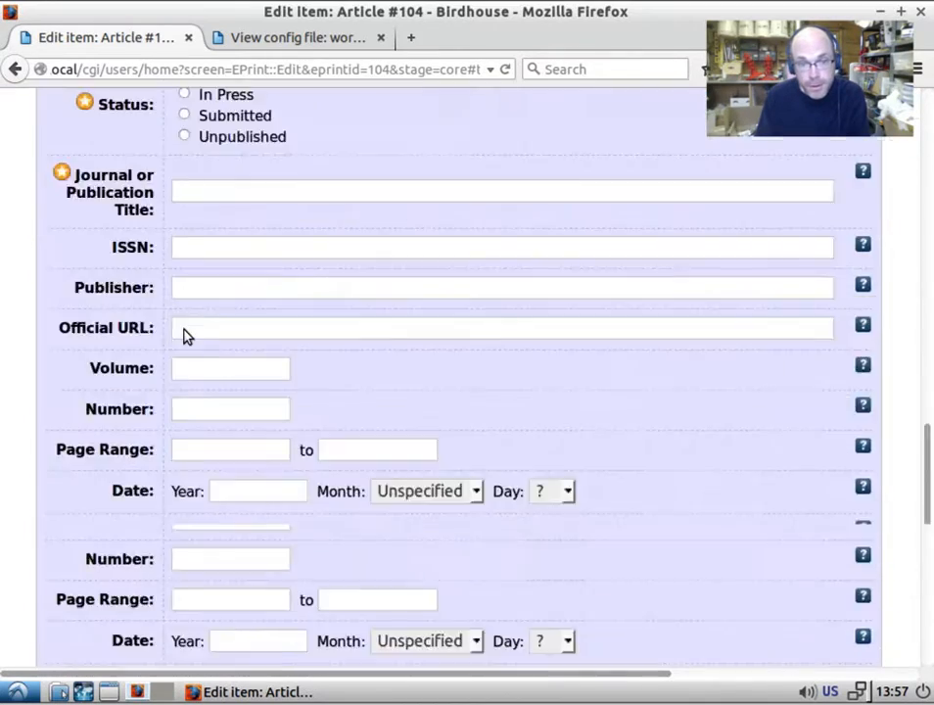
{"action": "scroll", "scroll_direction": "down", "scroll_amount": 3}
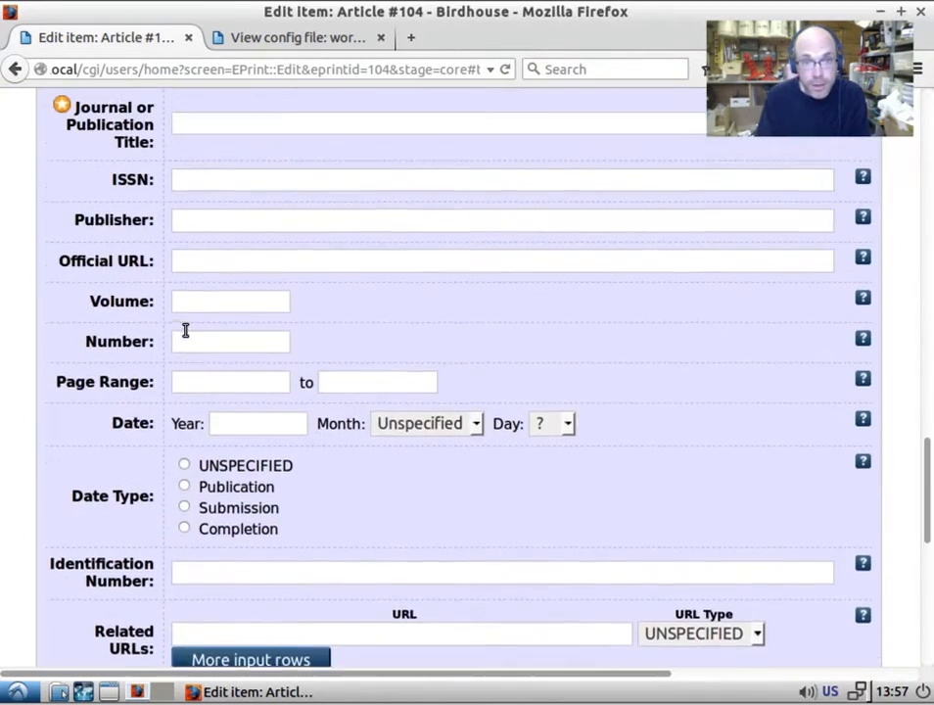
{"action": "scroll", "scroll_direction": "up", "scroll_amount": 3}
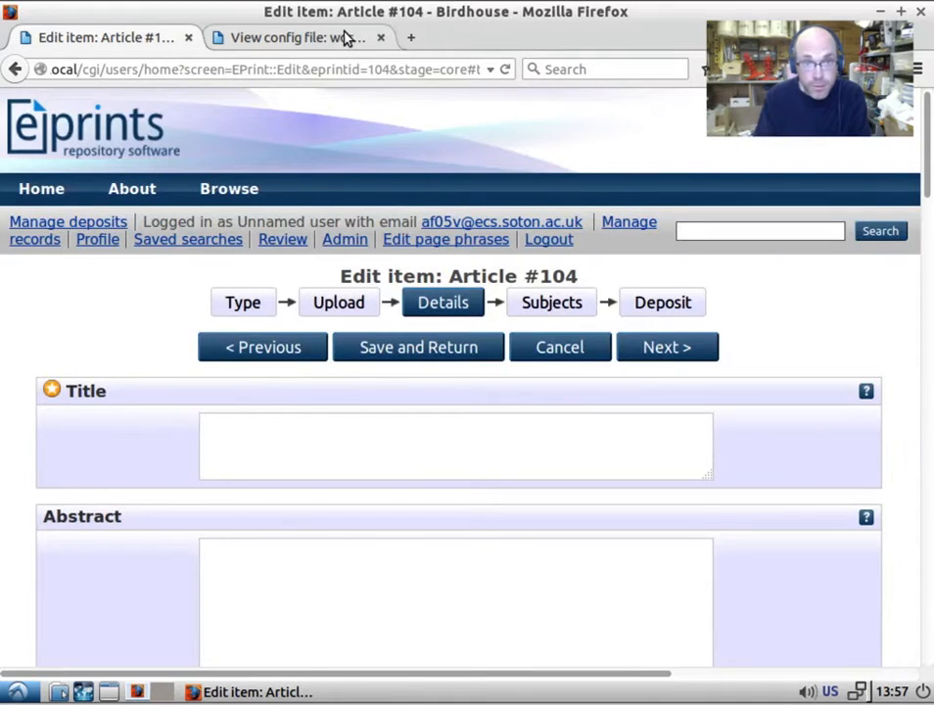
- Highlight the core stage name in default.xml and compare it with the details form
{"action": "left_click", "coordinate": [294, 38]}
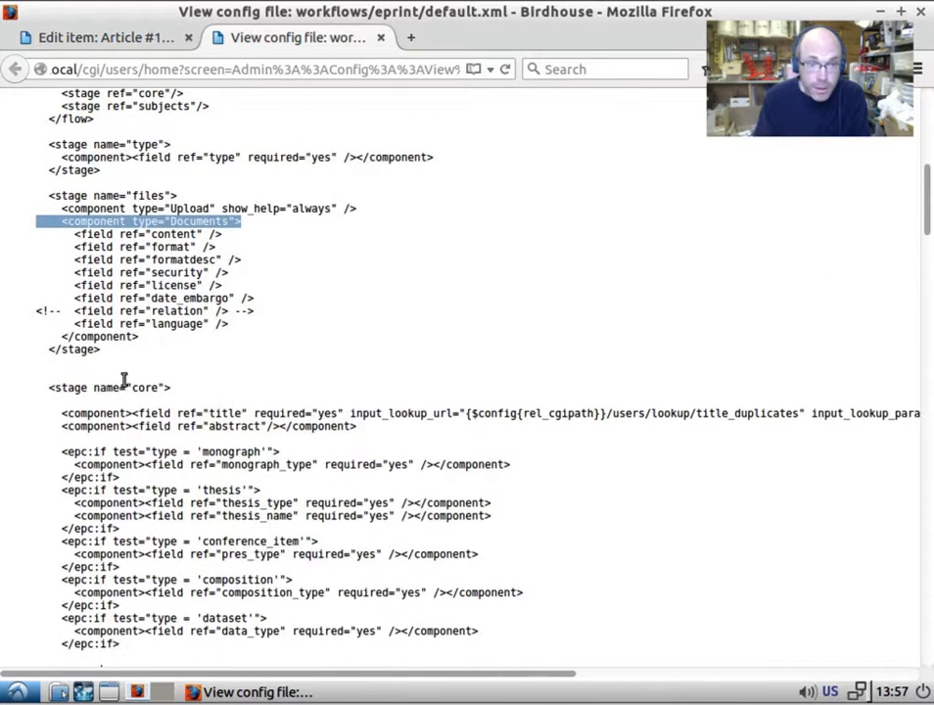
{"action": "double_click", "coordinate": [144, 387]}
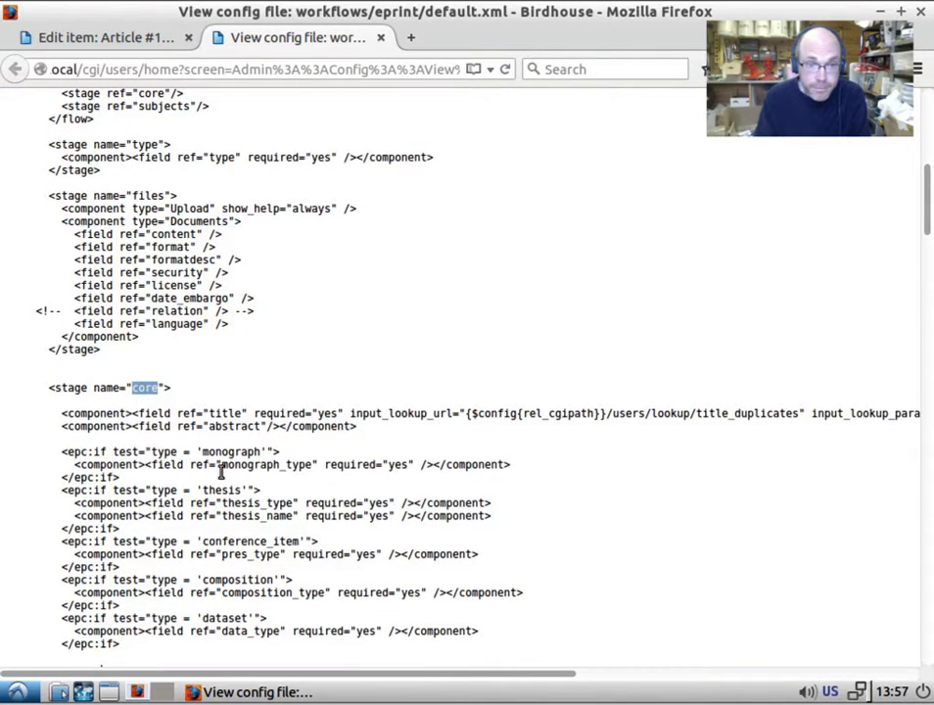
{"action": "scroll", "scroll_direction": "down", "scroll_amount": 3}
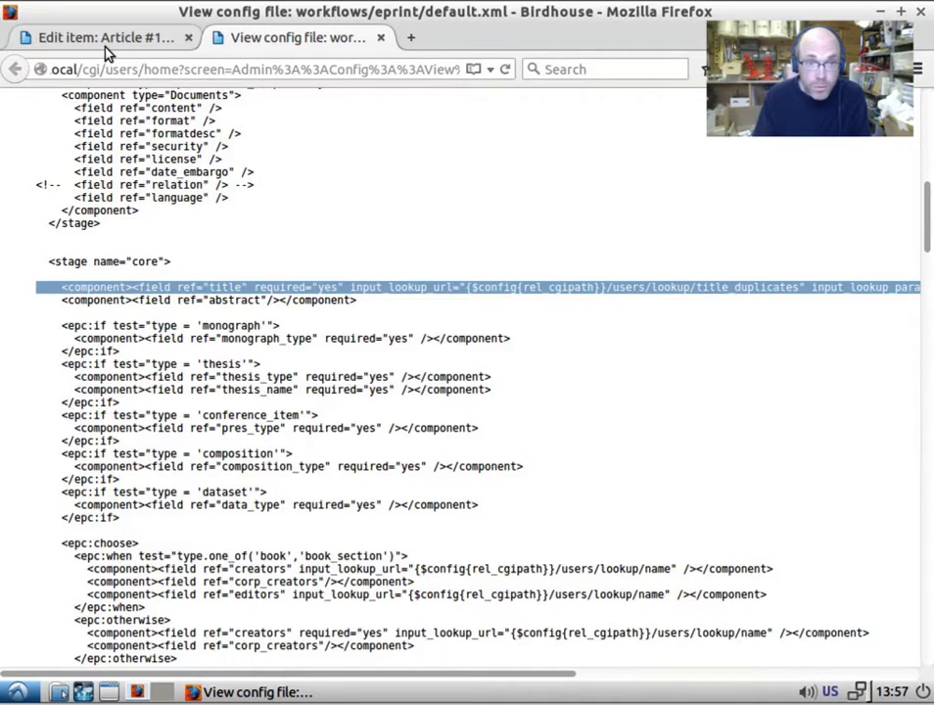
{"action": "left_click", "coordinate": [98, 37]}
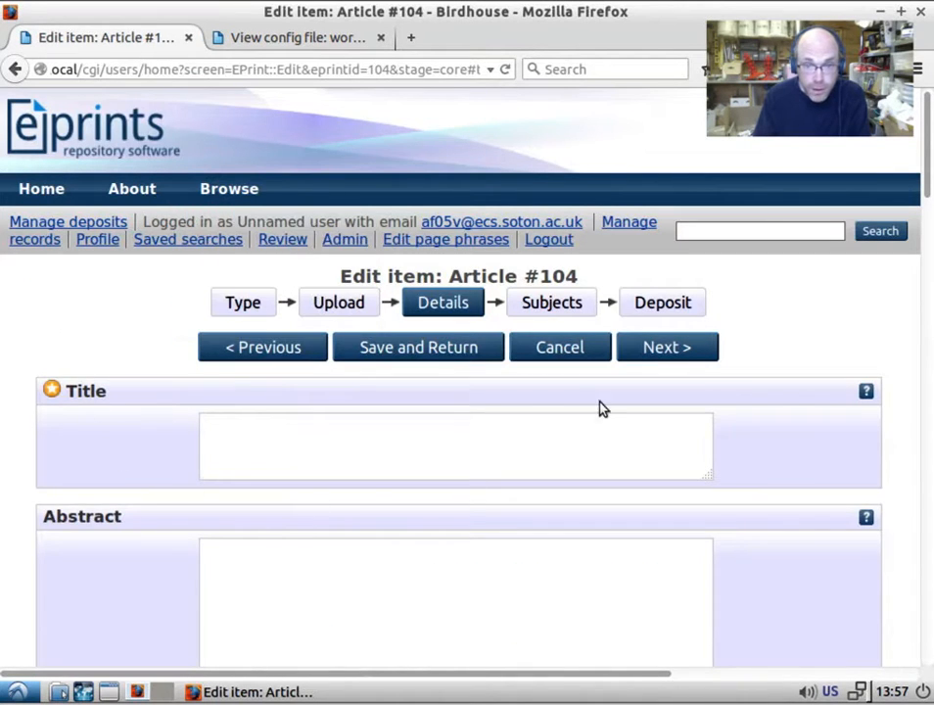
{"action": "mouse_move", "coordinate": [372, 174]}
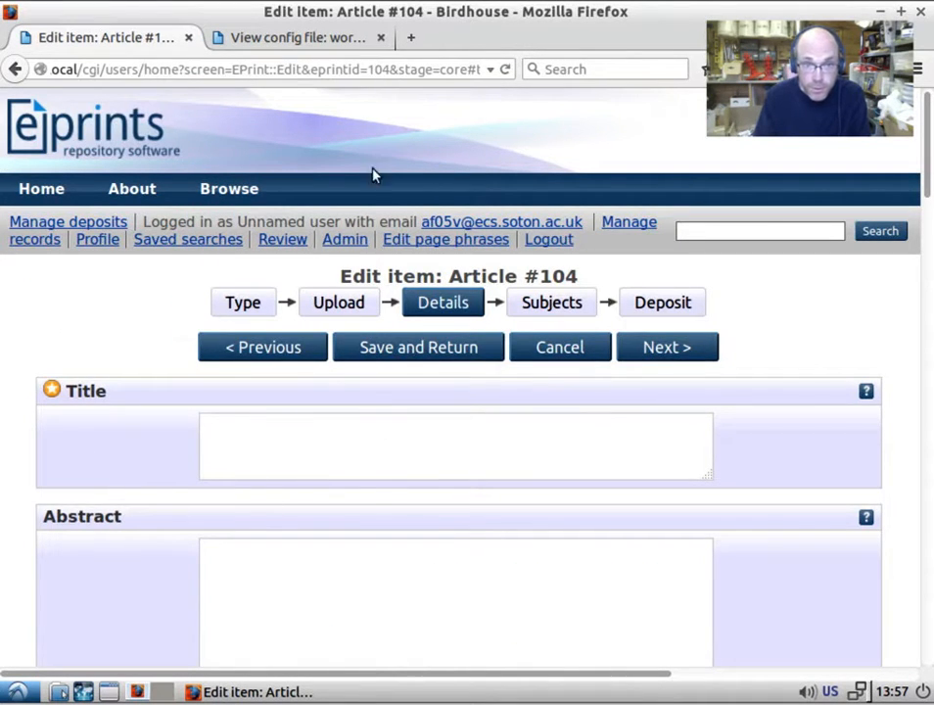
- Highlight the abstract entry, title's required setting and the required monograph_type entry
{"action": "left_click", "coordinate": [293, 37]}
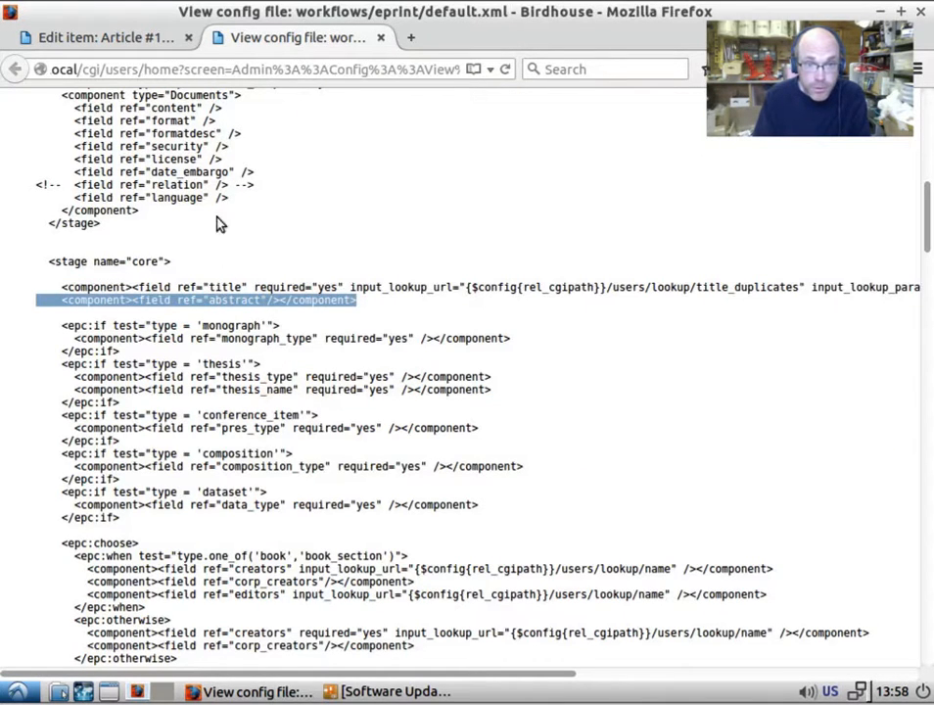
{"action": "left_click", "coordinate": [98, 37]}
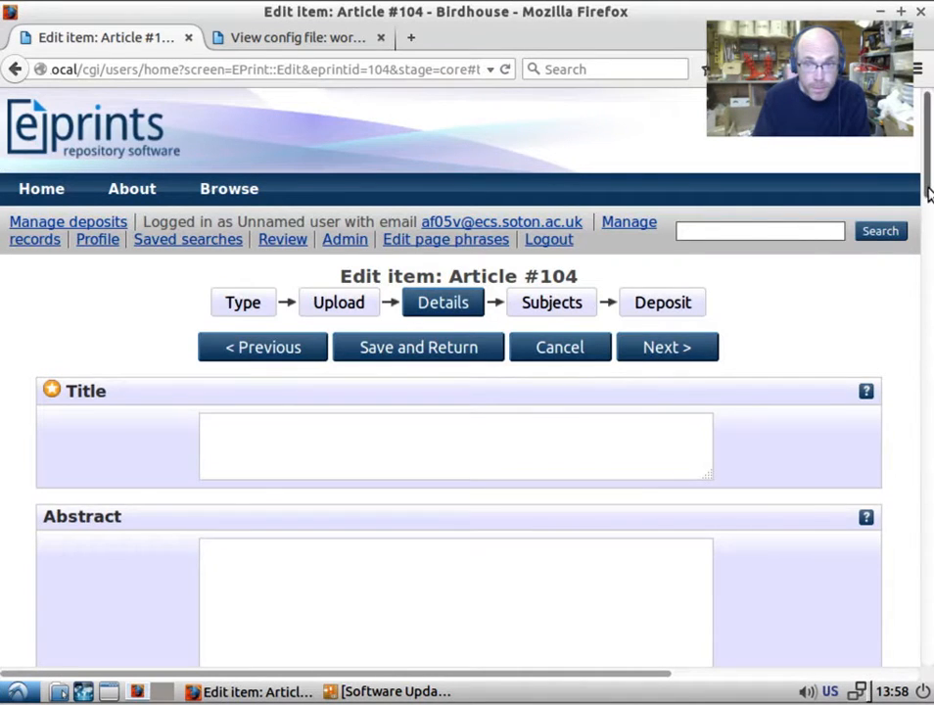
{"action": "scroll", "scroll_direction": "down", "scroll_amount": 3}
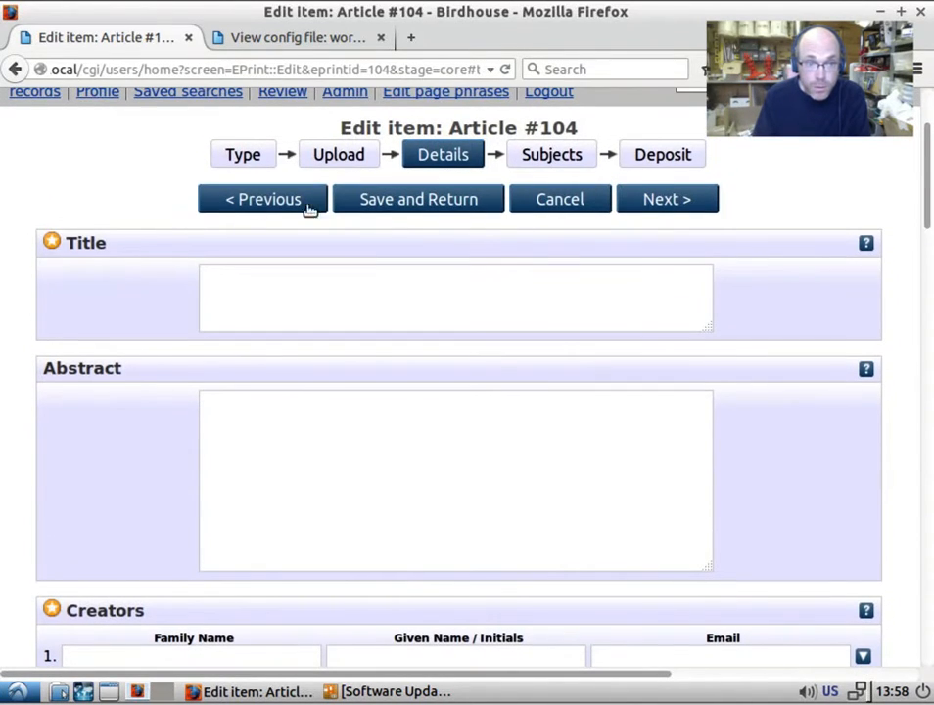
{"action": "mouse_move", "coordinate": [63, 241]}
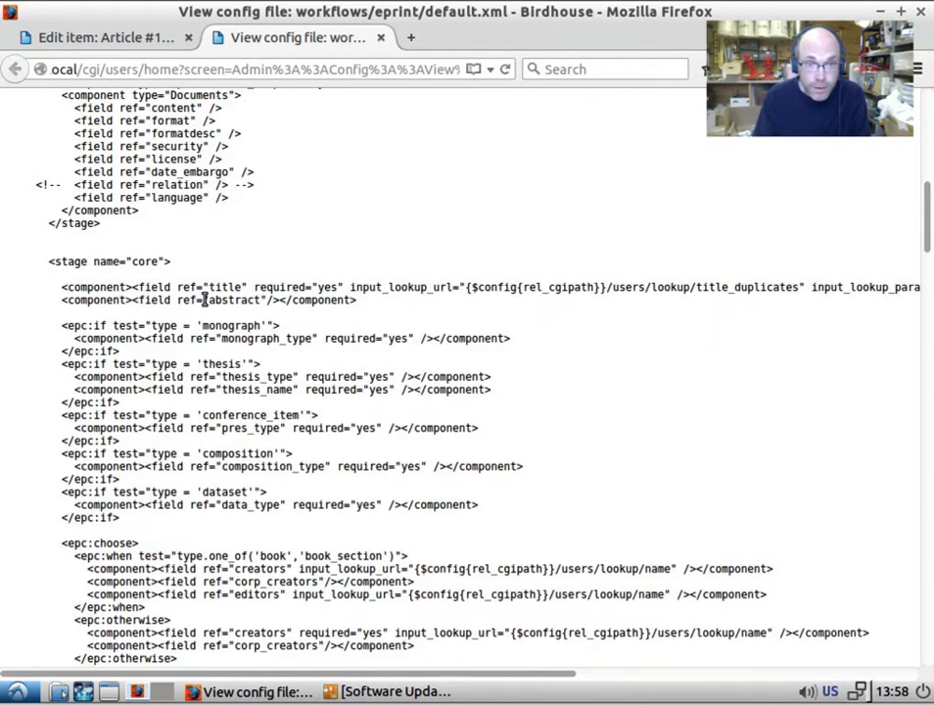
{"action": "double_click", "coordinate": [280, 286]}
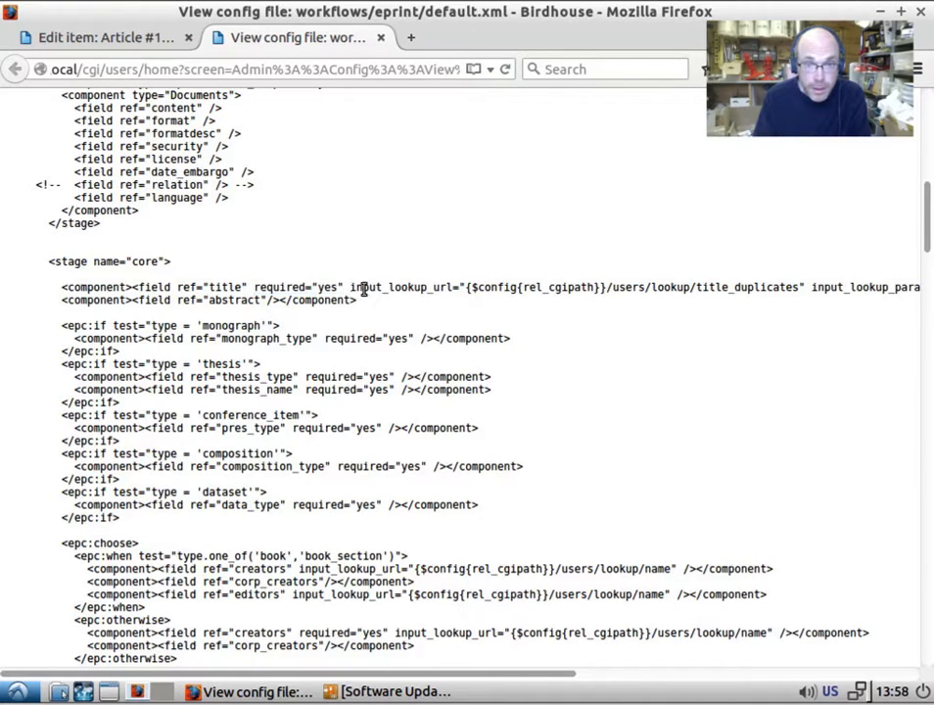
{"action": "double_click", "coordinate": [401, 287]}
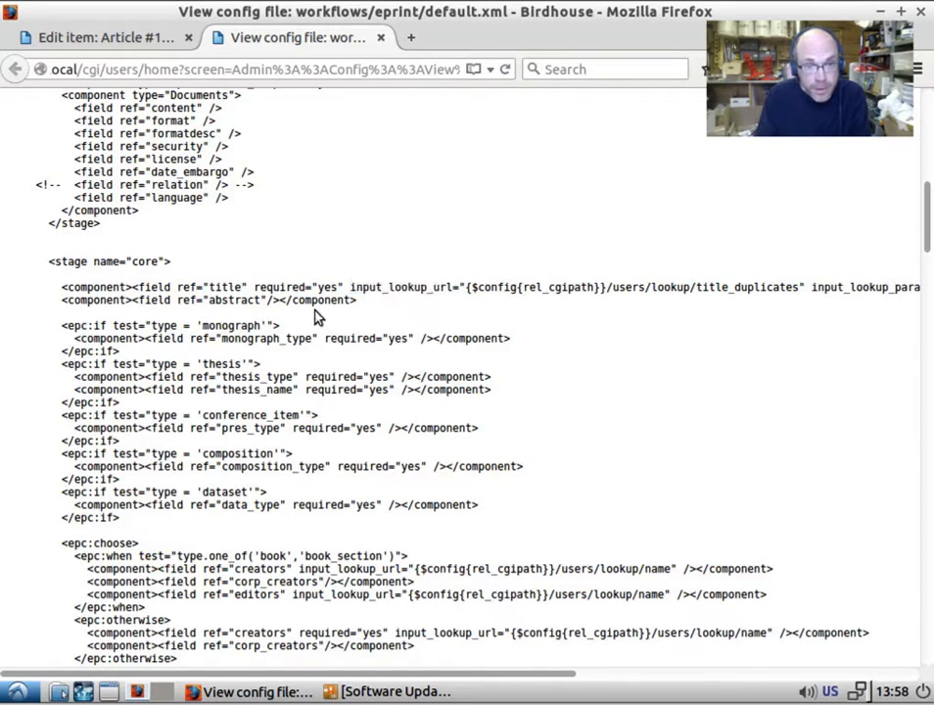
{"action": "double_click", "coordinate": [232, 325]}
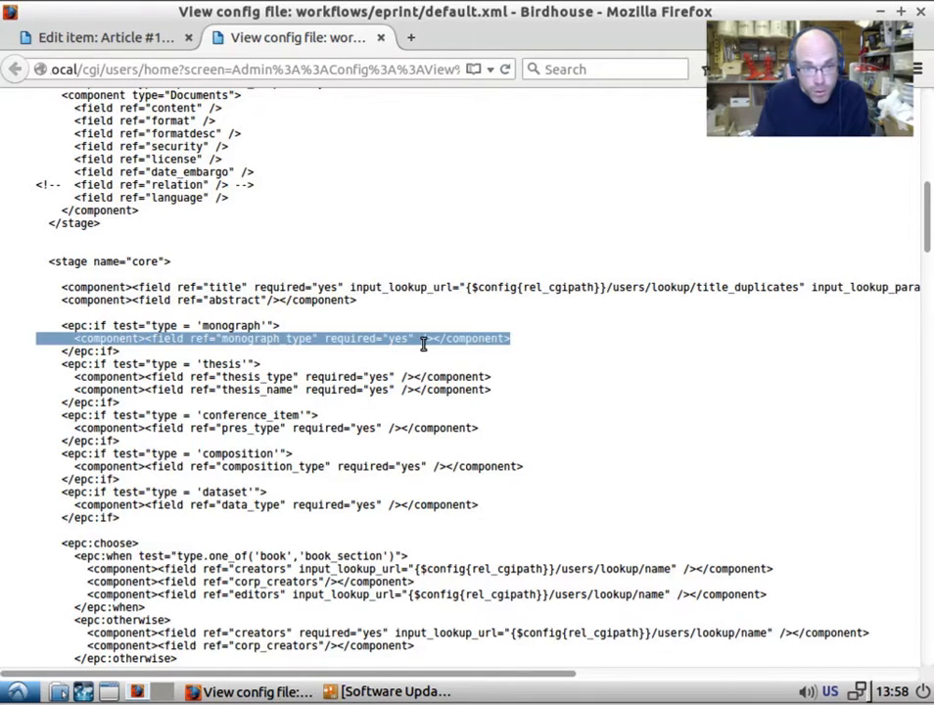
- Set item #104's type to Monograph, then return to the default.xml tab
{"action": "left_click", "coordinate": [103, 37]}
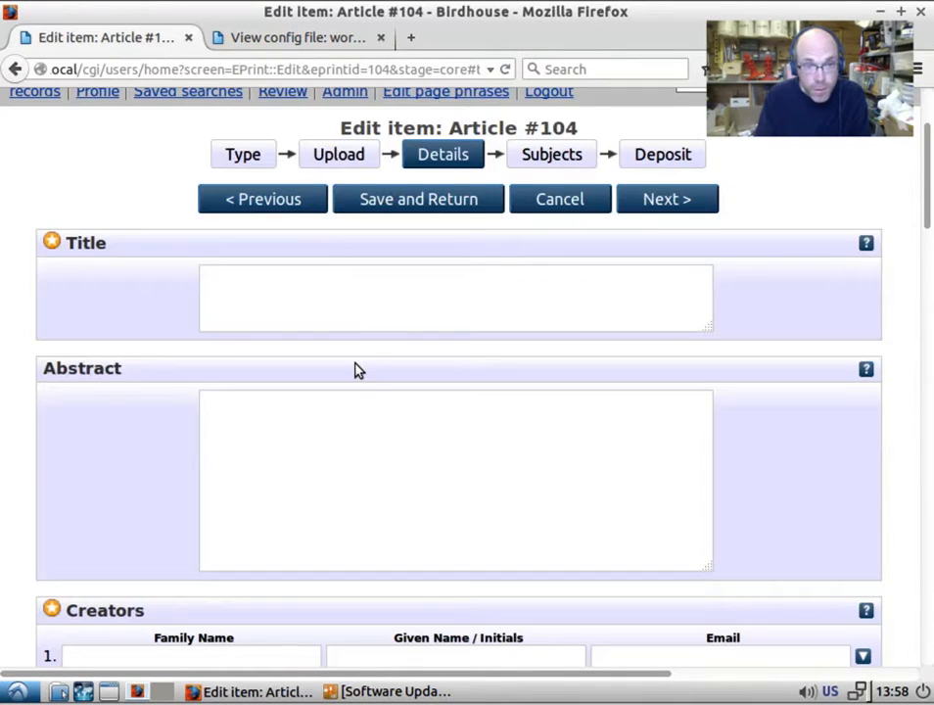
{"action": "scroll", "scroll_direction": "down", "scroll_amount": 3}
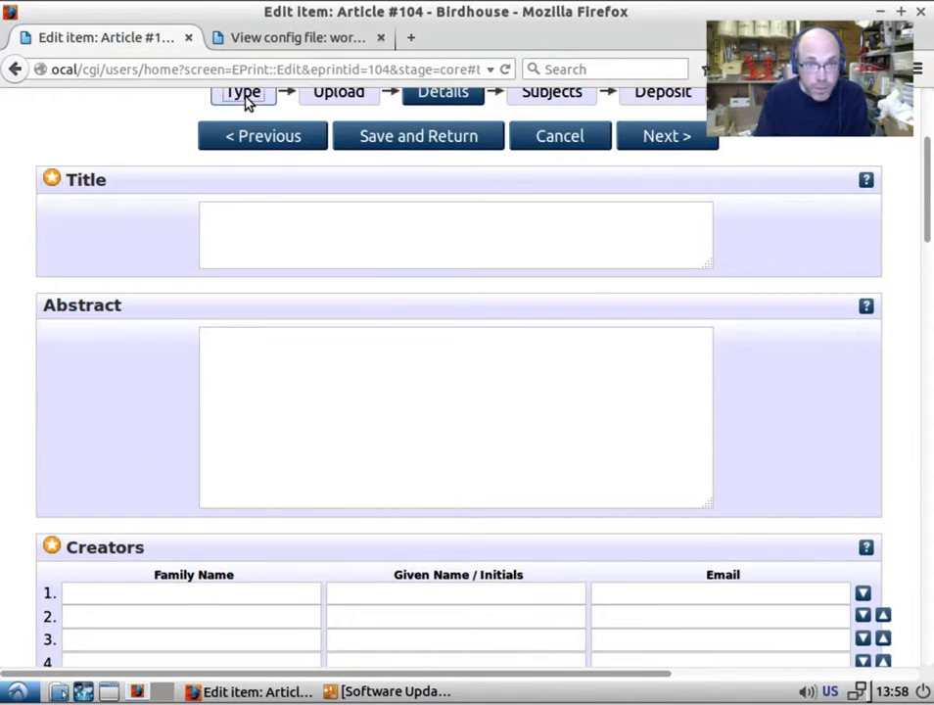
{"action": "left_click", "coordinate": [241, 91]}
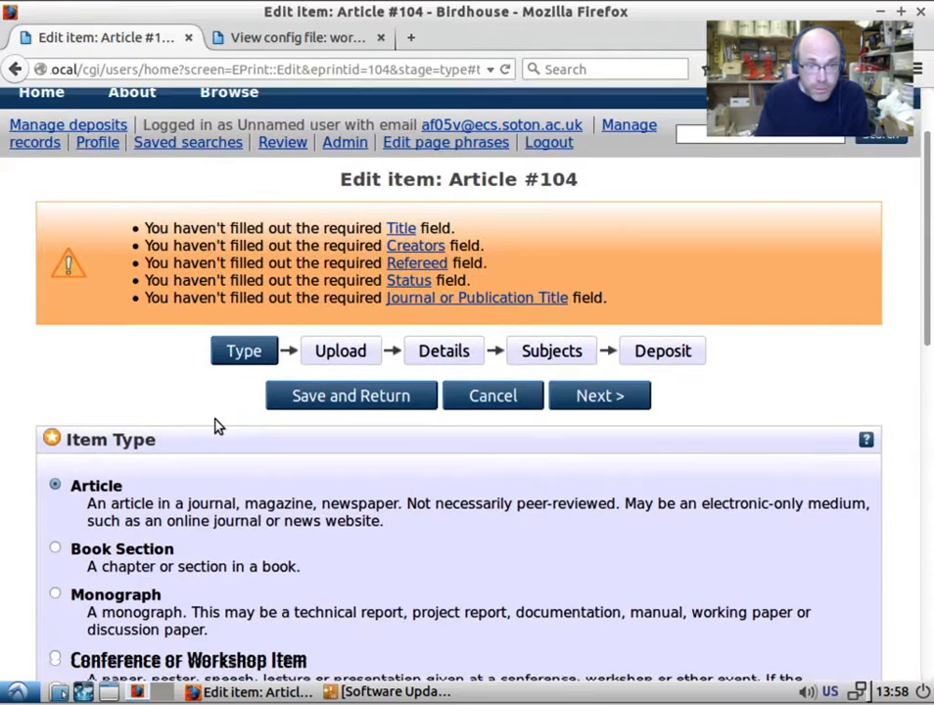
{"action": "scroll", "scroll_direction": "down", "scroll_amount": 3}
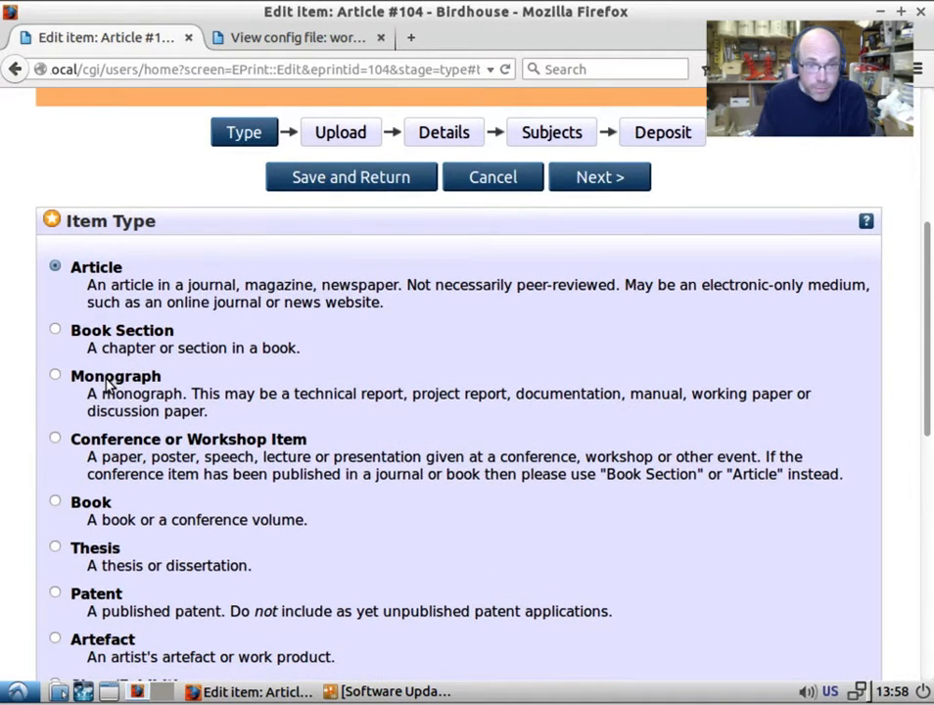
{"action": "left_click", "coordinate": [444, 132]}
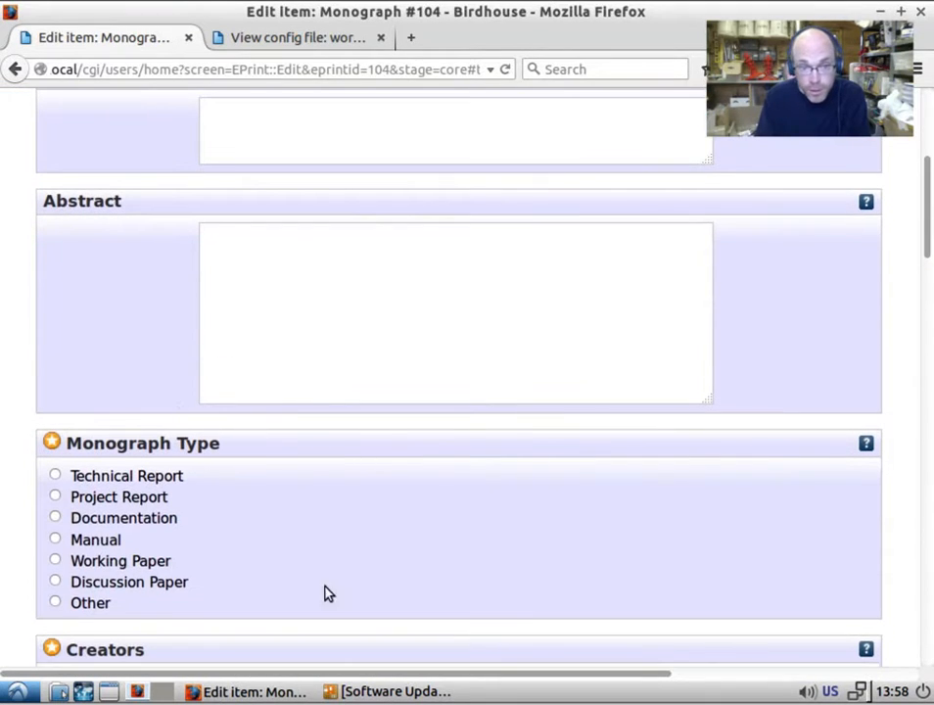
{"action": "left_click", "coordinate": [297, 38]}
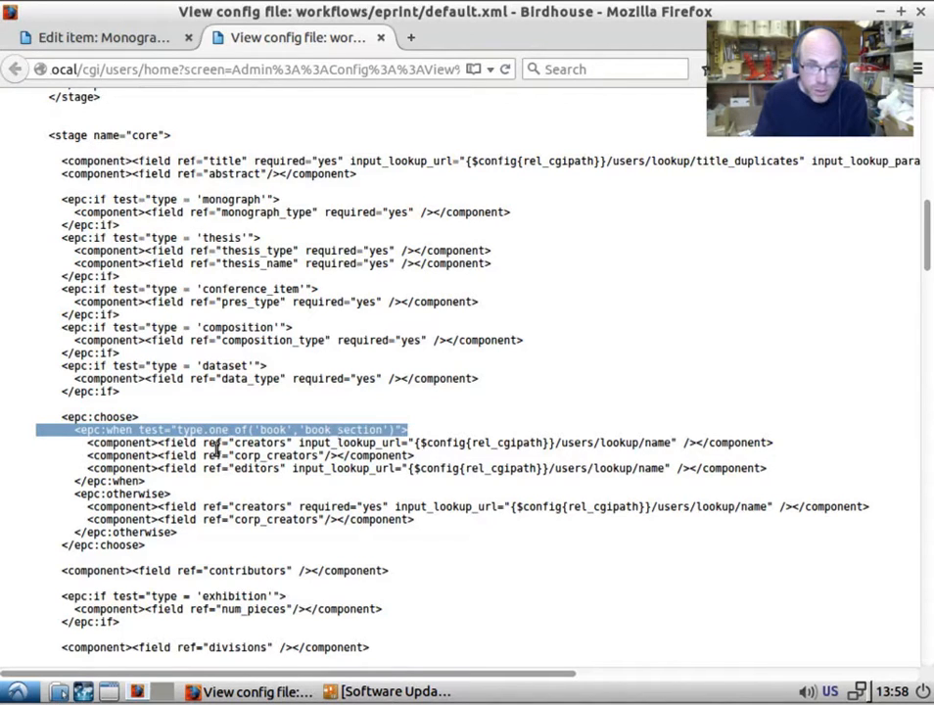
- Review the book/book_section condition and its editors and official_url fields, then return to Monograph #104
{"action": "double_click", "coordinate": [259, 443]}
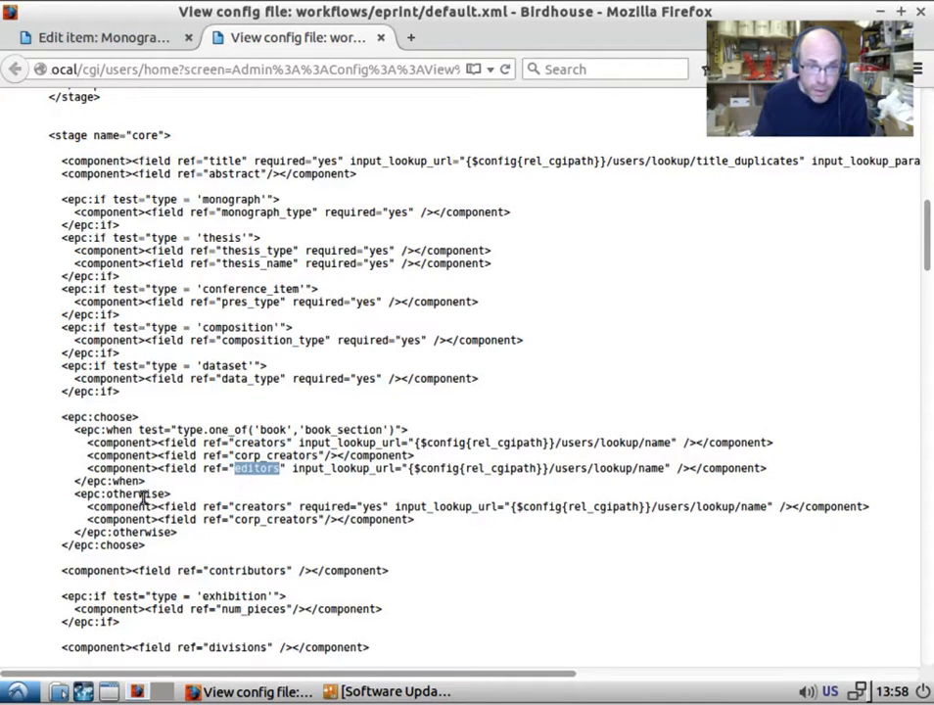
{"action": "double_click", "coordinate": [294, 519]}
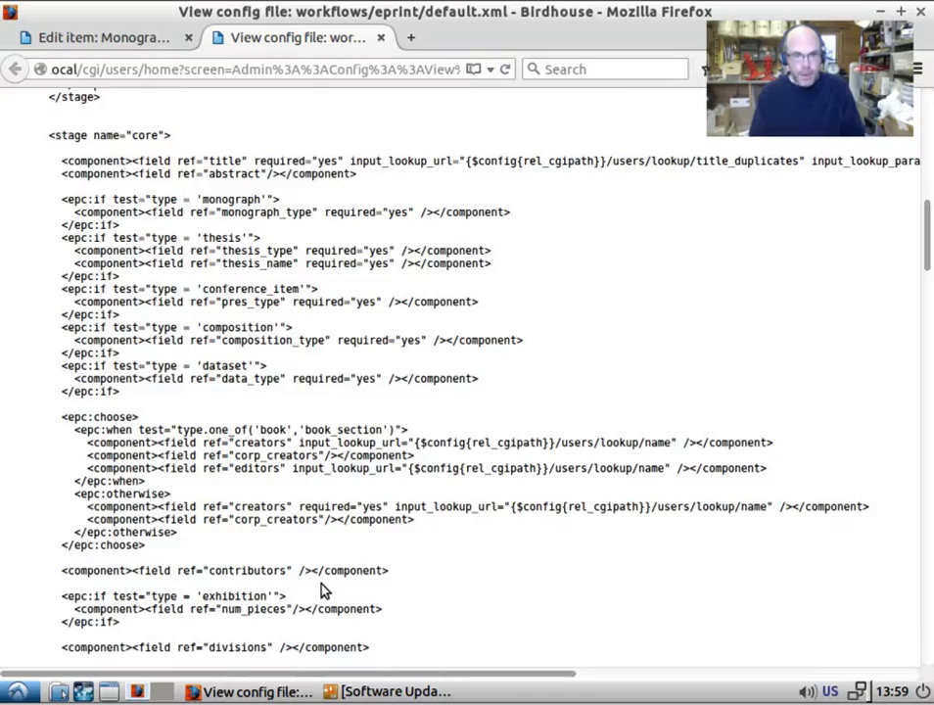
{"action": "scroll", "scroll_direction": "down", "scroll_amount": 3}
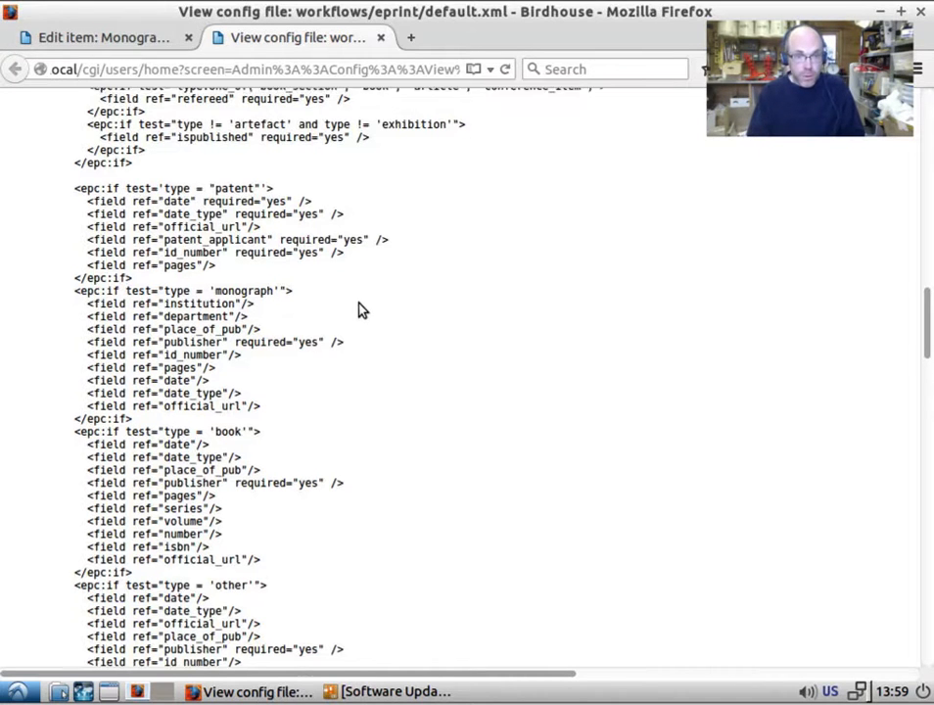
{"action": "left_click", "coordinate": [98, 37]}
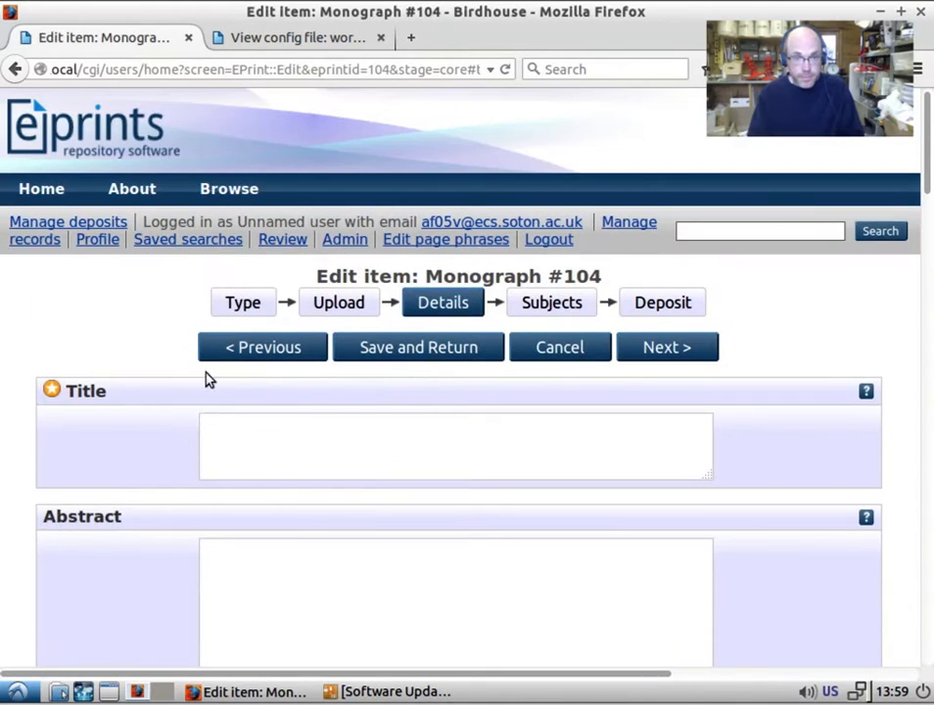
- Add required="yes" to the abstract field on line 42 of default.xml and save
{"action": "left_click", "coordinate": [298, 37]}
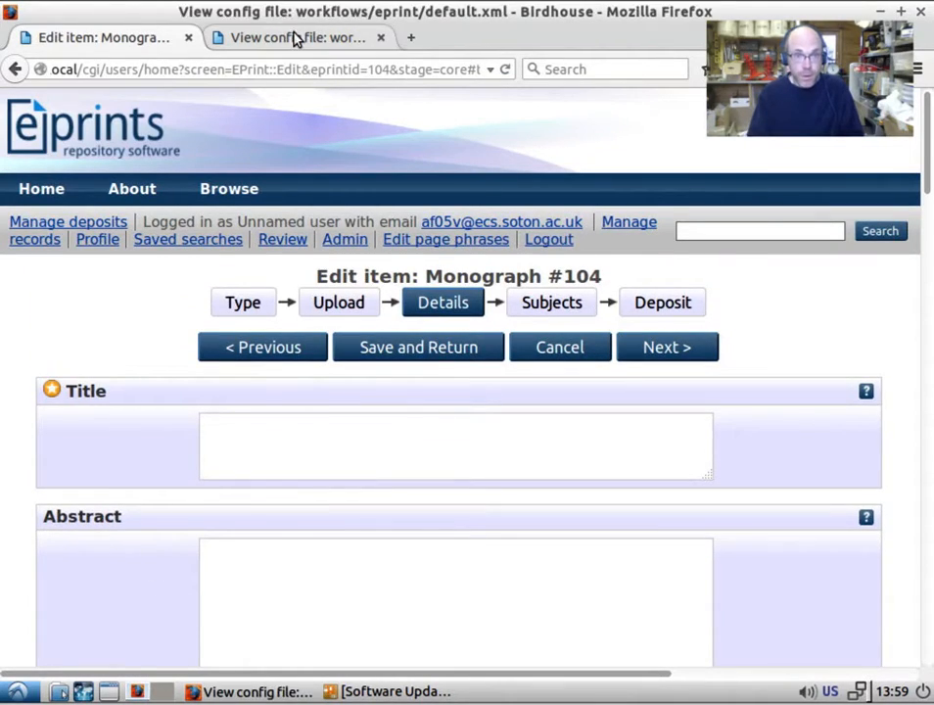
{"action": "left_click", "coordinate": [293, 38]}
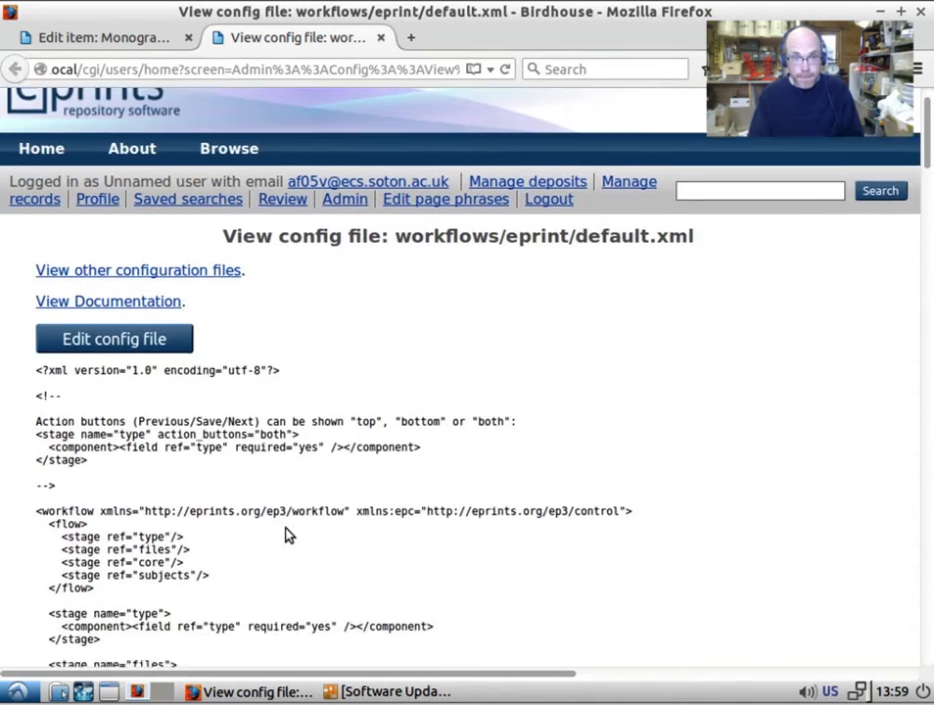
{"action": "scroll", "scroll_direction": "down", "scroll_amount": 3}
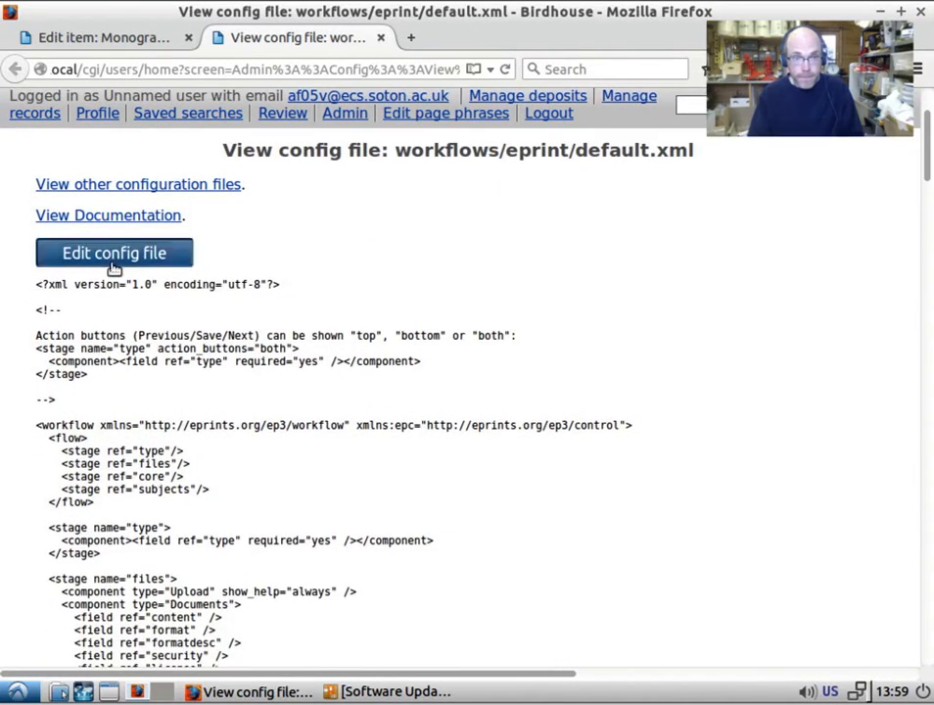
{"action": "left_click", "coordinate": [114, 252]}
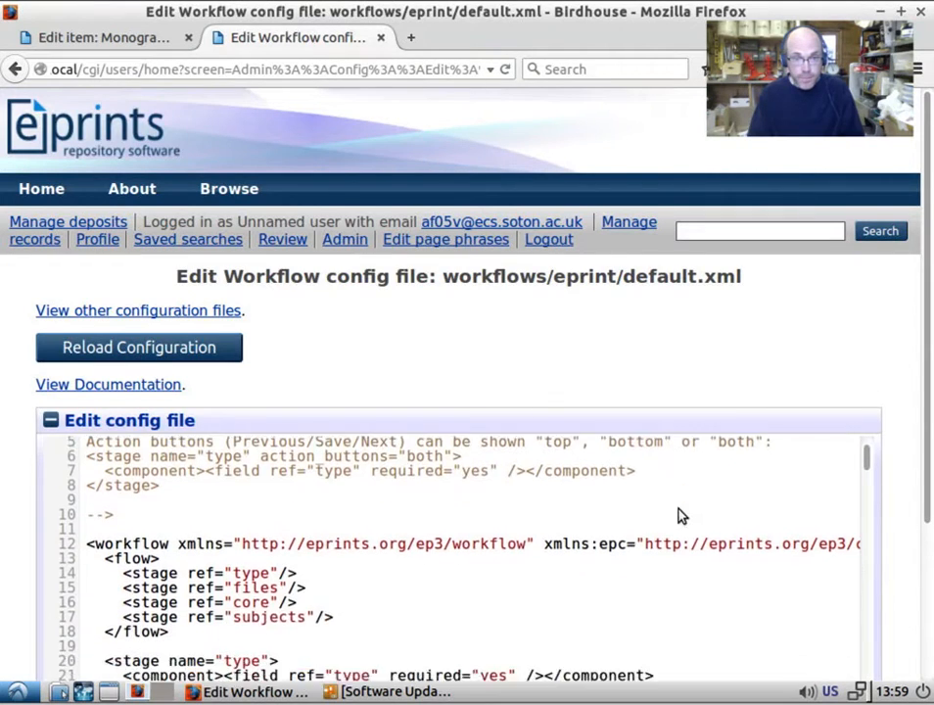
{"action": "scroll", "scroll_direction": "down", "scroll_amount": 3}
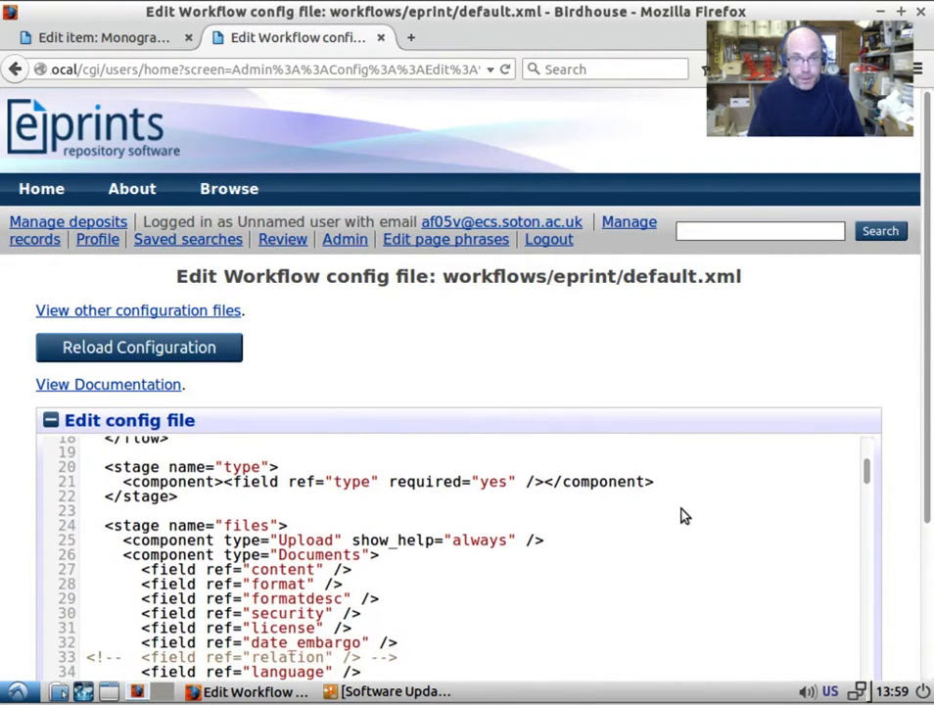
{"action": "scroll", "scroll_direction": "down", "scroll_amount": 3}
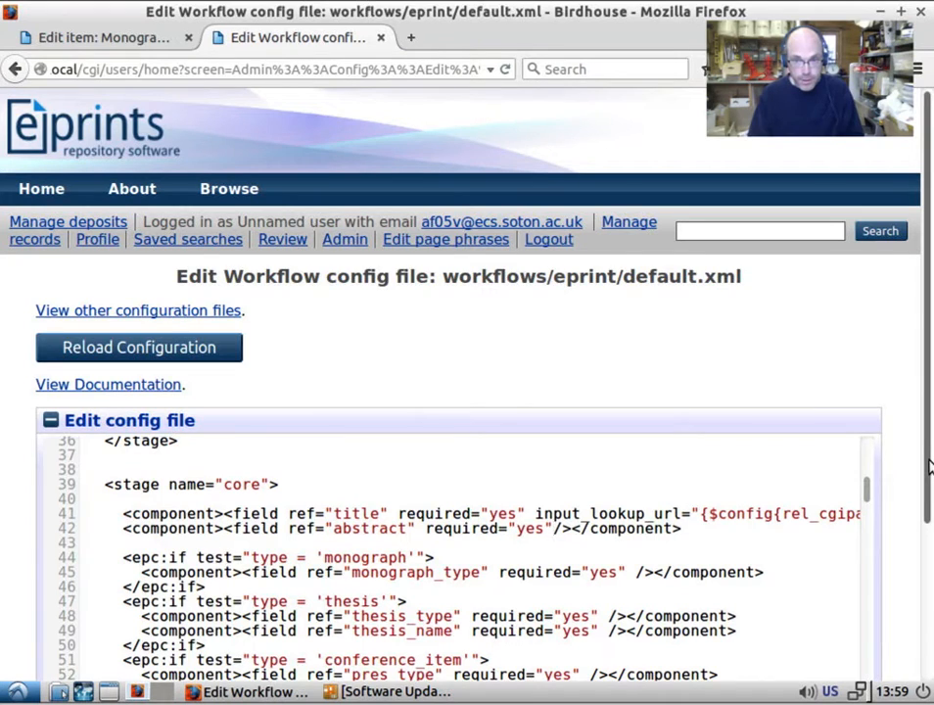
{"action": "scroll", "scroll_direction": "down", "scroll_amount": 3}
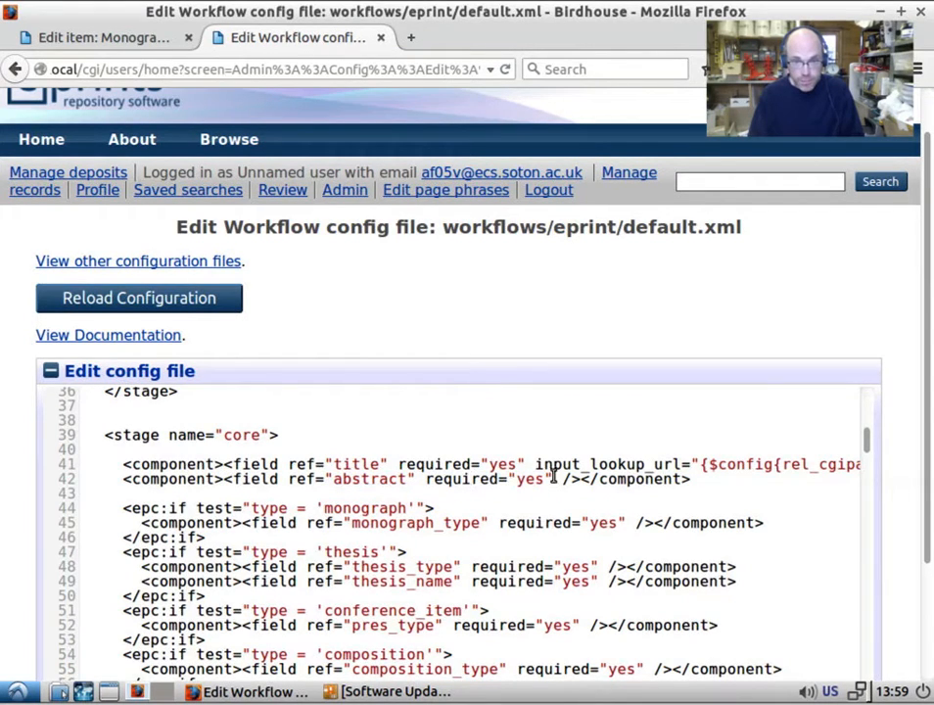
{"action": "double_click", "coordinate": [487, 479]}
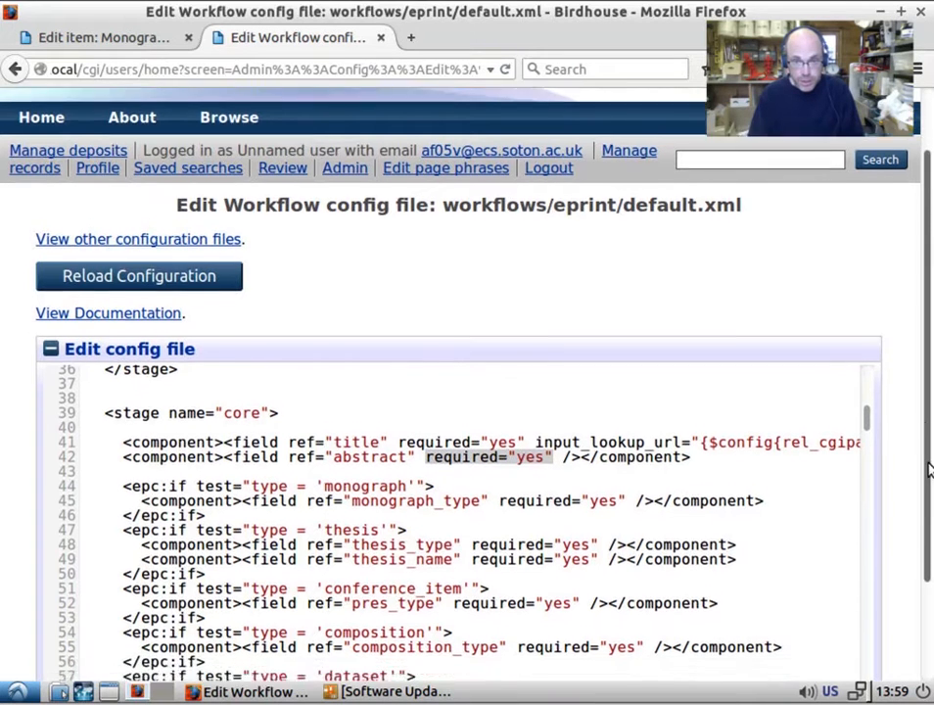
{"action": "scroll", "scroll_direction": "down", "scroll_amount": 3}
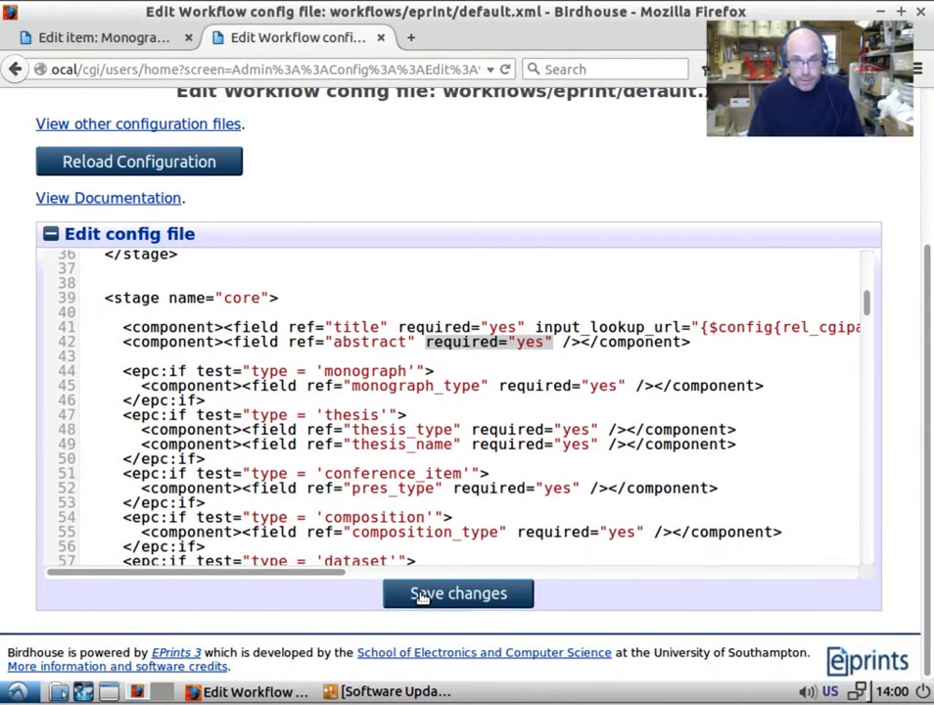
{"action": "left_click", "coordinate": [457, 593]}
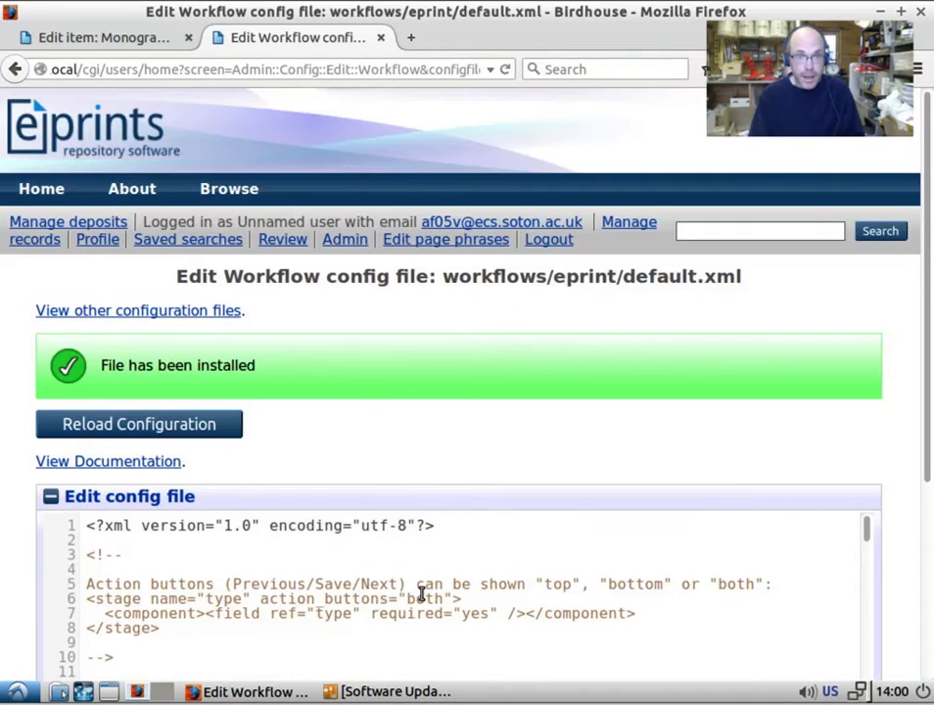
- Confirm Monograph #104's warnings list Abstract with Title, Monograph Type, Creators, Status and Publisher
{"action": "left_click", "coordinate": [98, 37]}
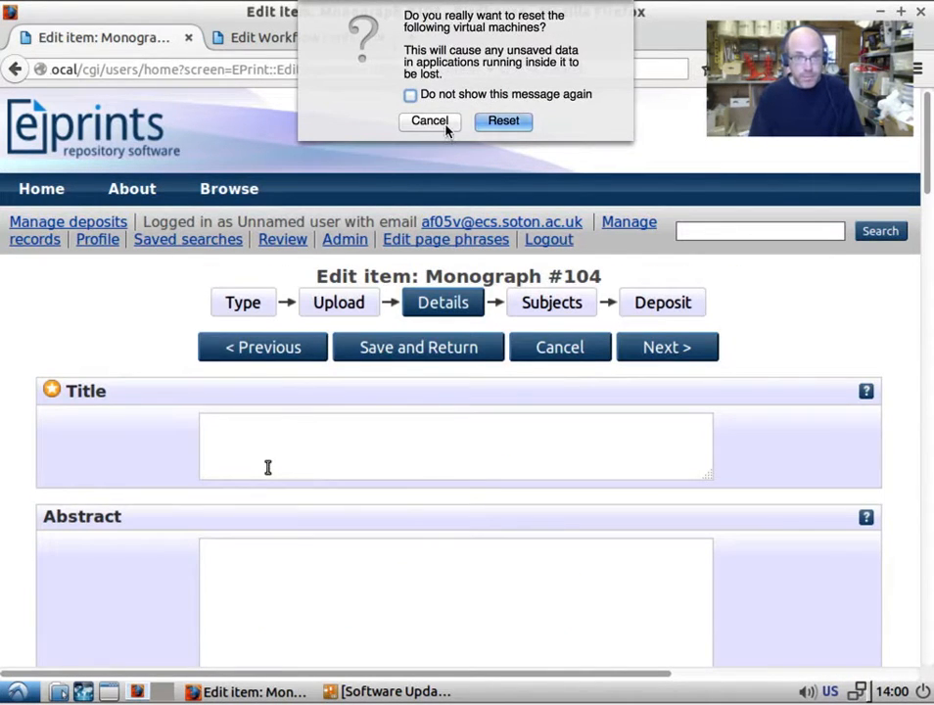
{"action": "left_click", "coordinate": [428, 121]}
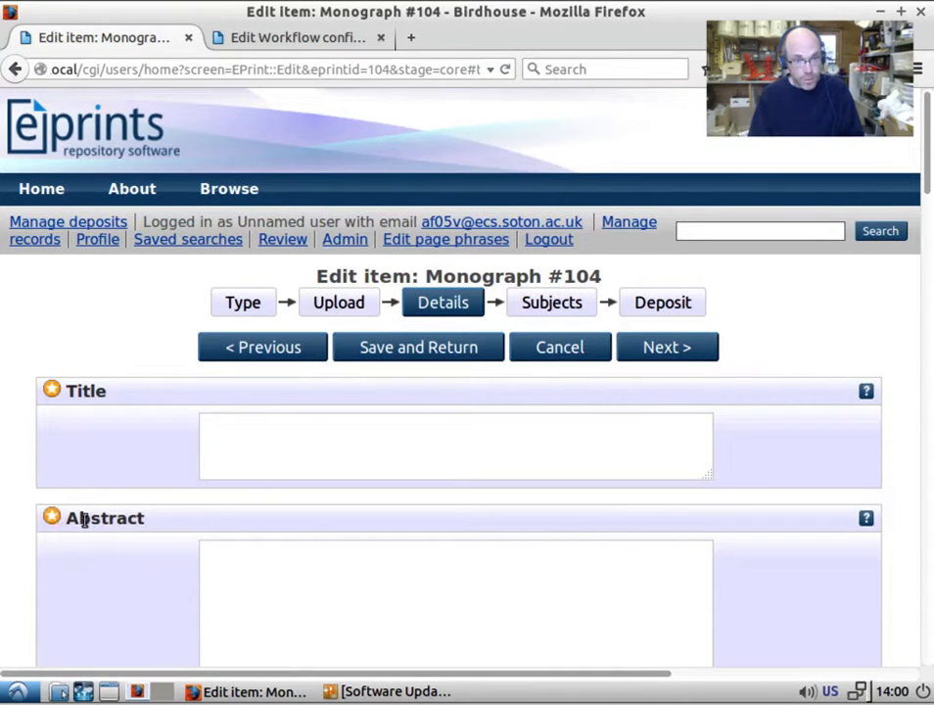
{"action": "left_click", "coordinate": [667, 347]}
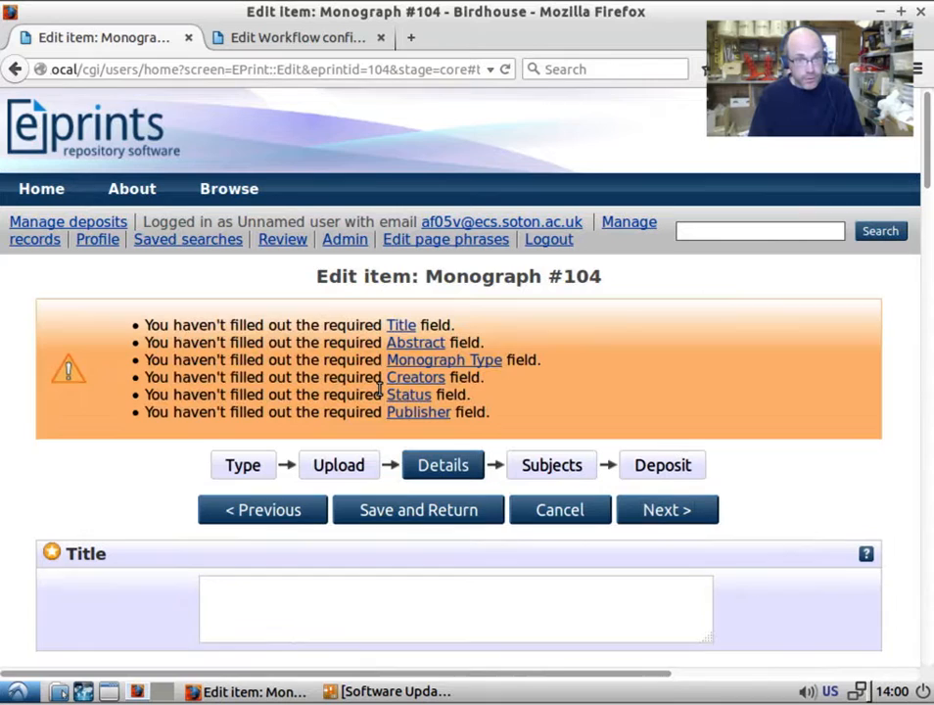
{"action": "double_click", "coordinate": [194, 342]}
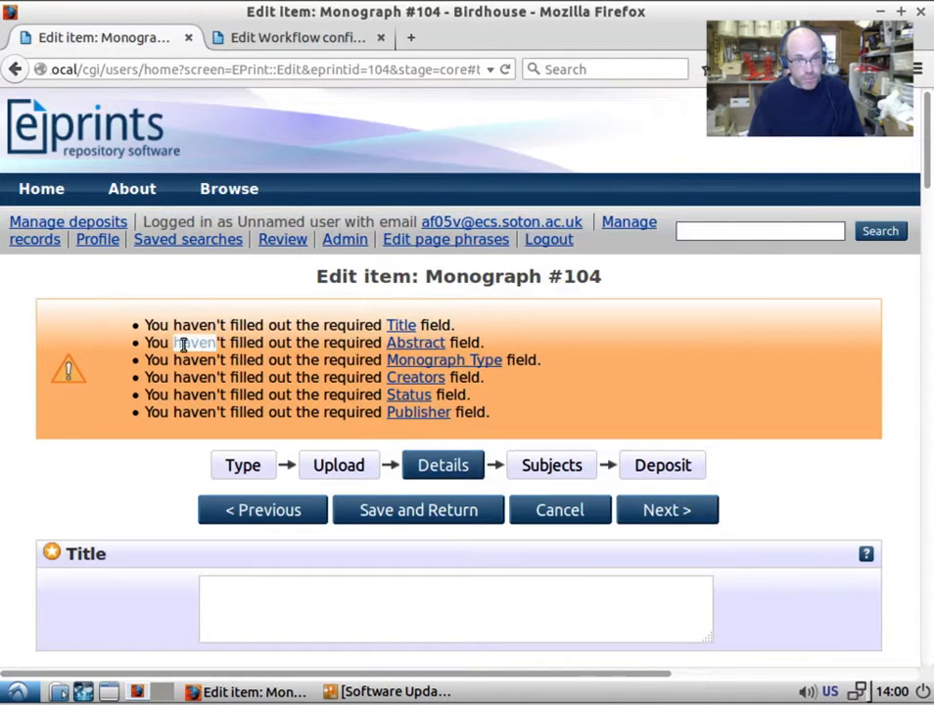
{"action": "scroll", "scroll_direction": "down", "scroll_amount": 3}
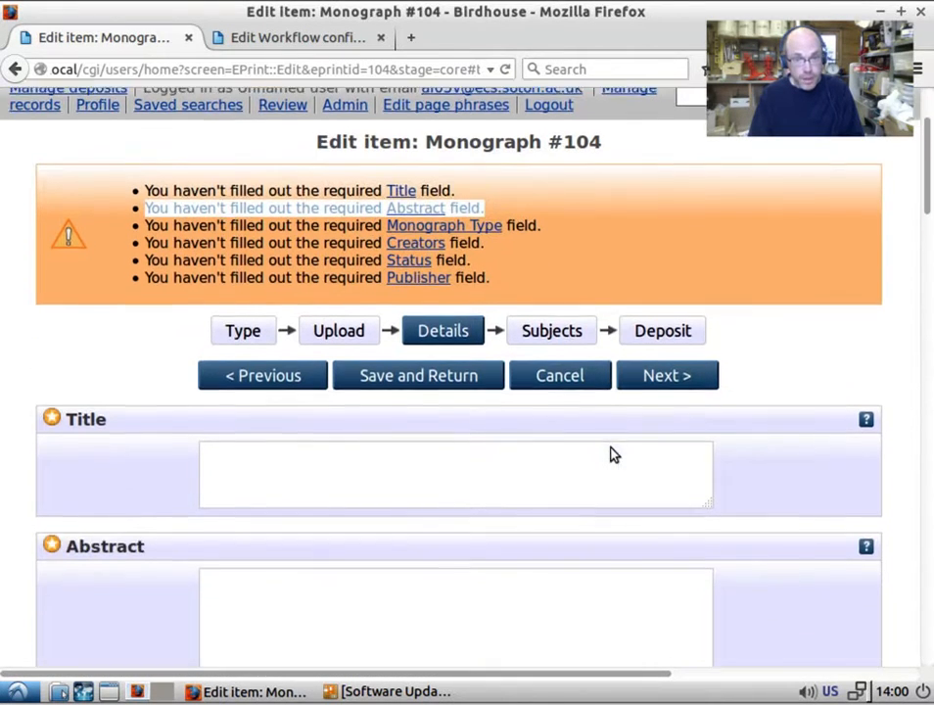
{"action": "scroll", "scroll_direction": "down", "scroll_amount": 3}
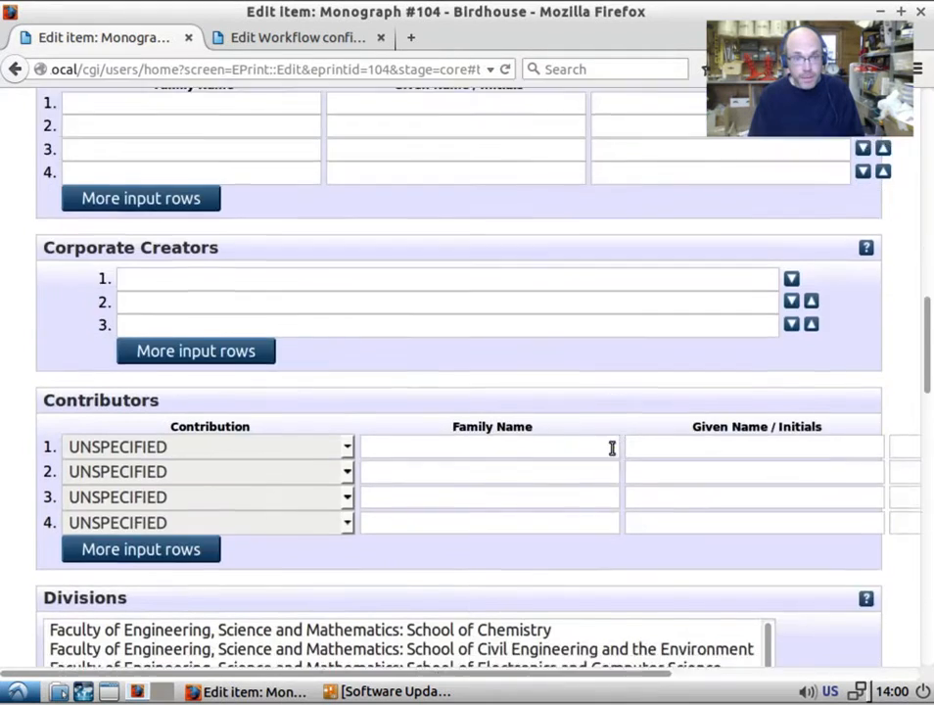
{"action": "scroll", "scroll_direction": "down", "scroll_amount": 3}
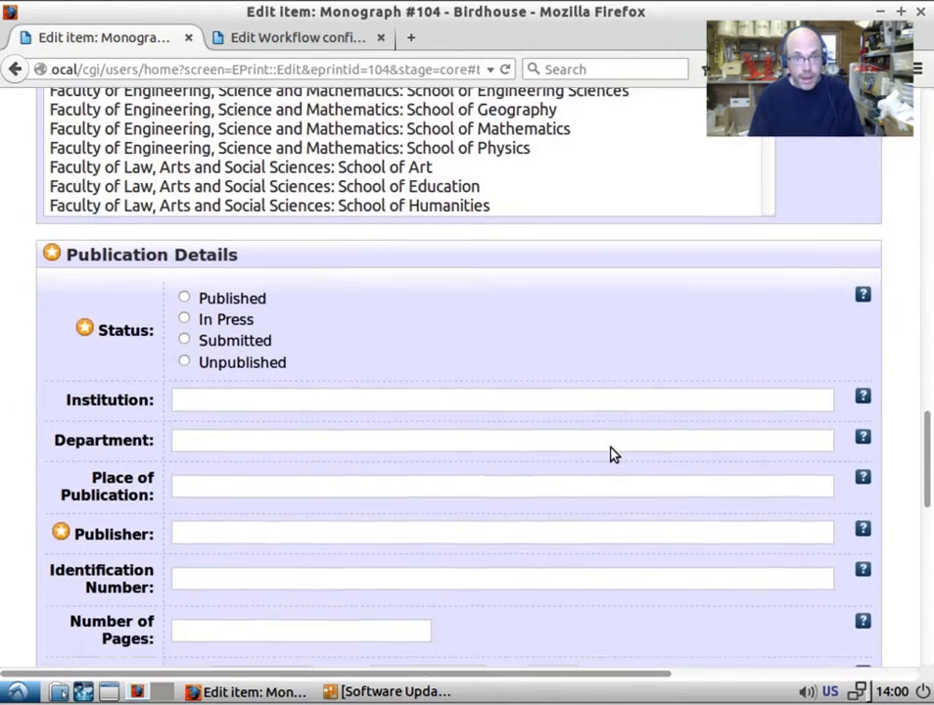
{"action": "scroll", "scroll_direction": "down", "scroll_amount": 3}
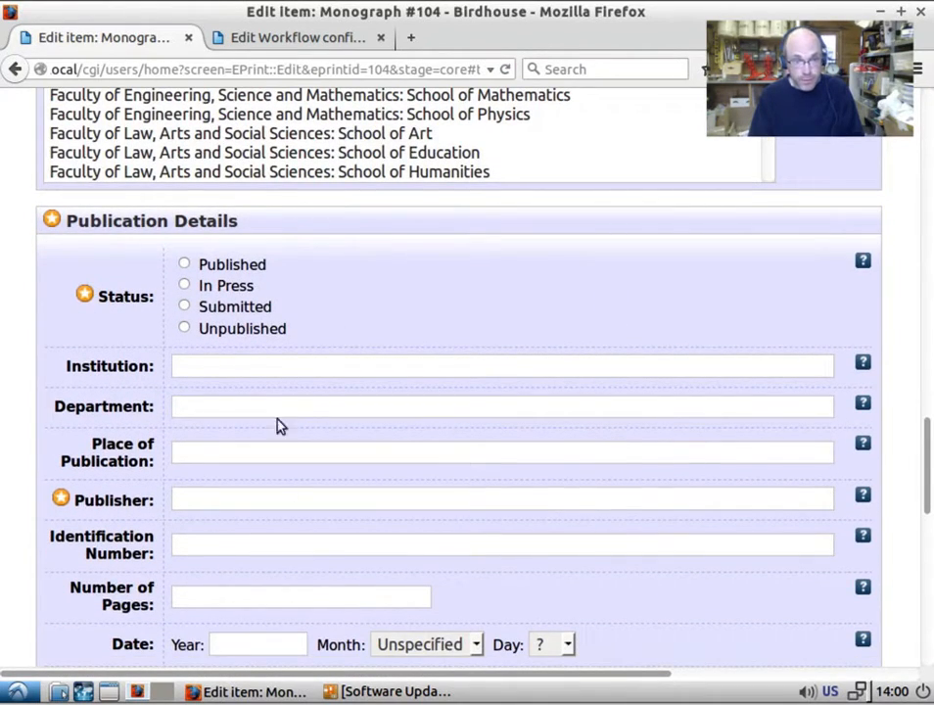
{"action": "mouse_move", "coordinate": [206, 478]}
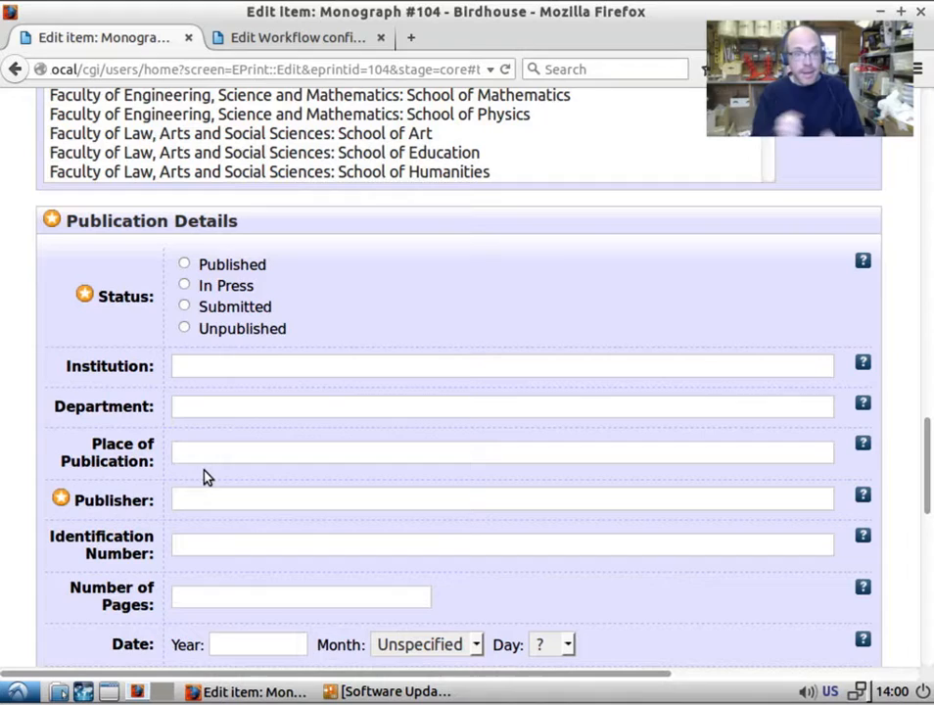
{"action": "double_click", "coordinate": [101, 406]}
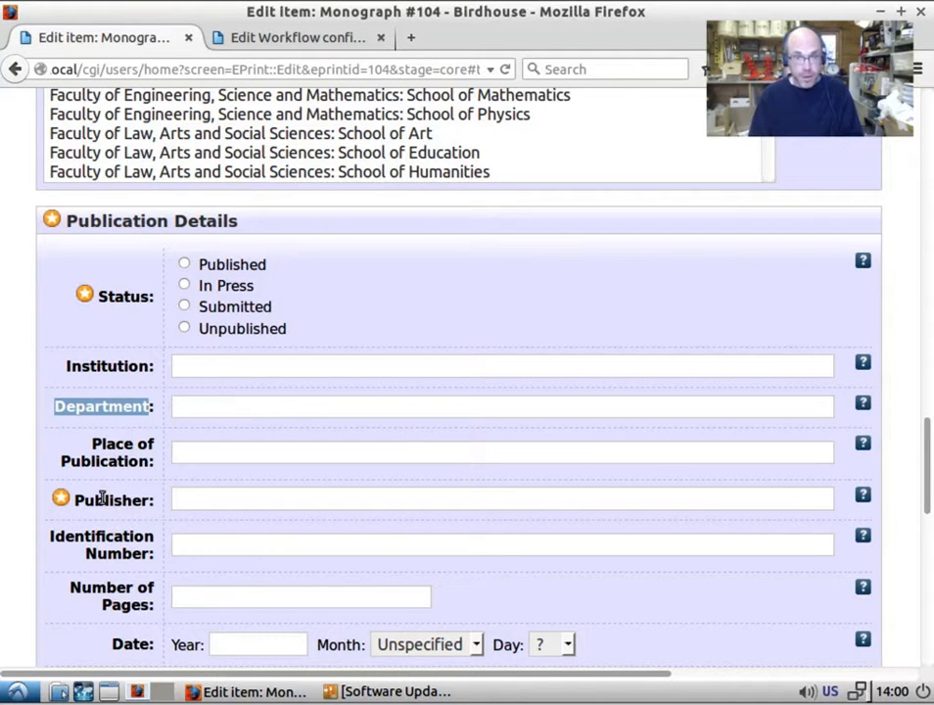
- Reload the repository configuration from the default.xml Edit Workflow page
{"action": "left_click", "coordinate": [294, 37]}
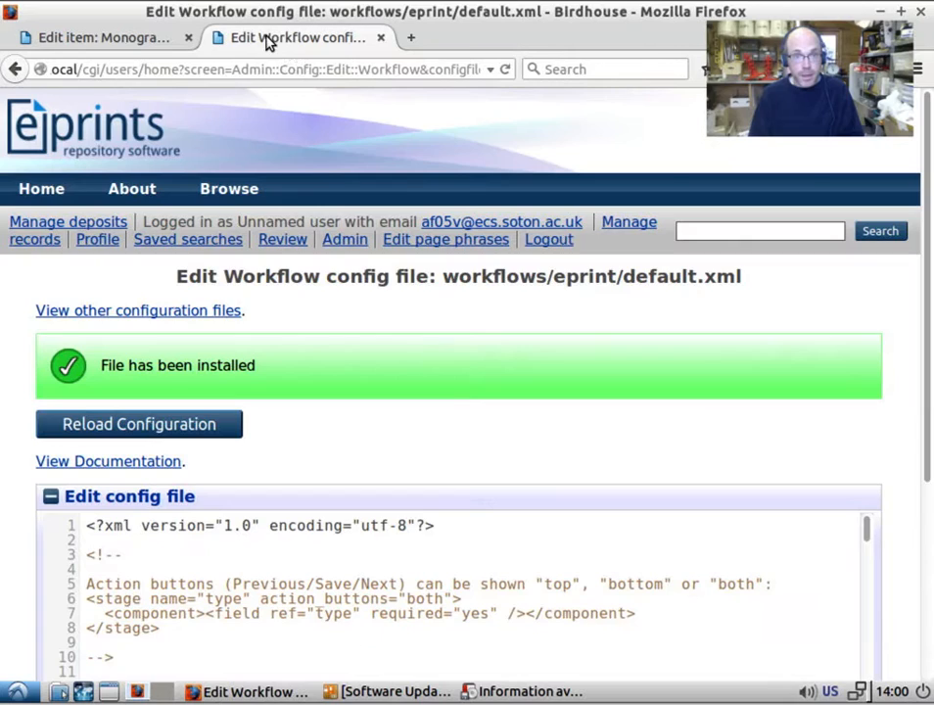
{"action": "left_click", "coordinate": [102, 38]}
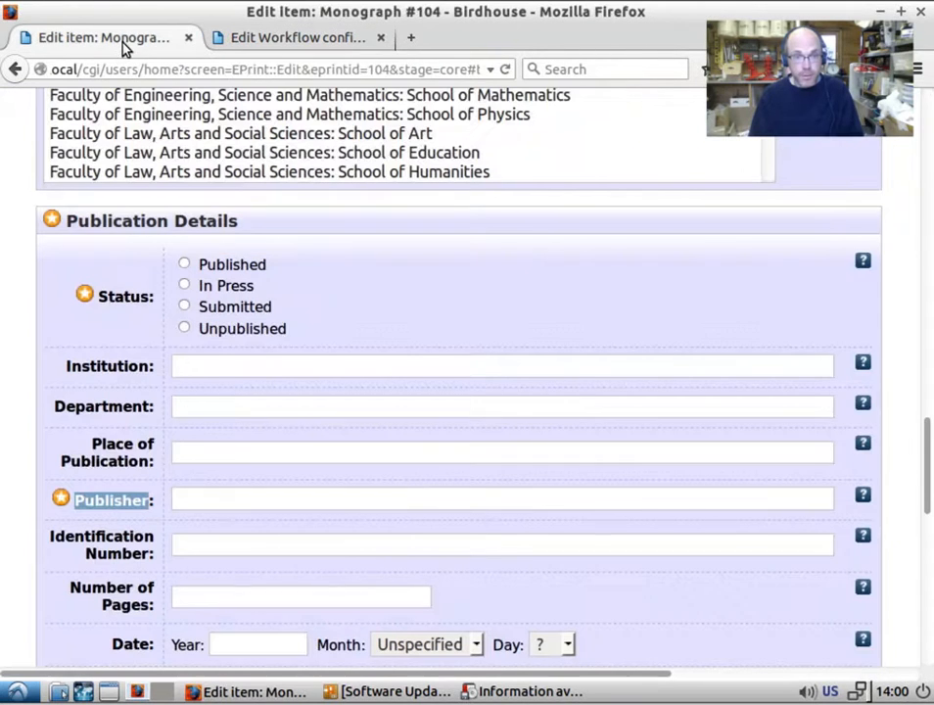
{"action": "left_click", "coordinate": [297, 37]}
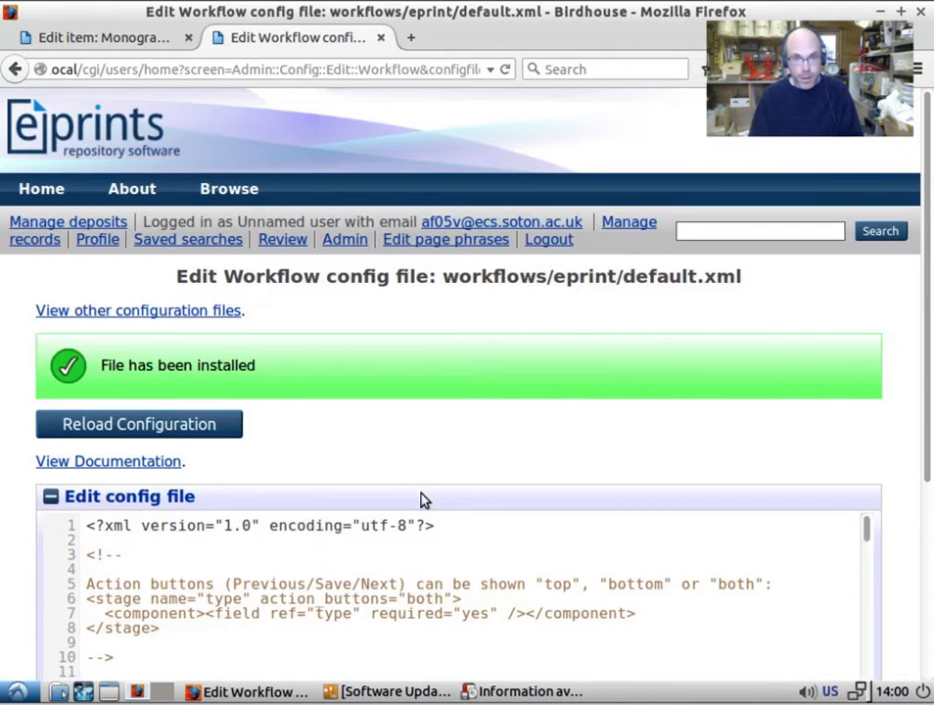
{"action": "mouse_move", "coordinate": [304, 216]}
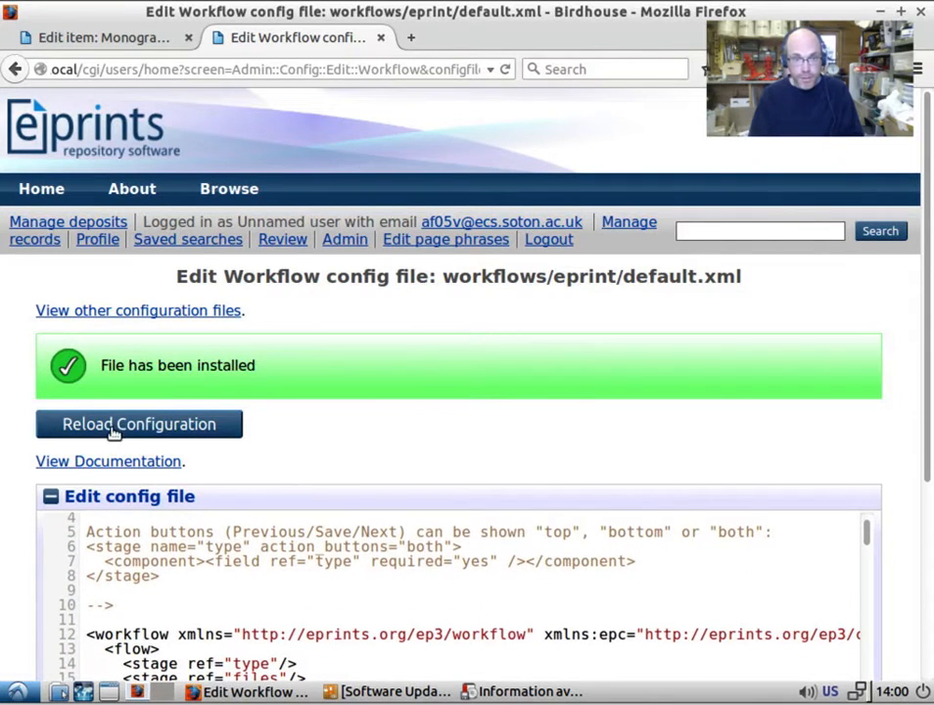
{"action": "mouse_move", "coordinate": [24, 113]}
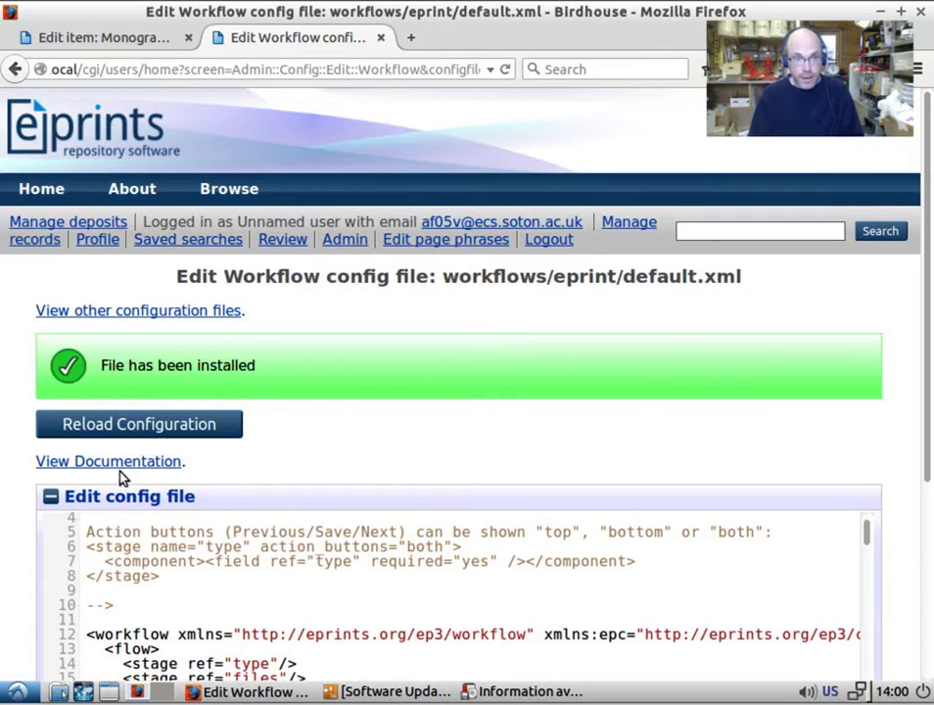
{"action": "left_click", "coordinate": [108, 461]}
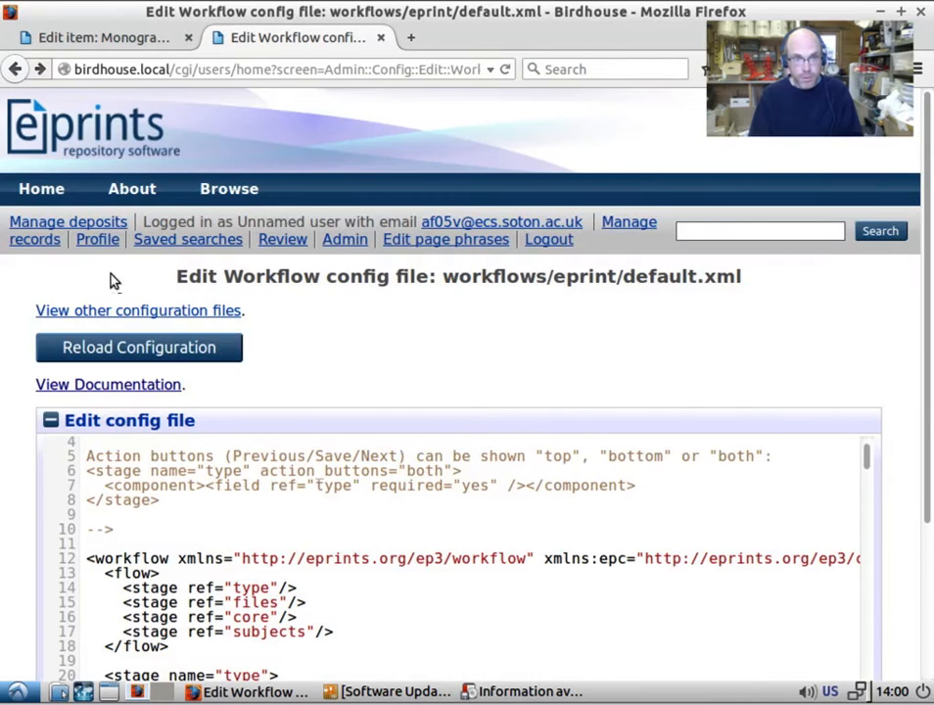
- Open workflows/eprint/default.xml in the View Configuration browser
{"action": "left_click", "coordinate": [137, 310]}
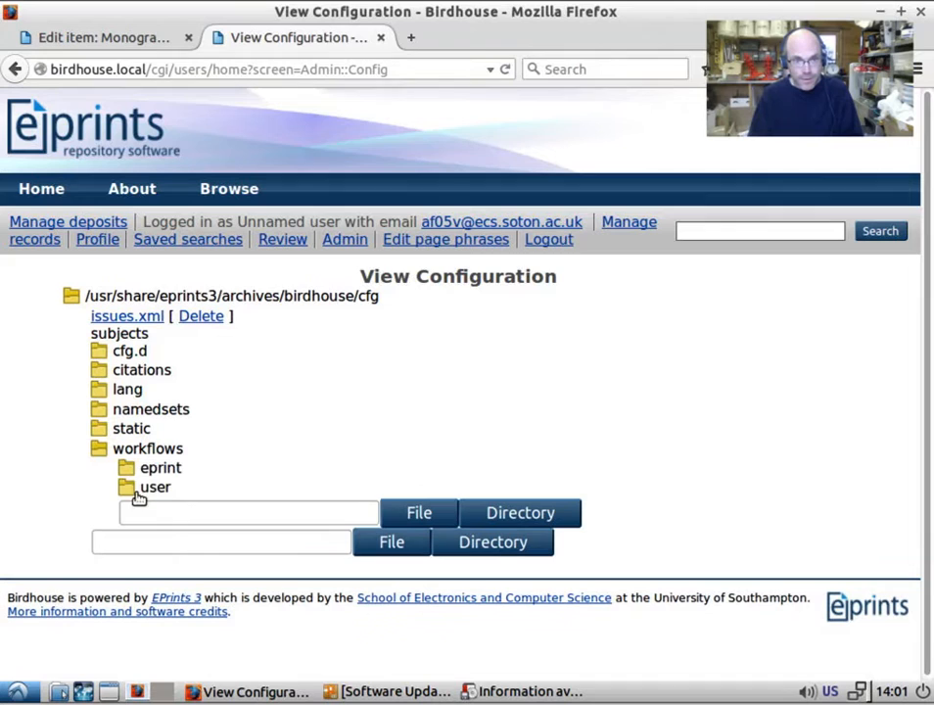
{"action": "left_click", "coordinate": [161, 467]}
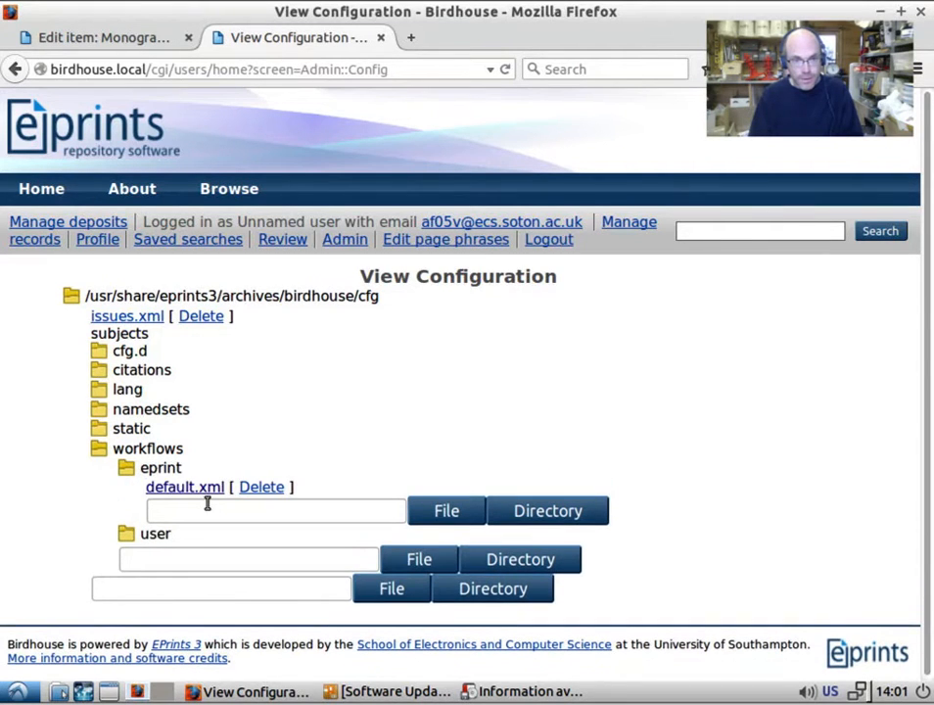
{"action": "left_click", "coordinate": [184, 486]}
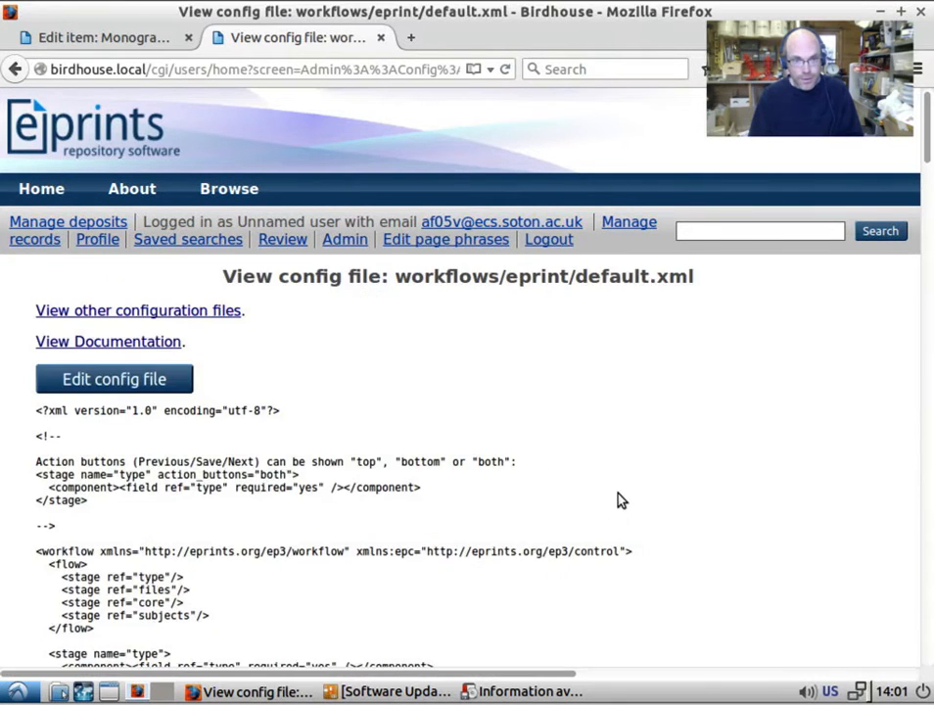
{"action": "scroll", "scroll_direction": "down", "scroll_amount": 3}
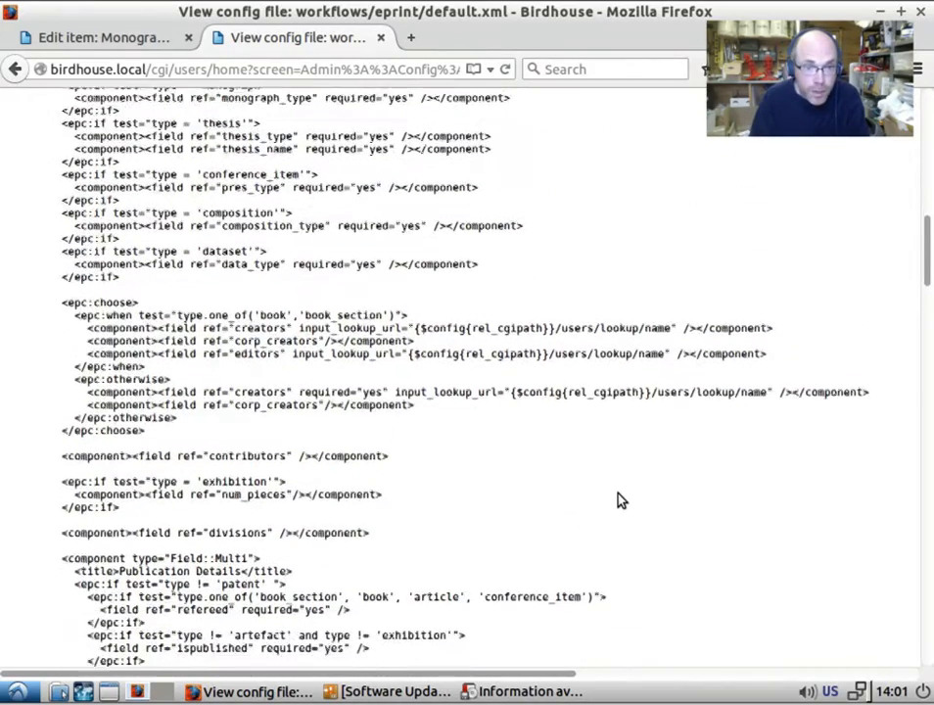
{"action": "scroll", "scroll_direction": "down", "scroll_amount": 3}
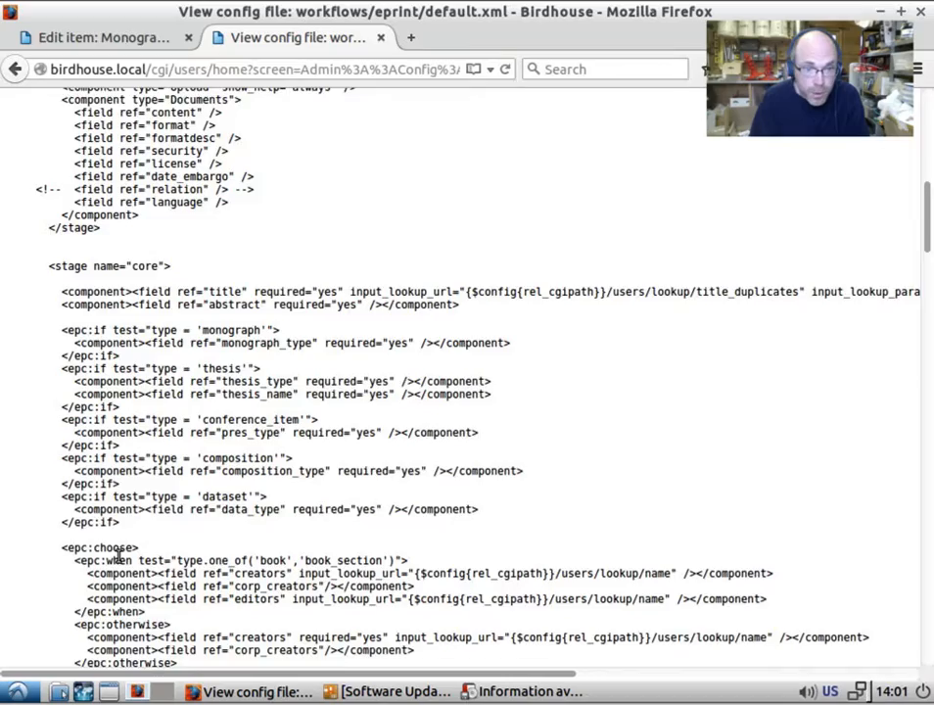
{"action": "scroll", "scroll_direction": "down", "scroll_amount": 3}
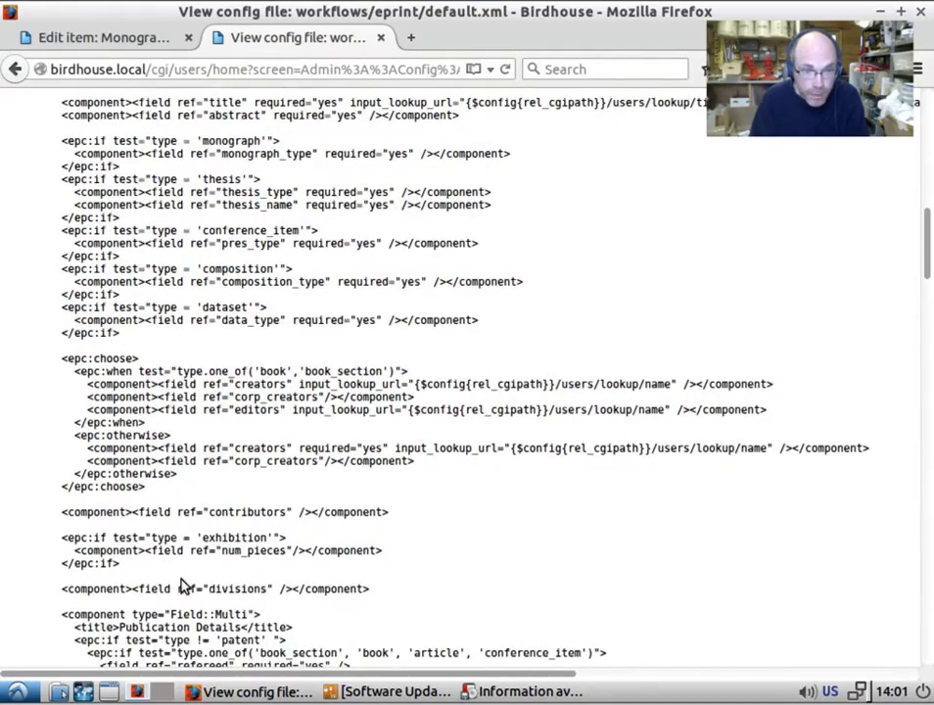
{"action": "scroll", "scroll_direction": "down", "scroll_amount": 3}
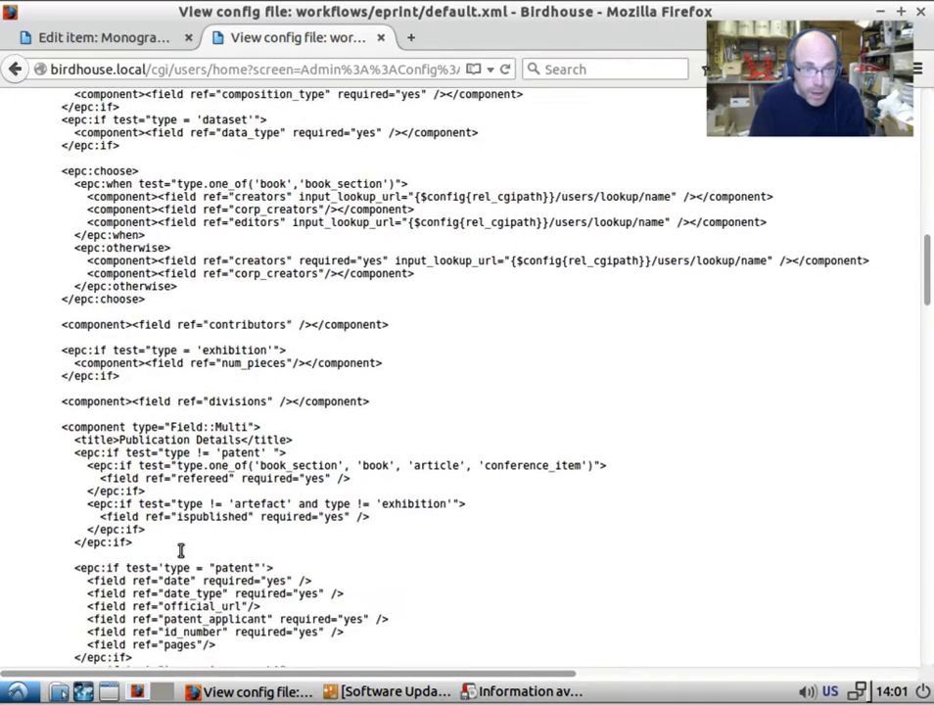
{"action": "scroll", "scroll_direction": "down", "scroll_amount": 3}
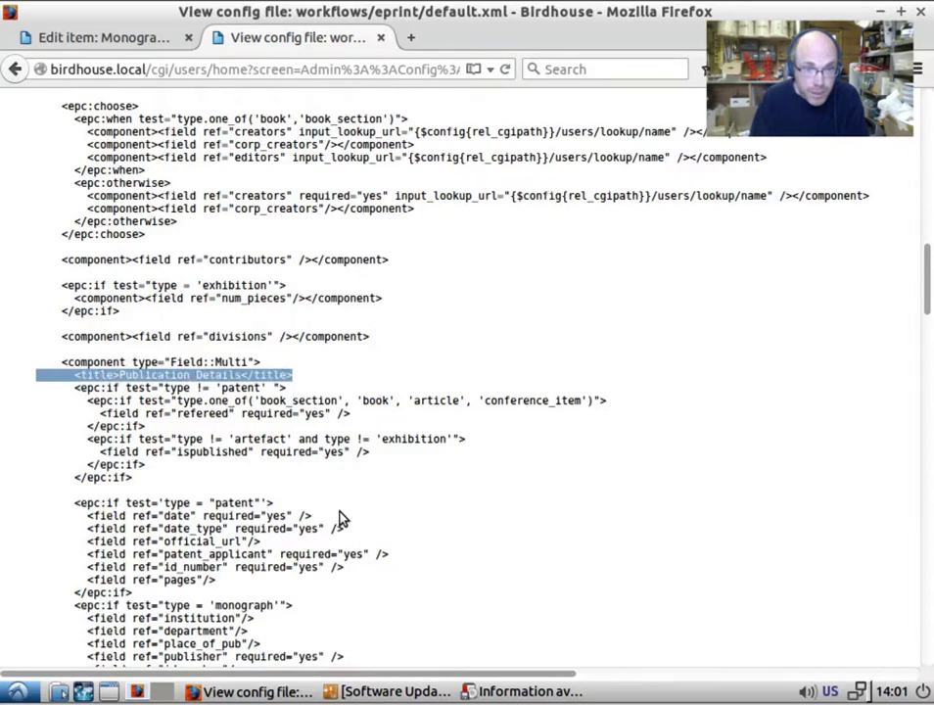
{"action": "scroll", "scroll_direction": "down", "scroll_amount": 3}
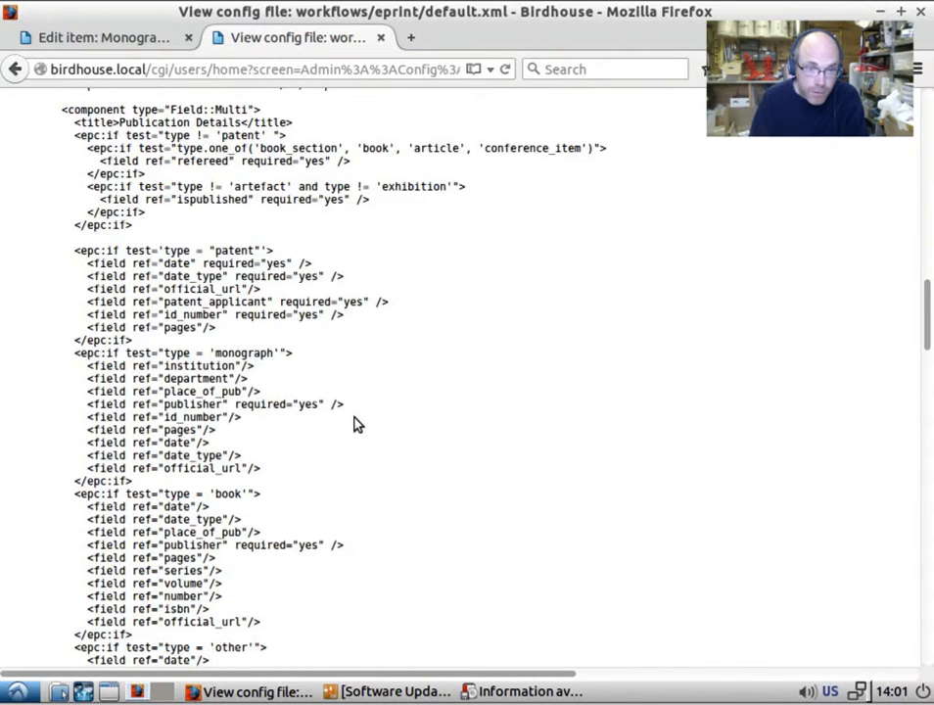
{"action": "scroll", "scroll_direction": "down", "scroll_amount": 3}
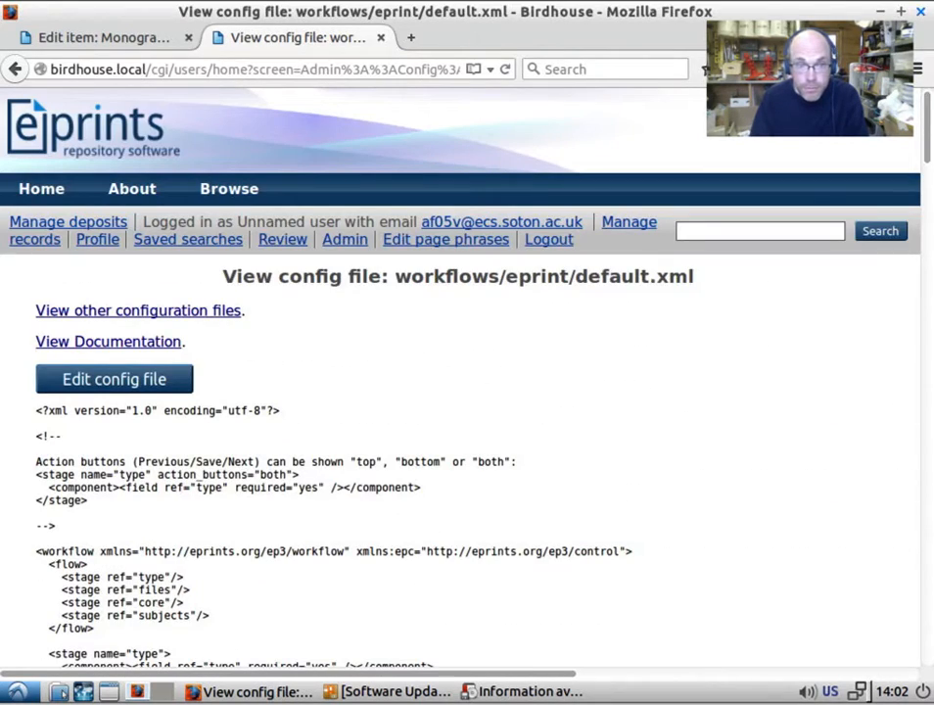
- Add required="yes" to official_url in the type = 'book' block and save default.xml
{"action": "left_click", "coordinate": [113, 379]}
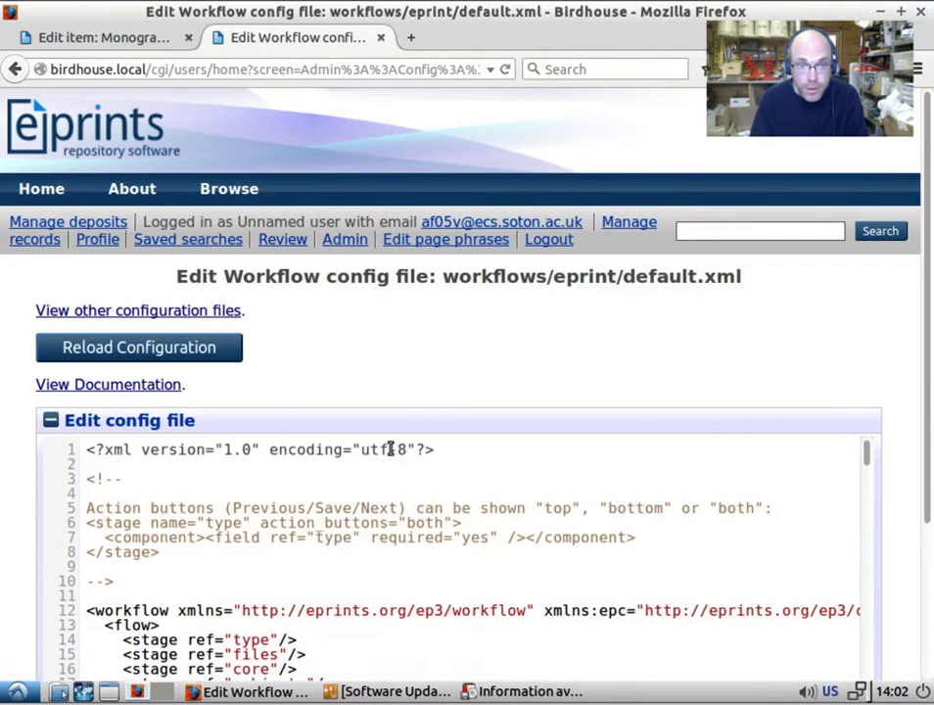
{"action": "scroll", "scroll_direction": "down", "scroll_amount": 3}
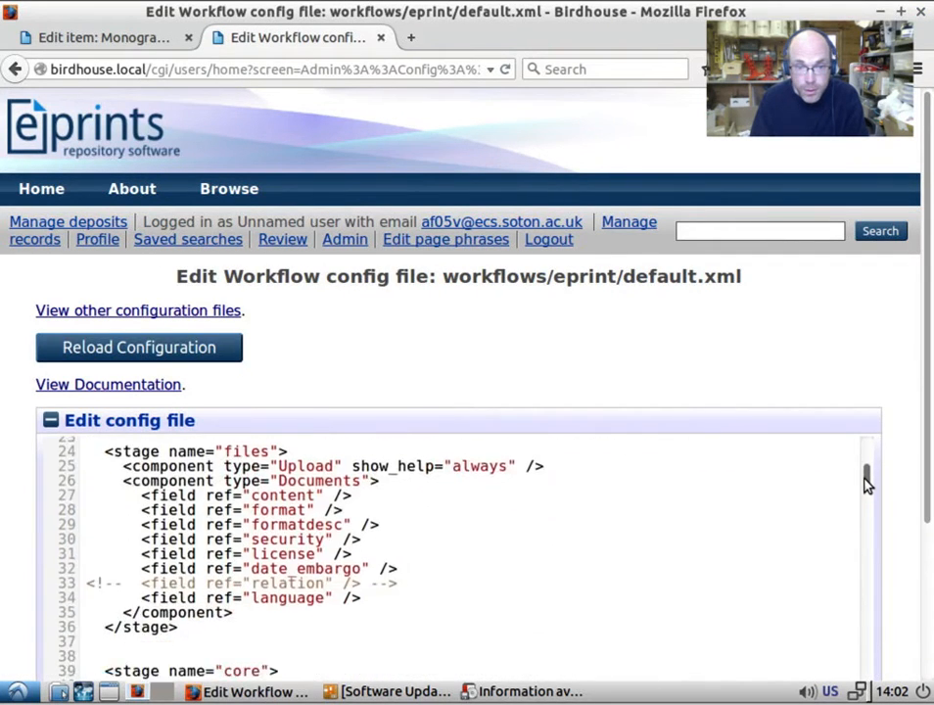
{"action": "scroll", "scroll_direction": "down", "scroll_amount": 3}
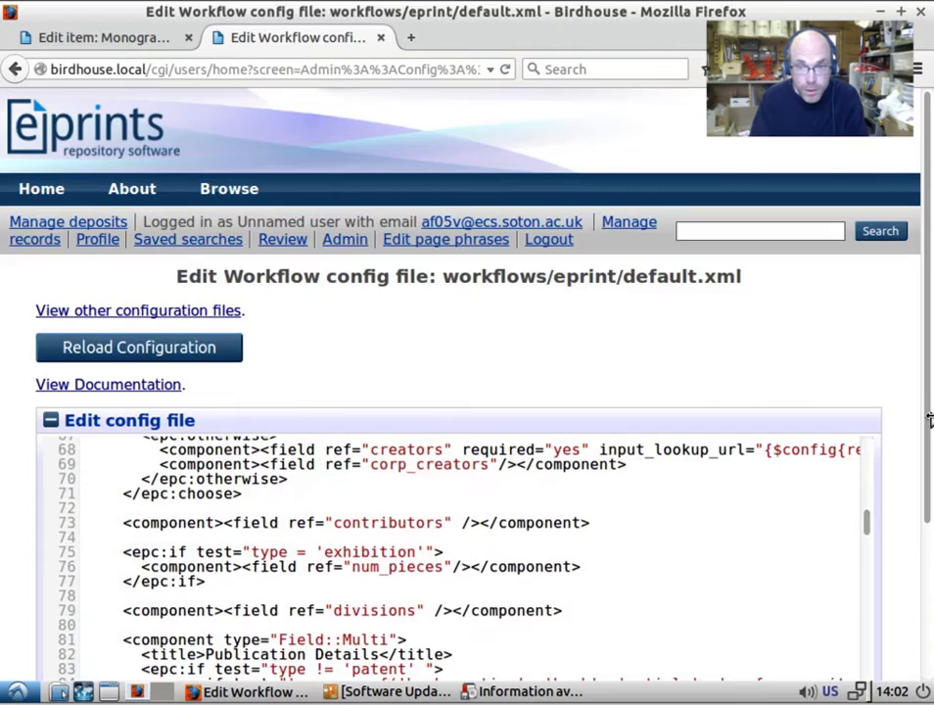
{"action": "scroll", "scroll_direction": "down", "scroll_amount": 3}
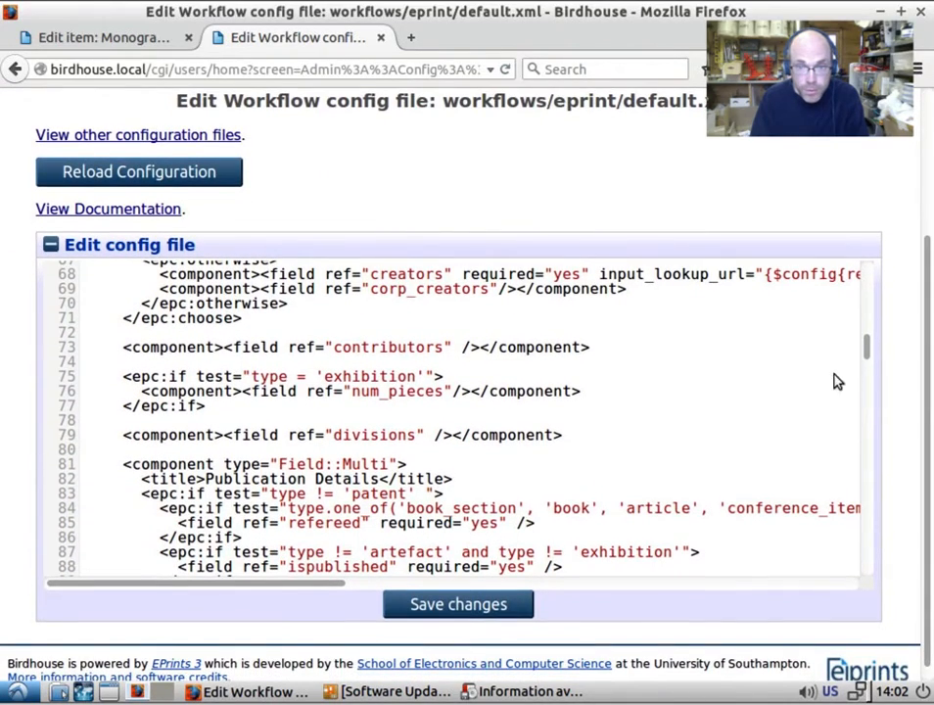
{"action": "scroll", "scroll_direction": "down", "scroll_amount": 3}
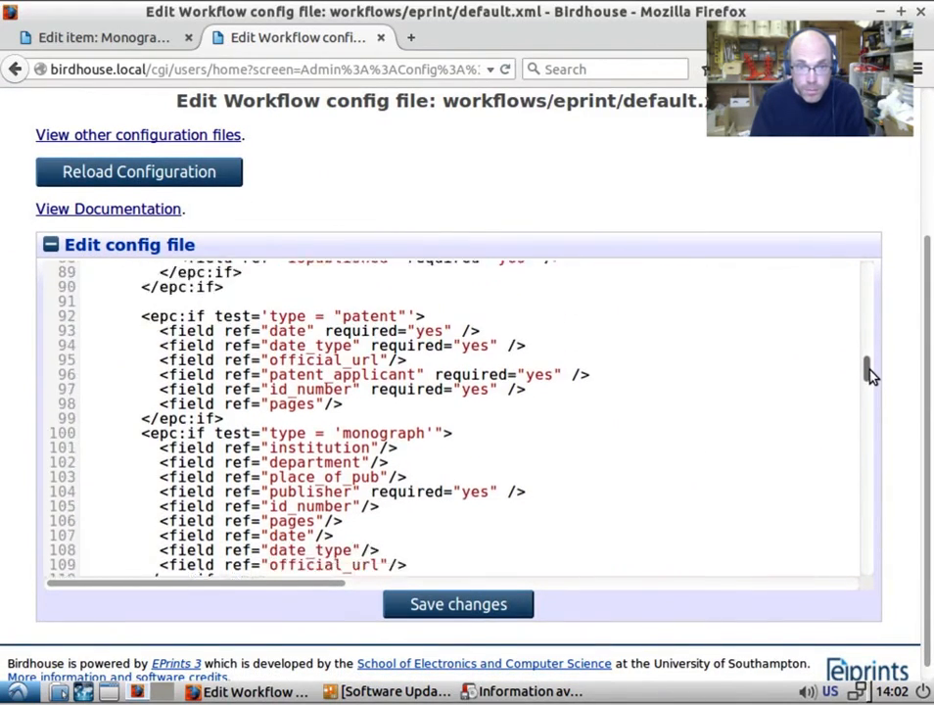
{"action": "scroll", "scroll_direction": "down", "scroll_amount": 3}
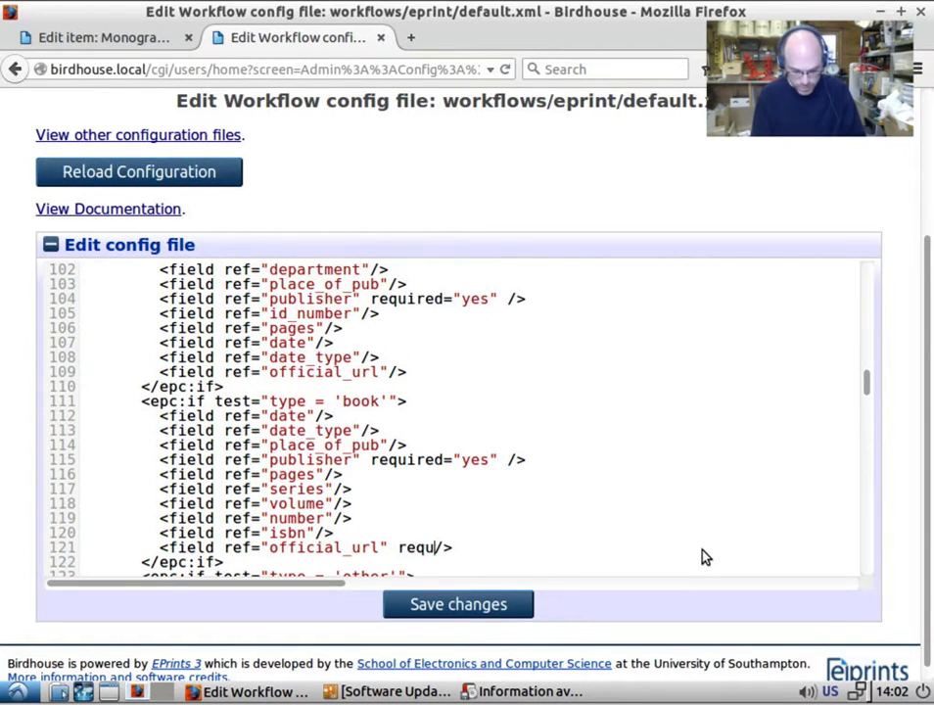
{"action": "type", "text": "ired=\"yes"}
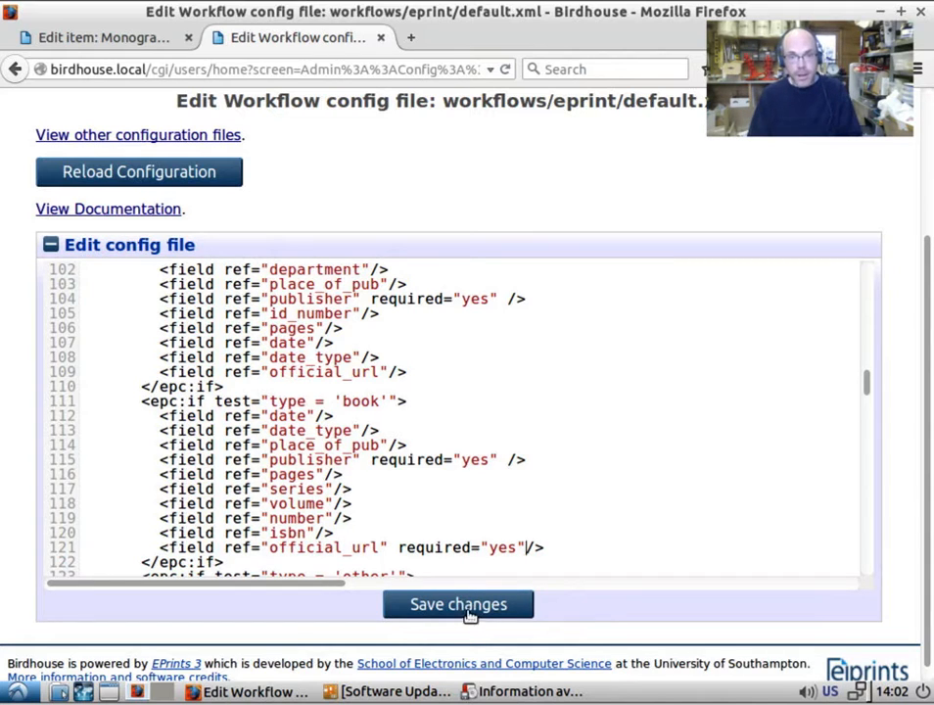
{"action": "left_click", "coordinate": [457, 604]}
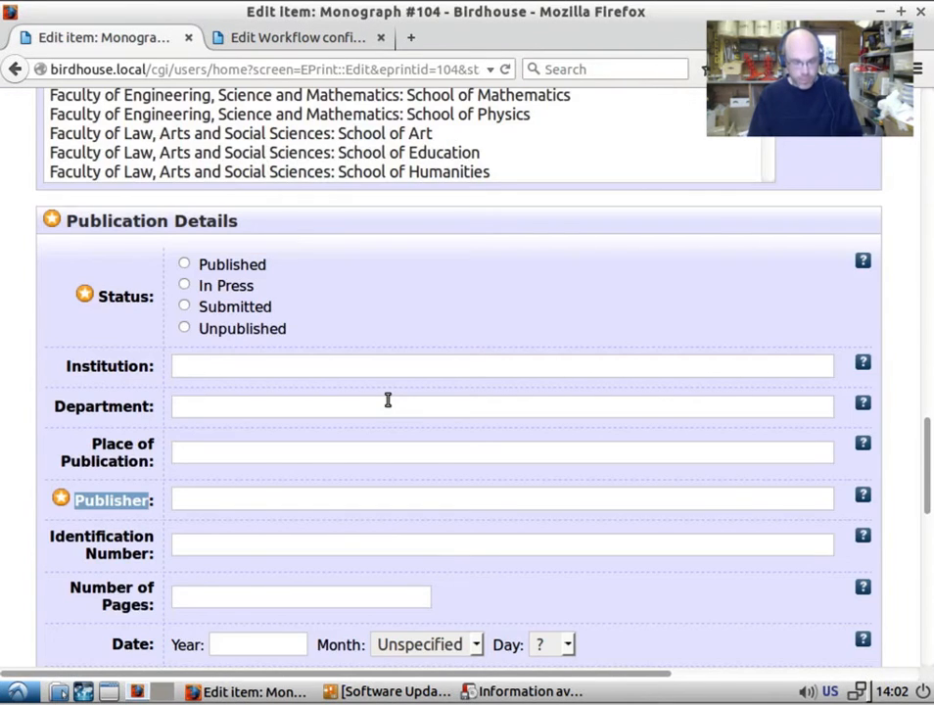
- Scroll Monograph #104's Publication Details to see Official URL still optional
{"action": "scroll", "scroll_direction": "down", "scroll_amount": 3}
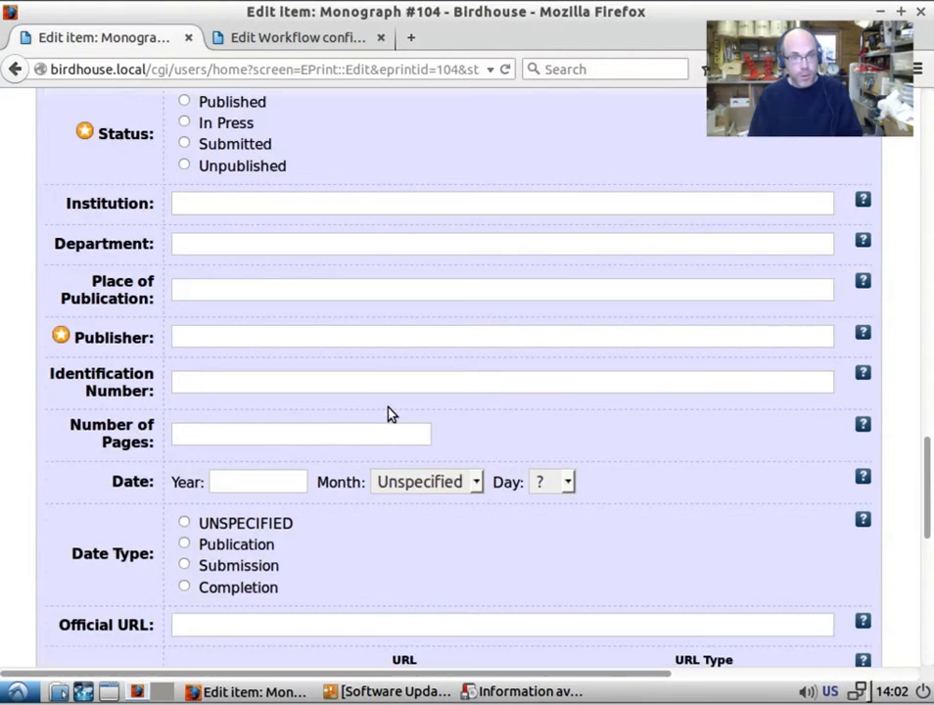
{"action": "scroll", "scroll_direction": "down", "scroll_amount": 3}
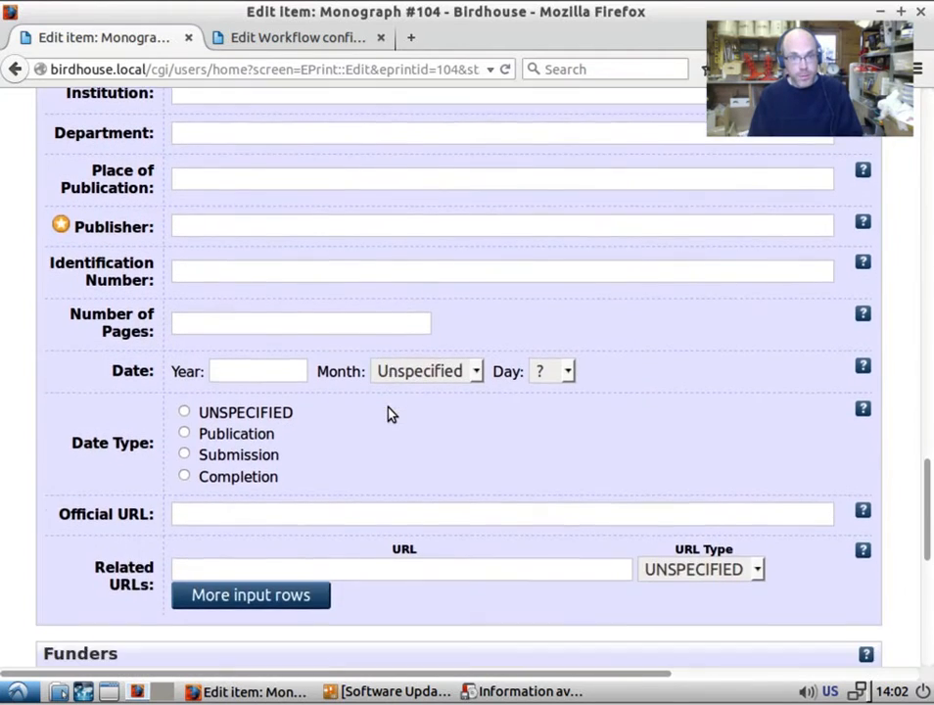
{"action": "scroll", "scroll_direction": "down", "scroll_amount": 3}
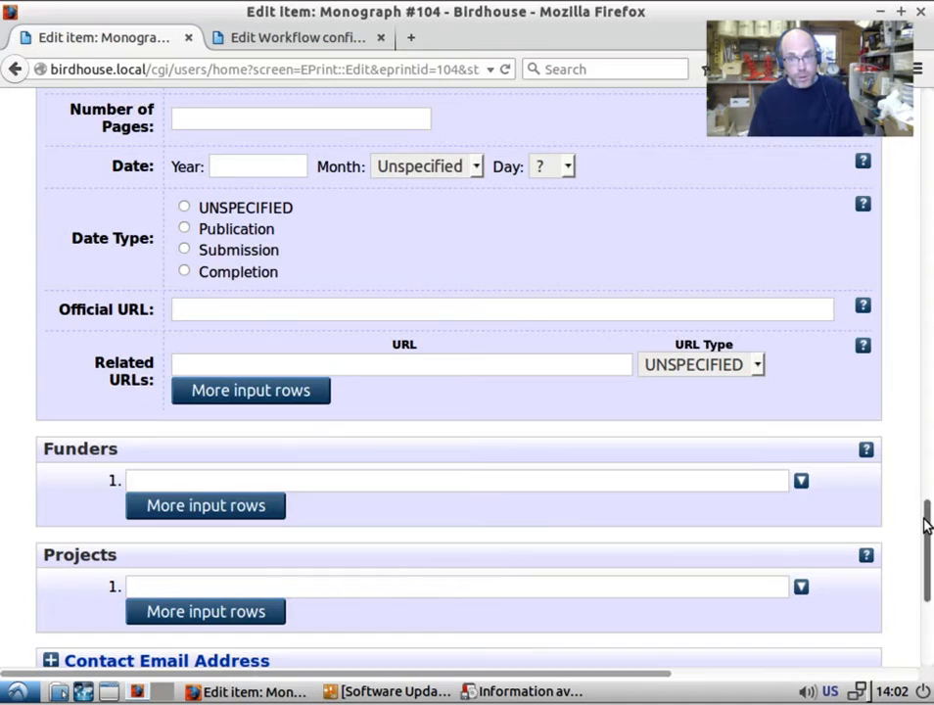
{"action": "scroll", "scroll_direction": "up", "scroll_amount": 3}
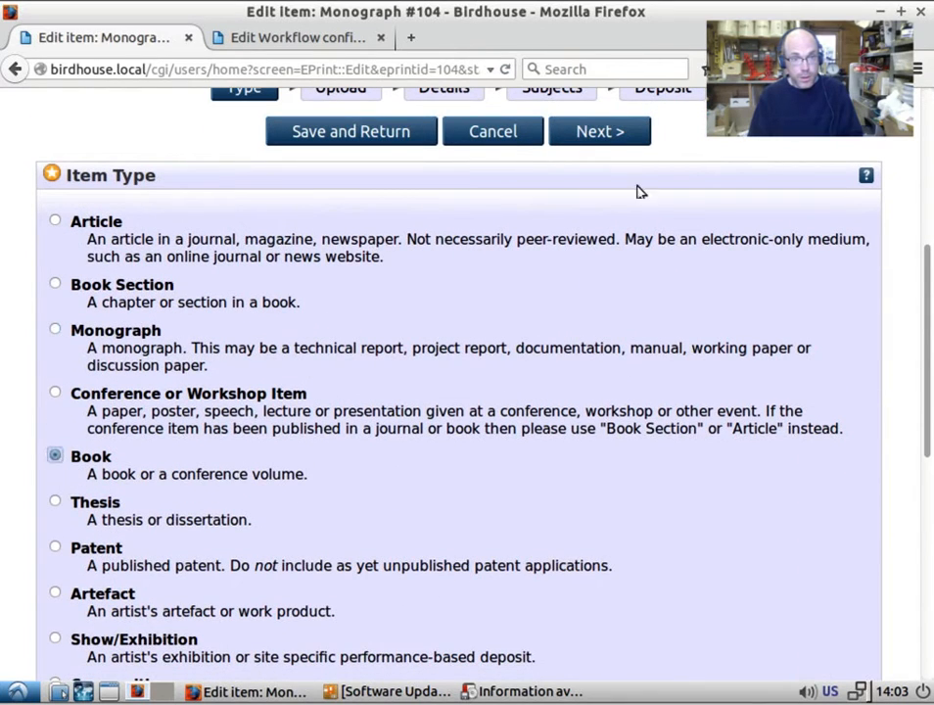
- Set item #104 to Book and find Official URL starred as required in Publication Details
{"action": "left_click", "coordinate": [444, 87]}
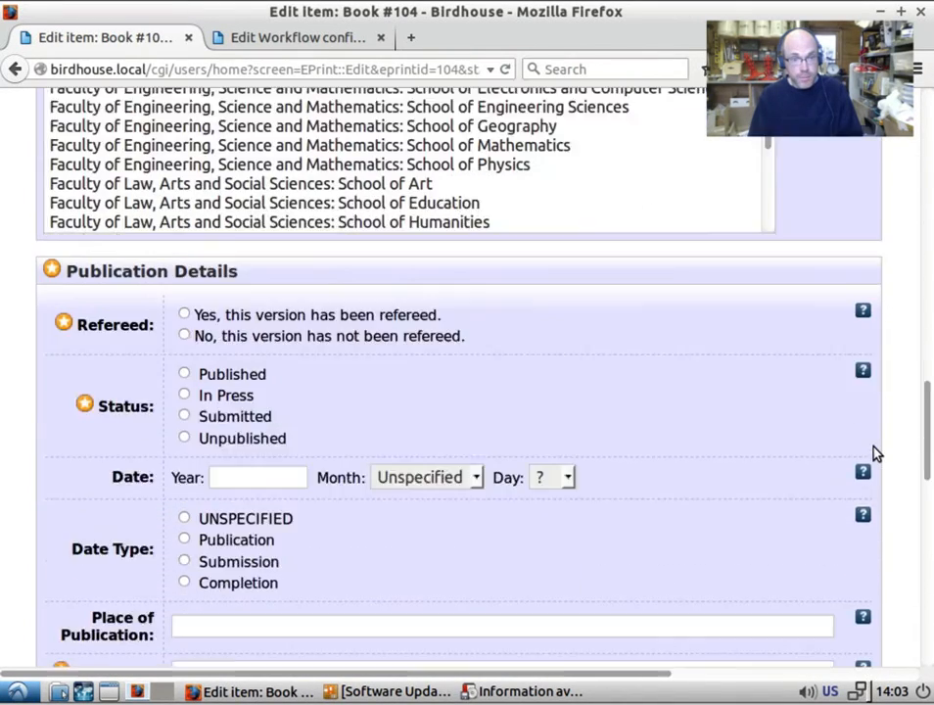
{"action": "scroll", "scroll_direction": "down", "scroll_amount": 3}
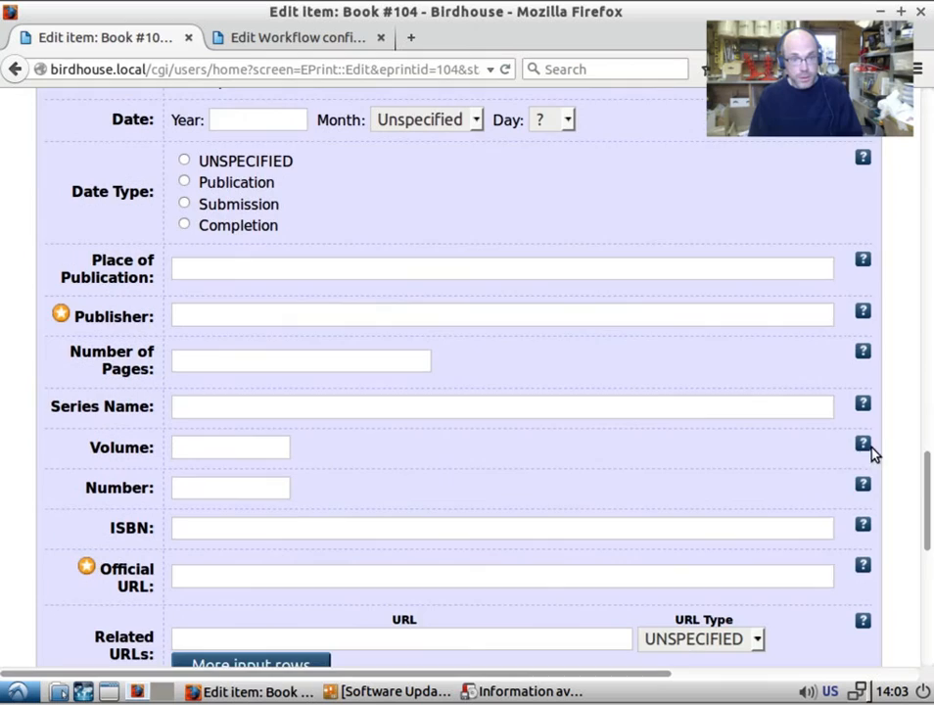
{"action": "scroll", "scroll_direction": "down", "scroll_amount": 3}
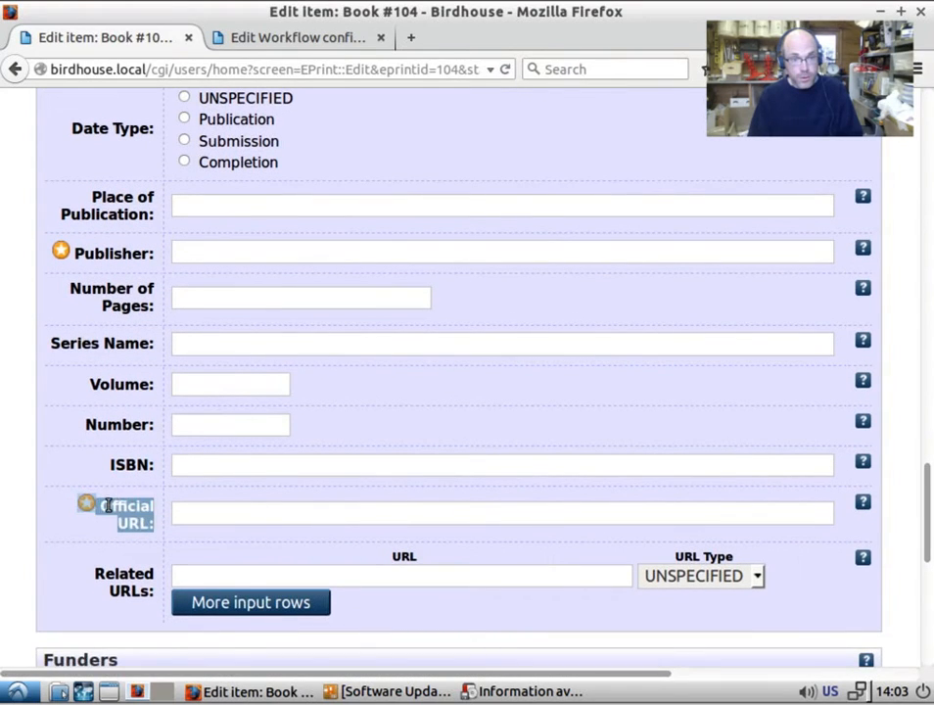
{"action": "left_click", "coordinate": [502, 513]}
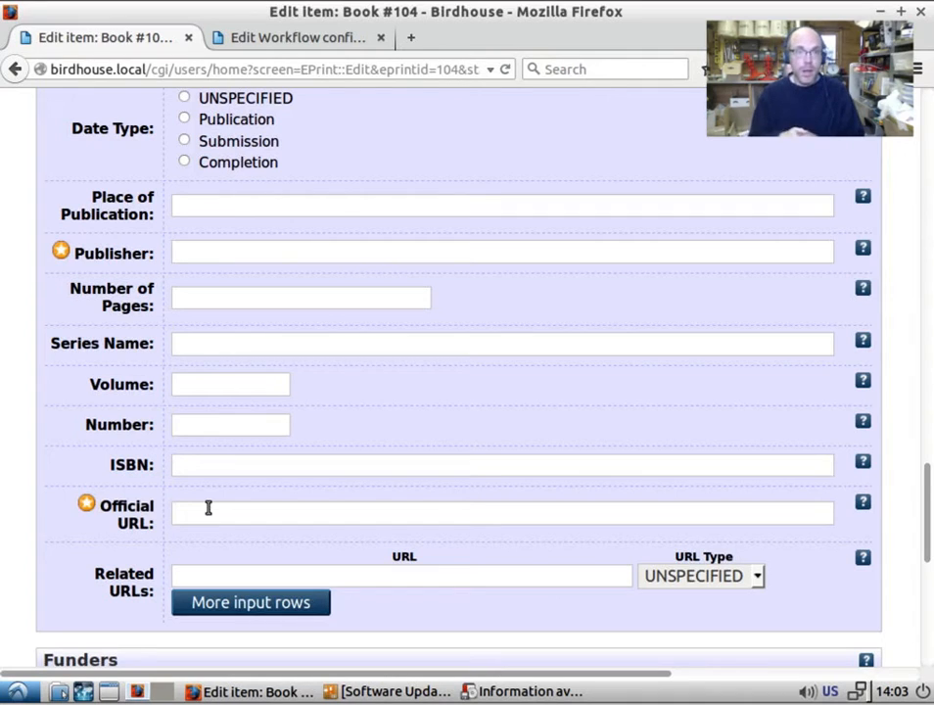
- Scroll the default.xml editor to the book branch showing official_url required
{"action": "left_click", "coordinate": [294, 37]}
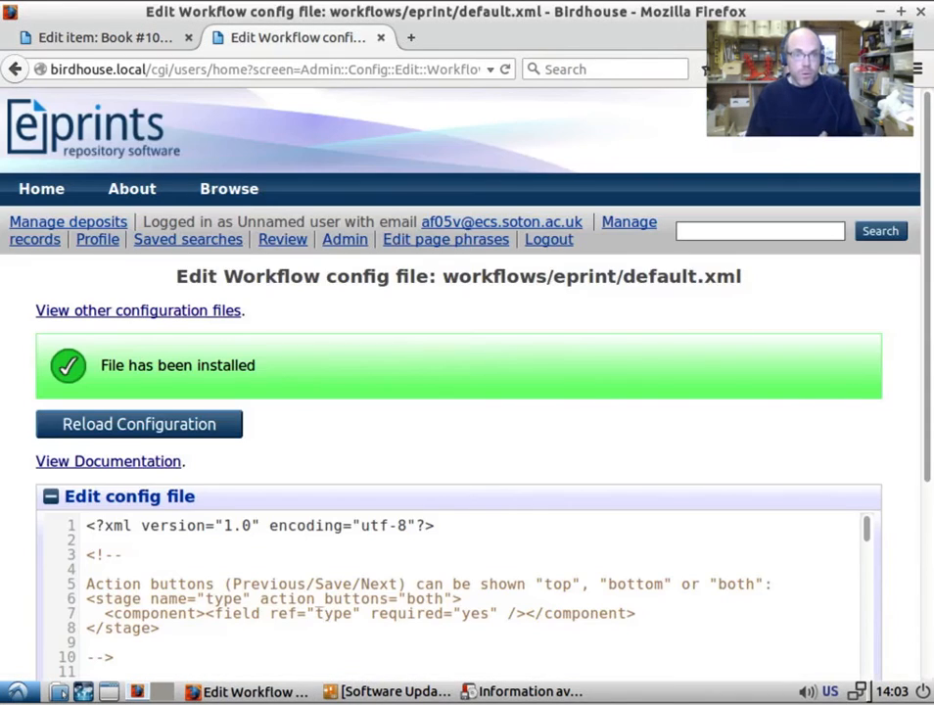
{"action": "scroll", "scroll_direction": "down", "scroll_amount": 3}
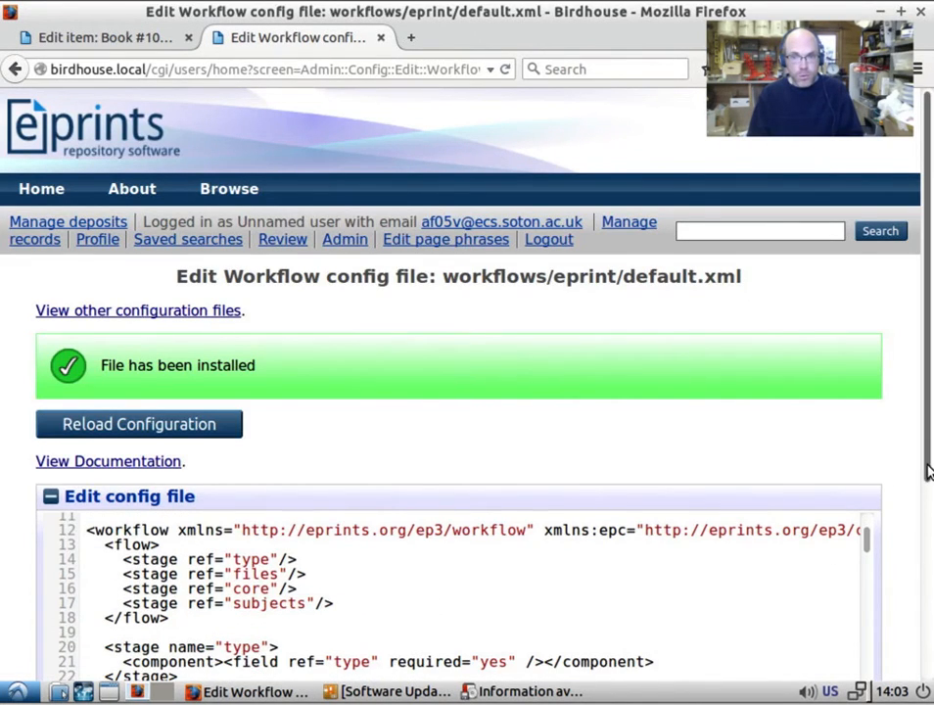
{"action": "scroll", "scroll_direction": "down", "scroll_amount": 3}
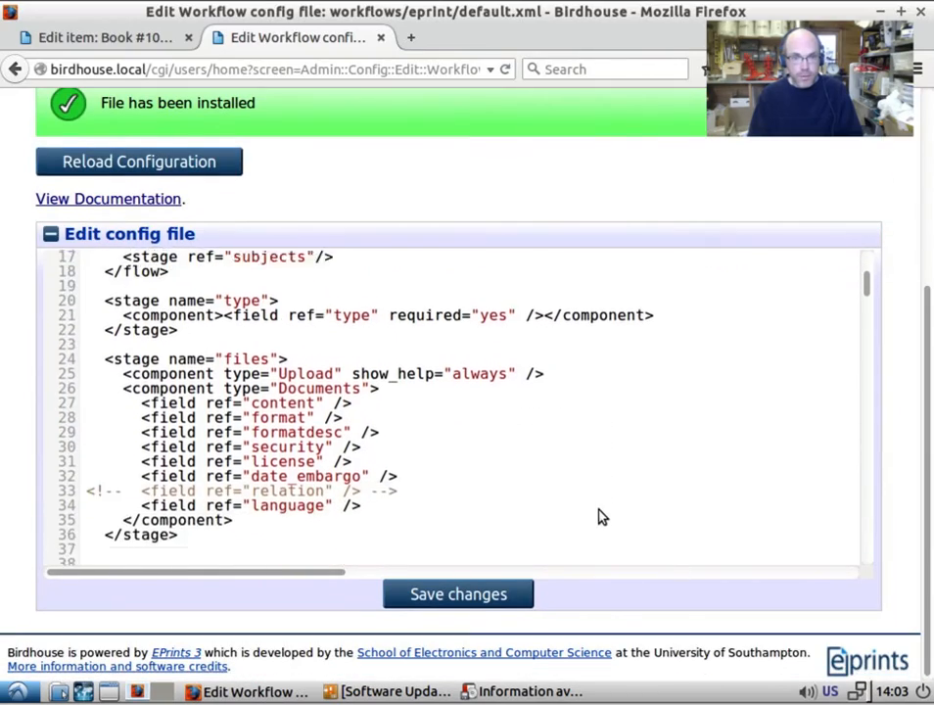
{"action": "scroll", "scroll_direction": "down", "scroll_amount": 3}
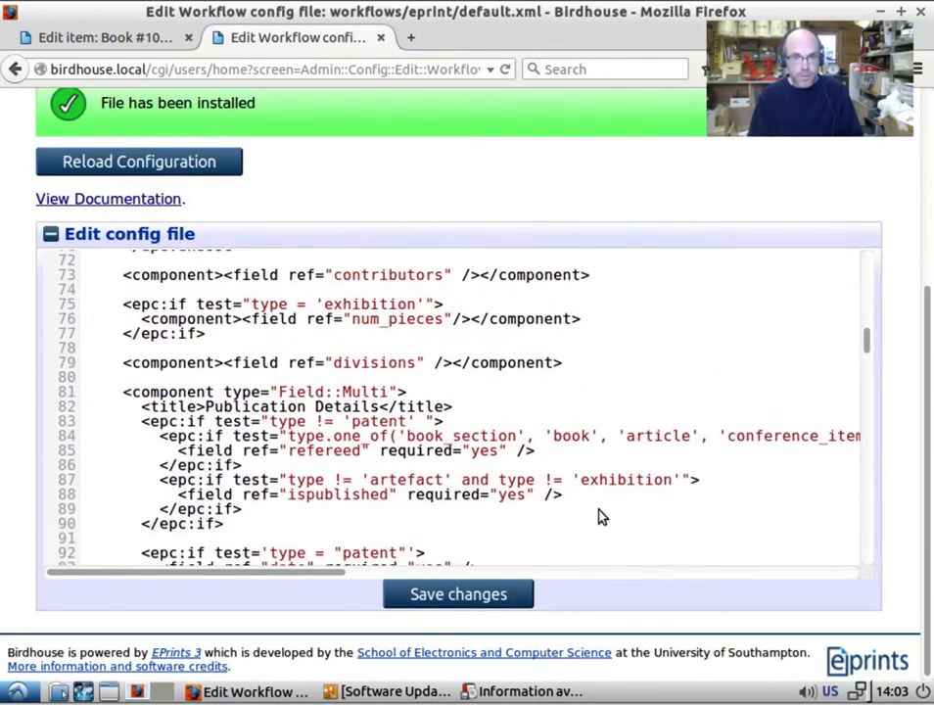
{"action": "scroll", "scroll_direction": "down", "scroll_amount": 3}
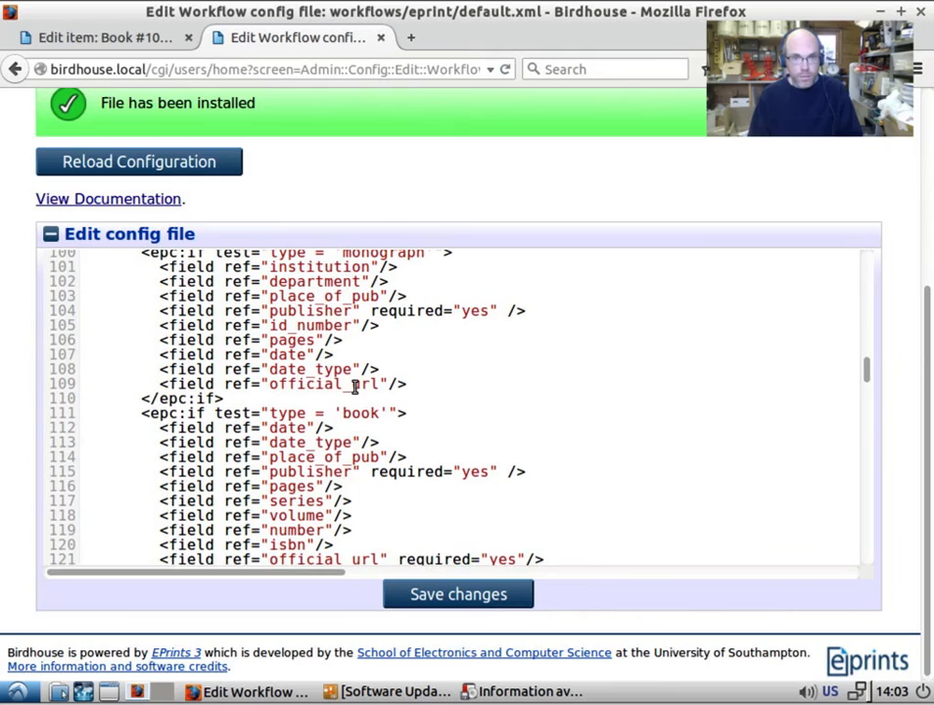